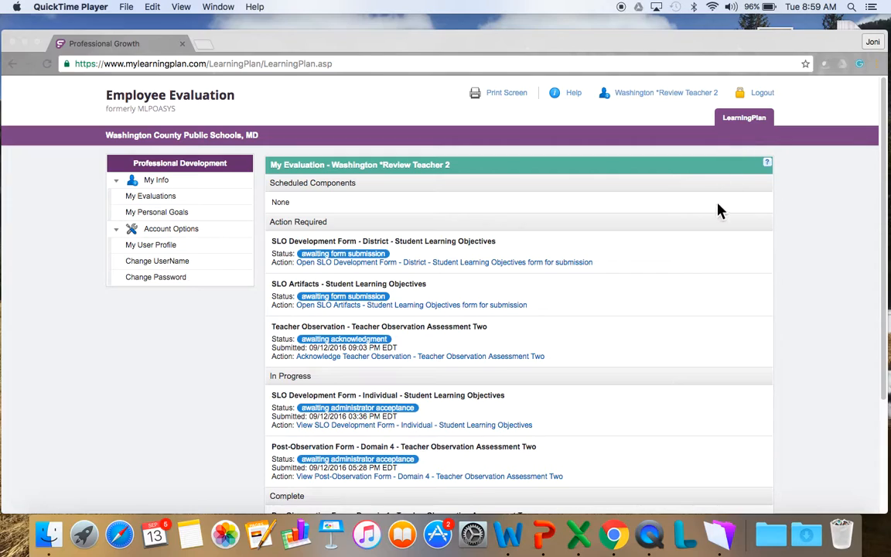
mouse_move(653, 346)
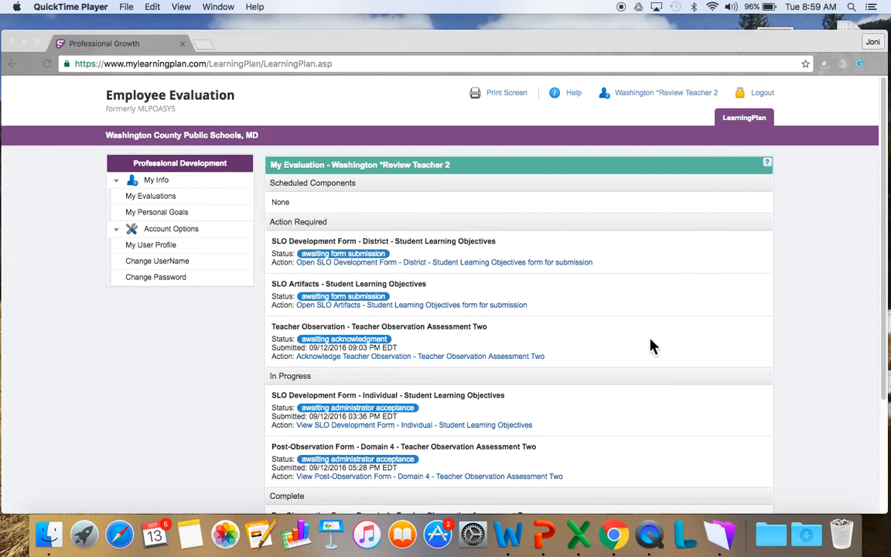
mouse_move(541, 189)
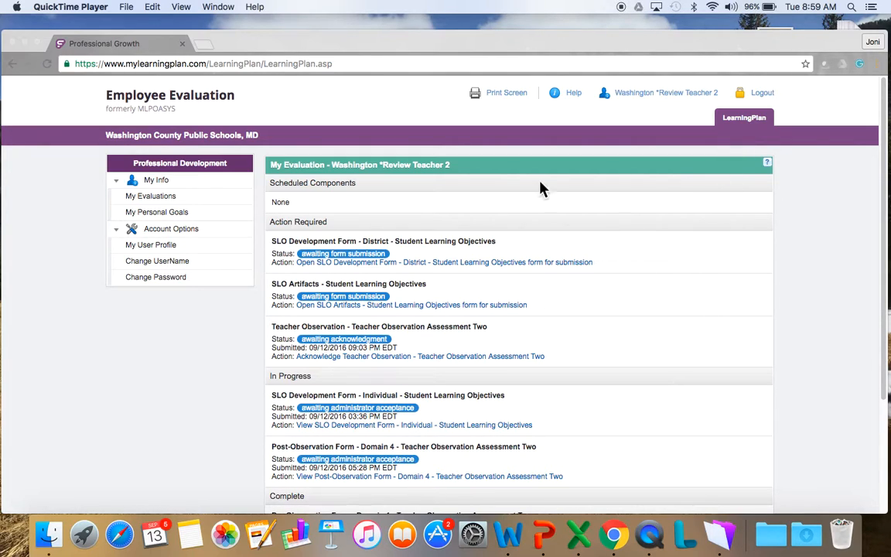
mouse_move(377, 195)
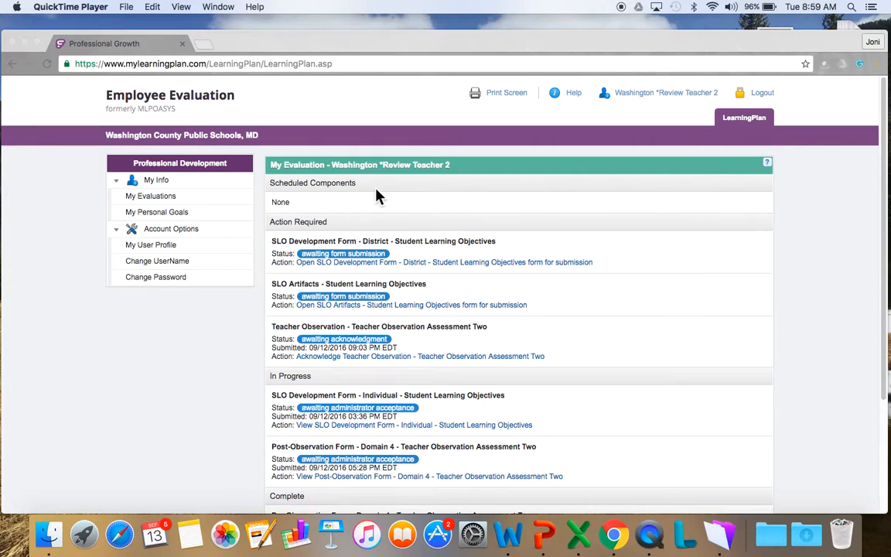
mouse_move(393, 238)
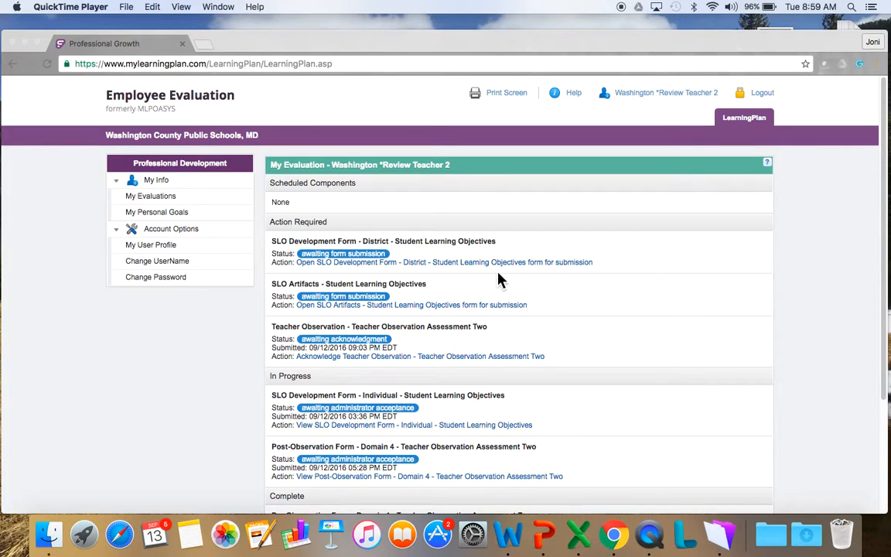
mouse_move(390, 254)
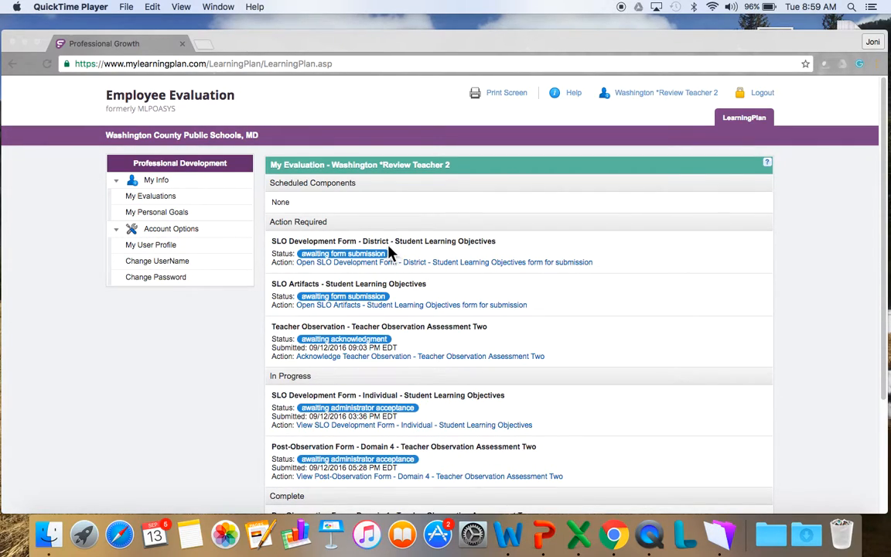
mouse_move(379, 254)
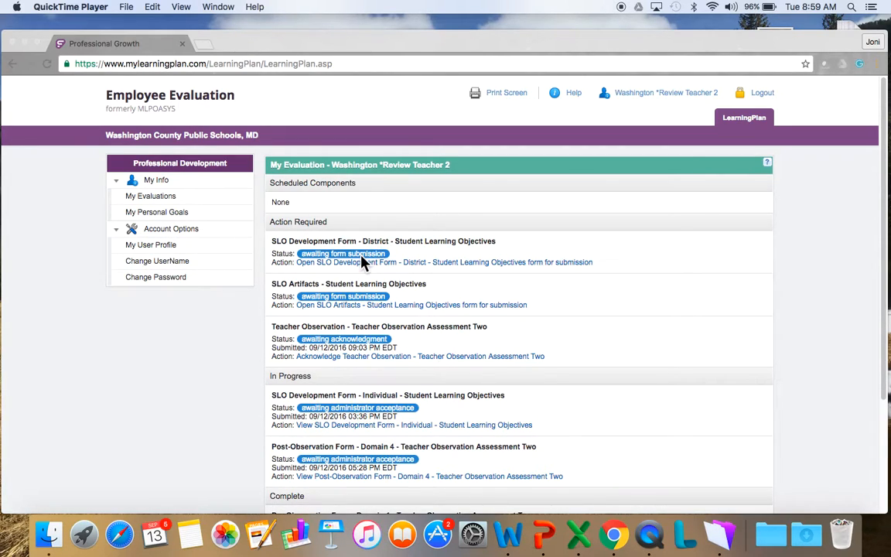
mouse_move(390, 305)
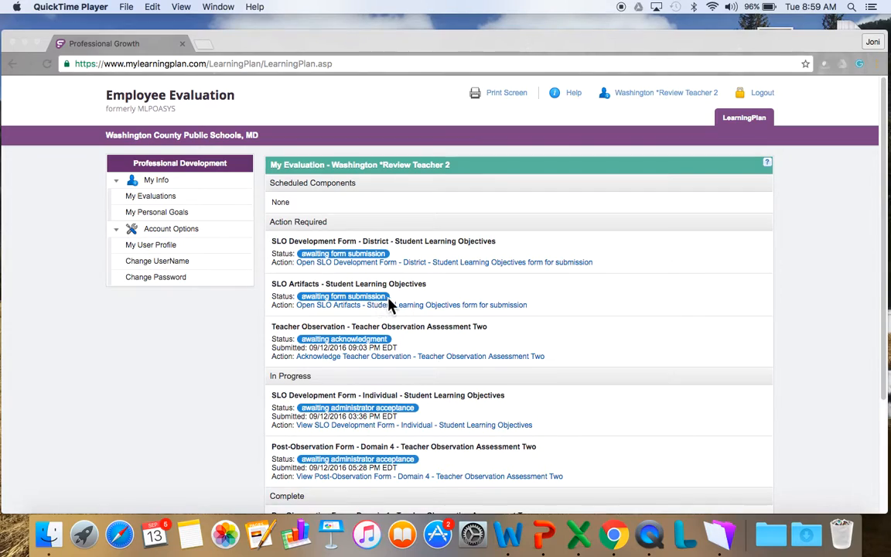
mouse_move(395, 305)
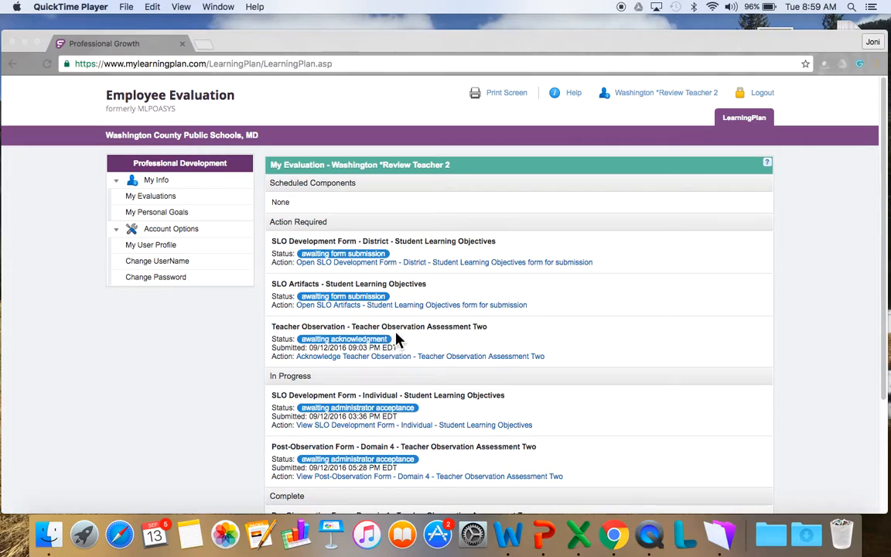
mouse_move(378, 347)
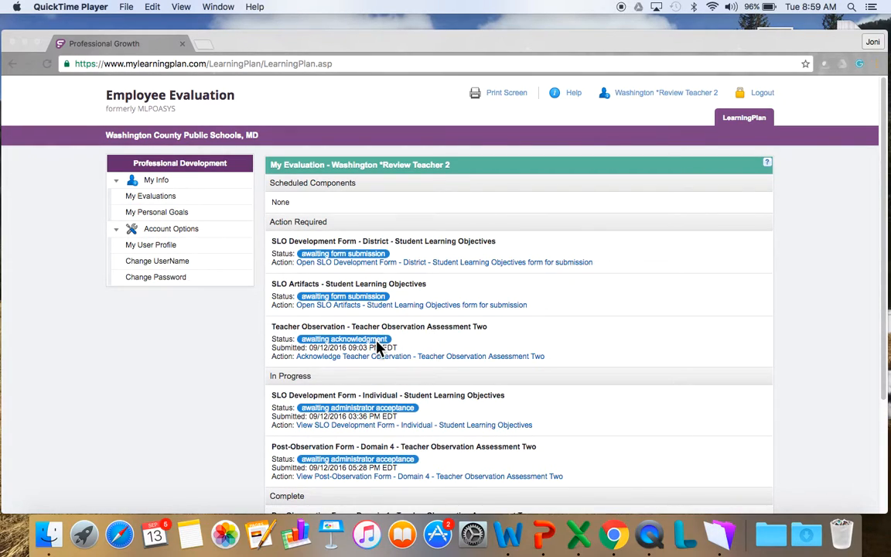
mouse_move(379, 365)
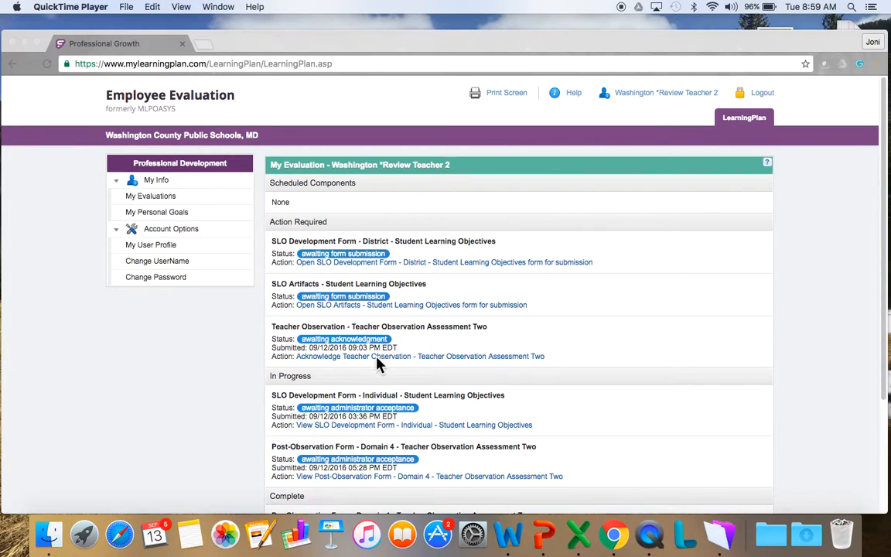
mouse_move(348, 416)
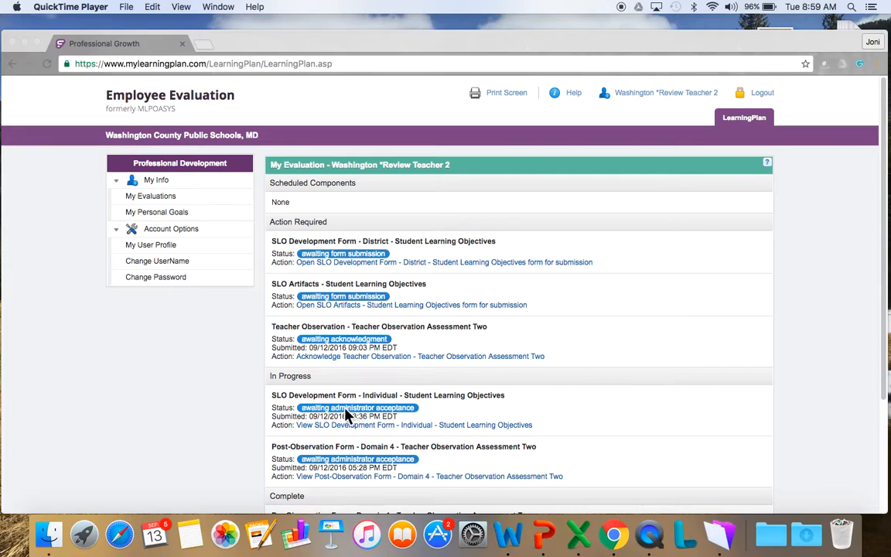
mouse_move(364, 408)
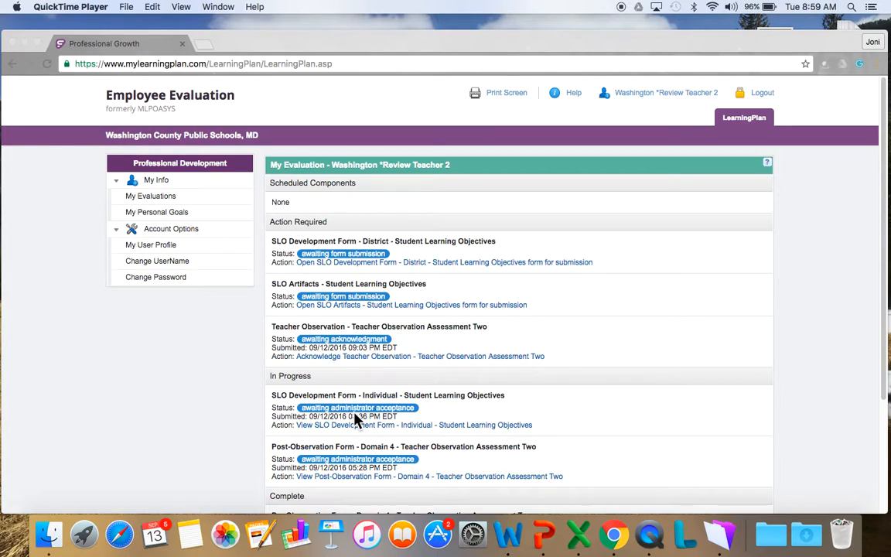
mouse_move(357, 451)
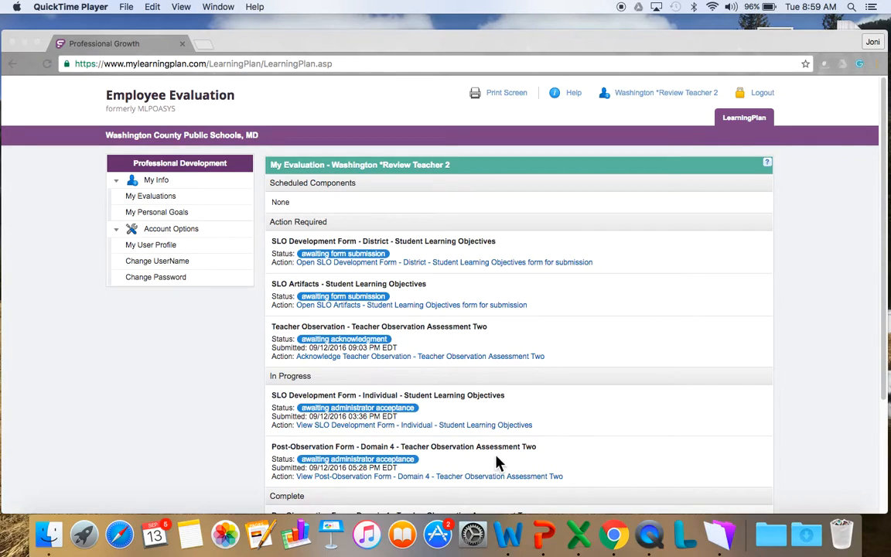
mouse_move(418, 472)
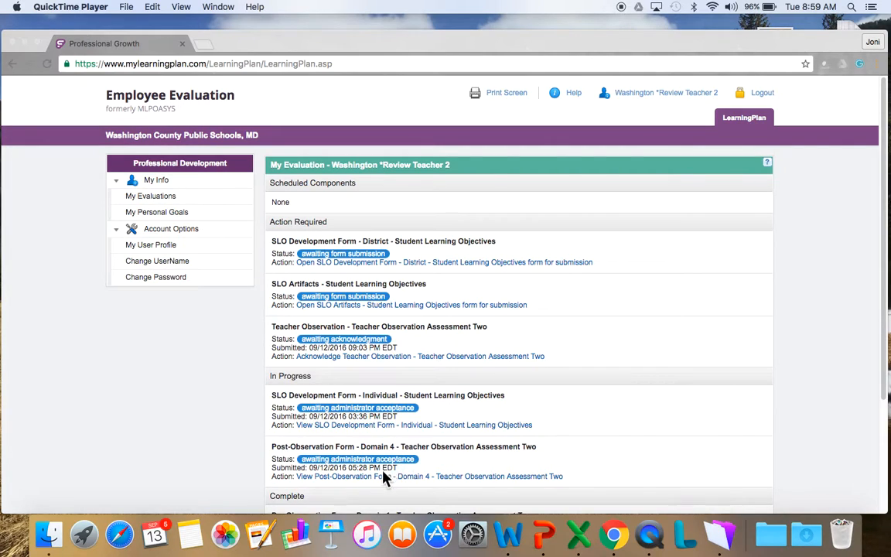
mouse_move(401, 368)
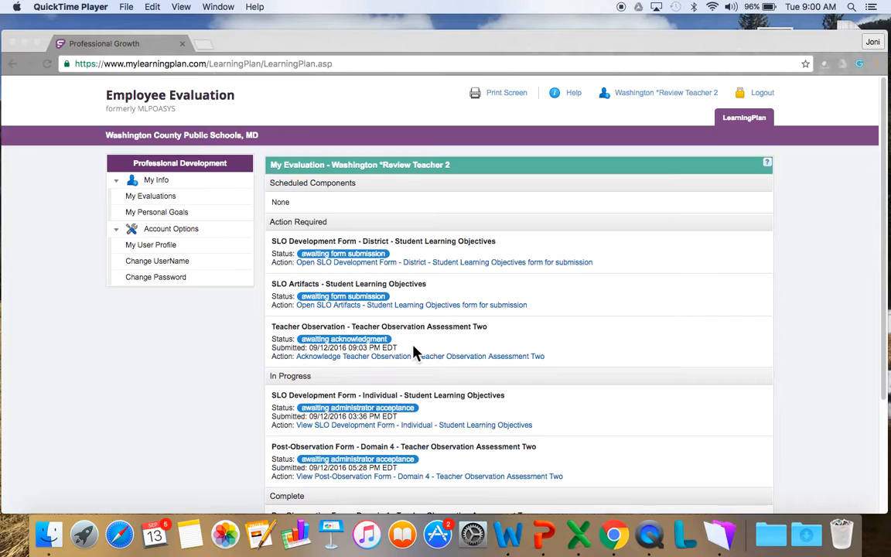
mouse_move(368, 343)
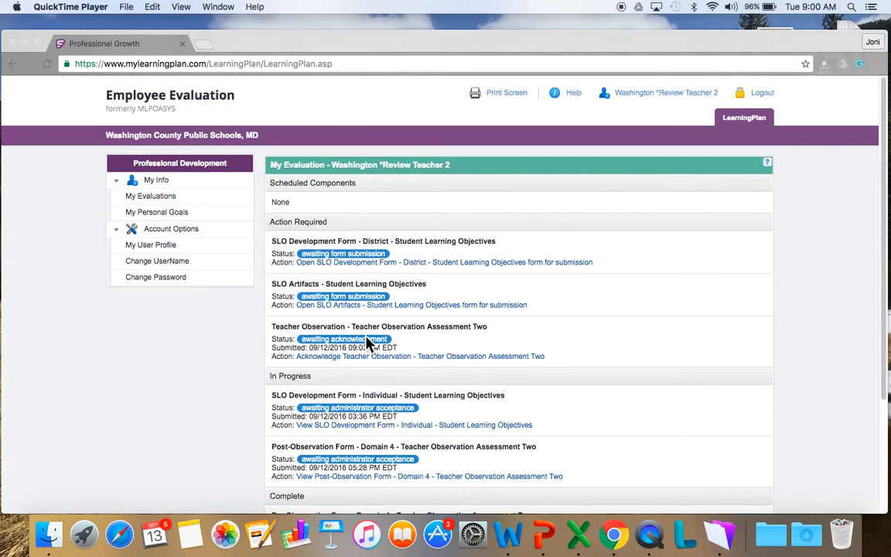
mouse_move(359, 368)
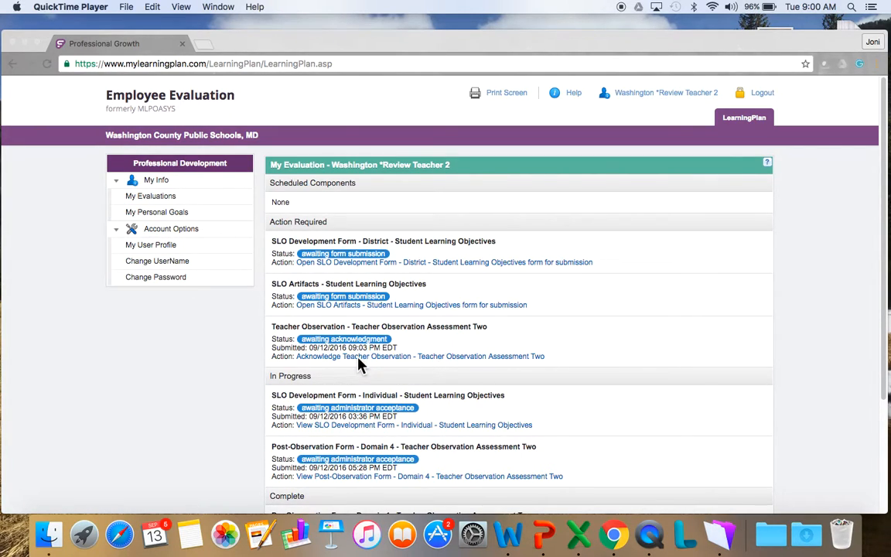
mouse_move(379, 356)
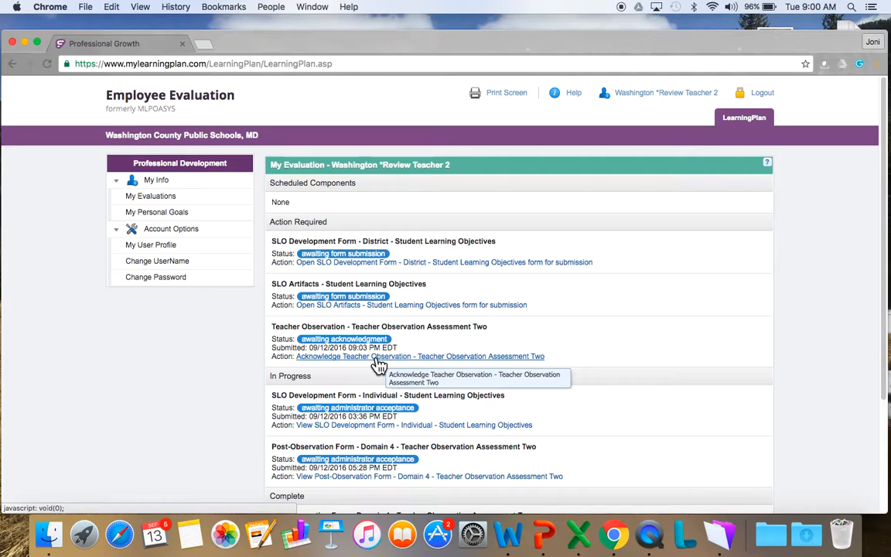
mouse_move(379, 363)
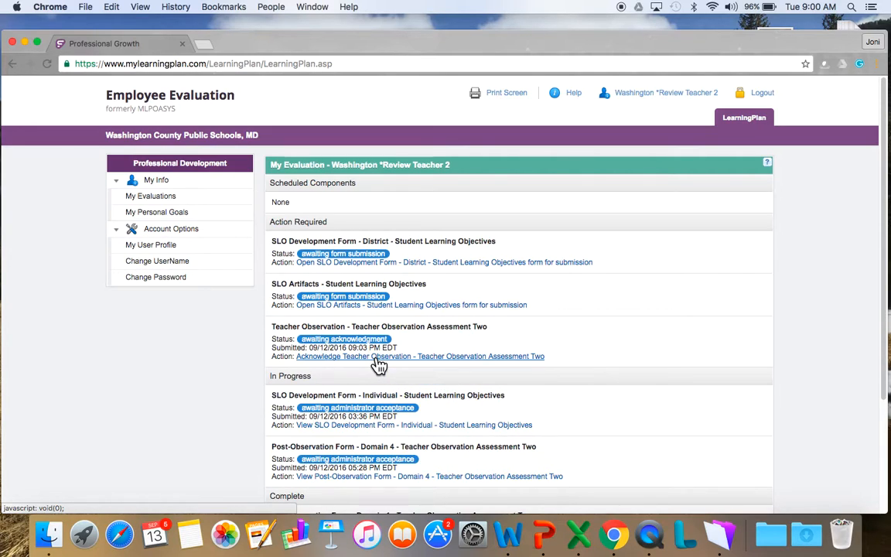
- Open the Teacher Observation Assessment Two form and read Domain 1 Component 1a, rated Basic
left_click(421, 356)
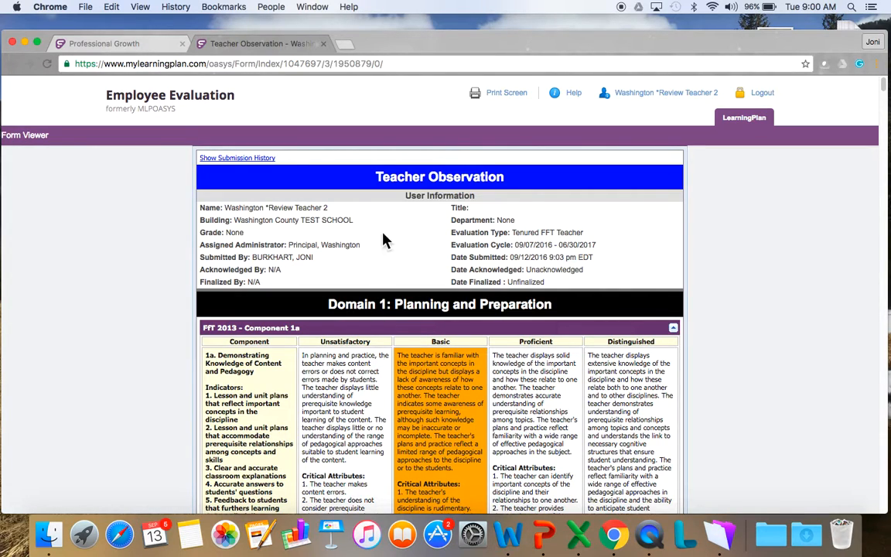
mouse_move(332, 217)
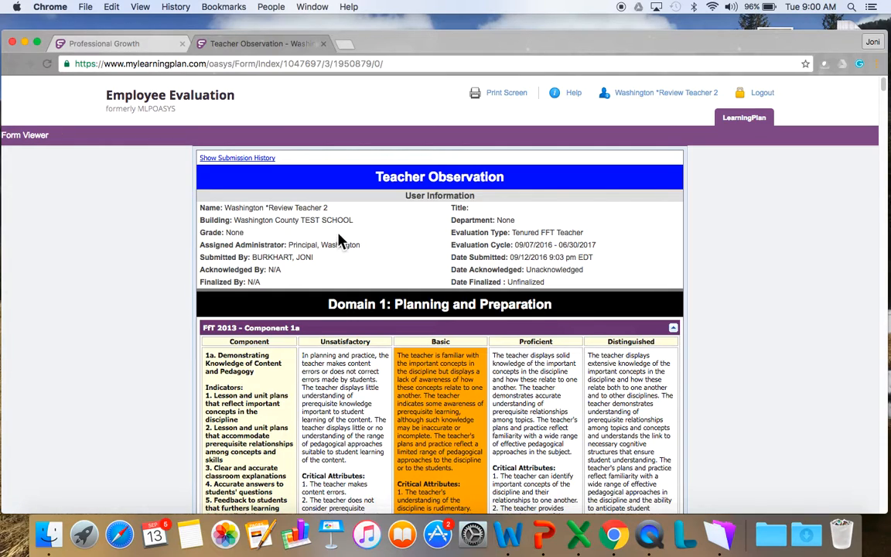
mouse_move(324, 259)
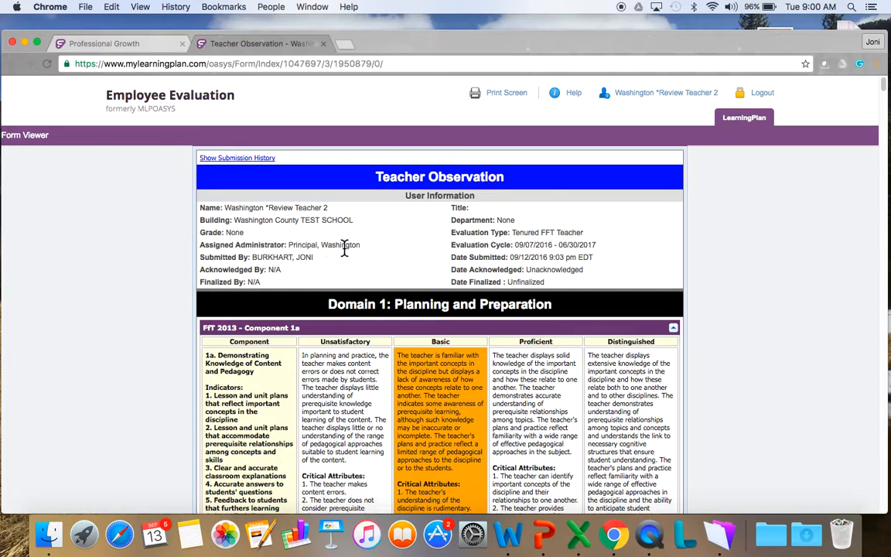
scroll("down", 3)
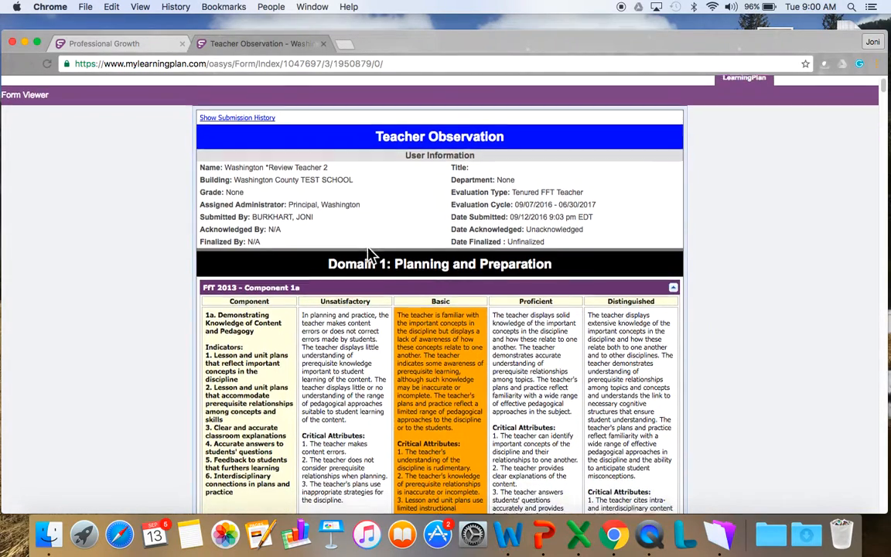
scroll("down", 3)
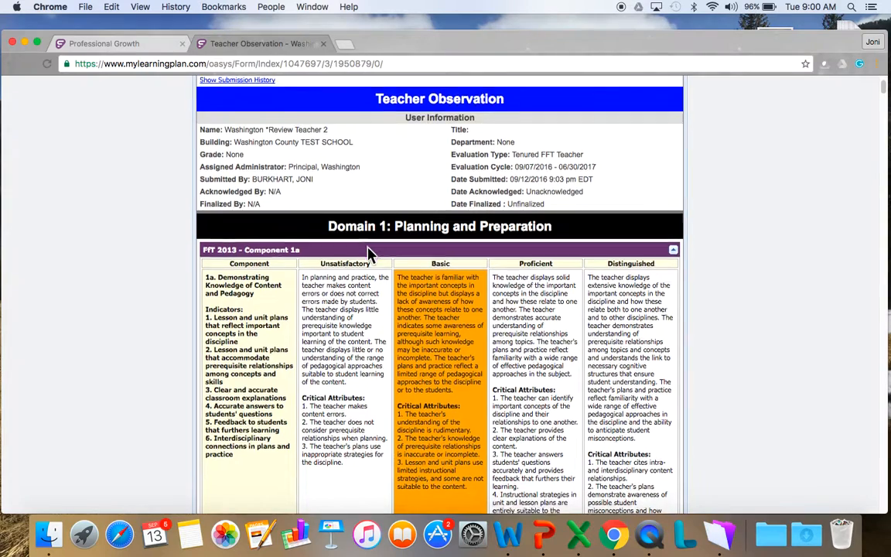
scroll("down", 3)
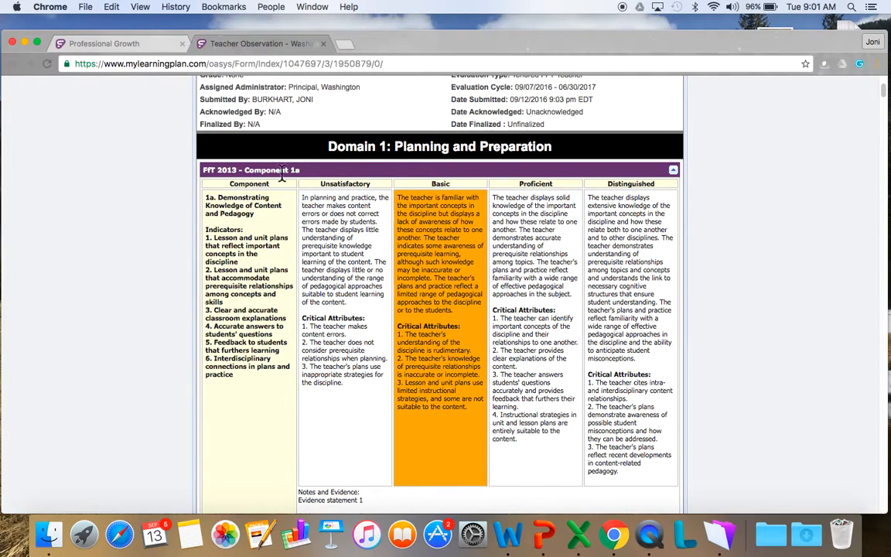
mouse_move(238, 215)
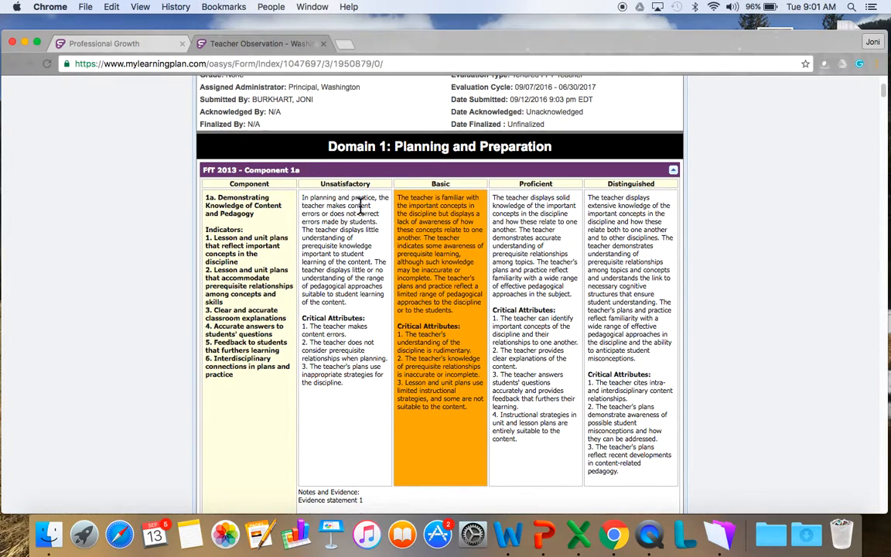
mouse_move(362, 203)
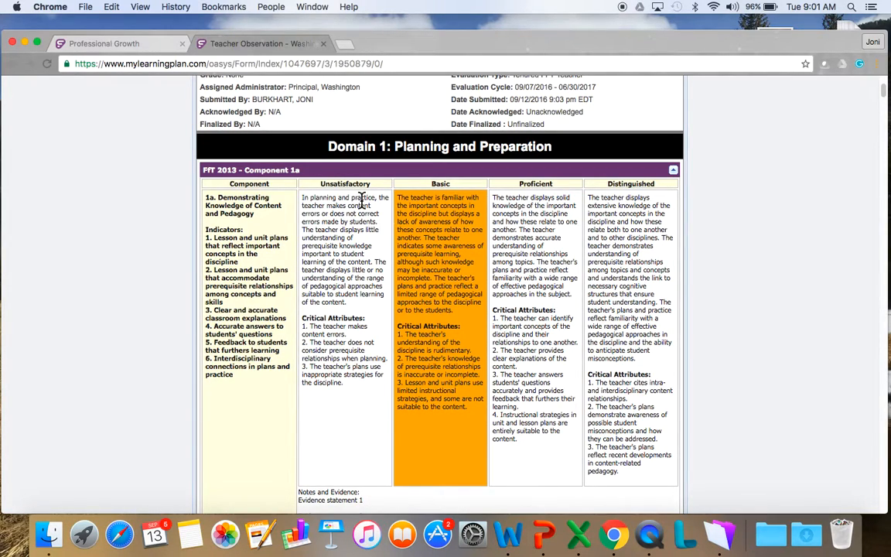
mouse_move(379, 188)
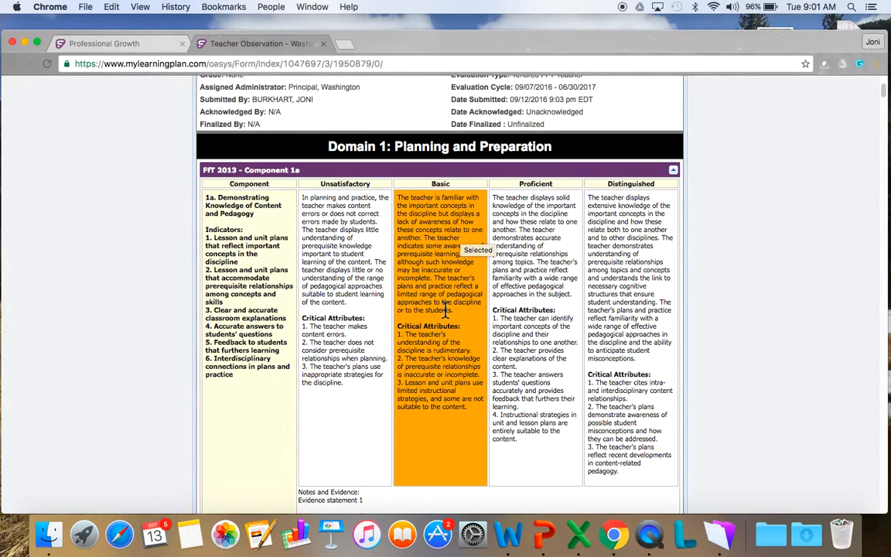
mouse_move(424, 211)
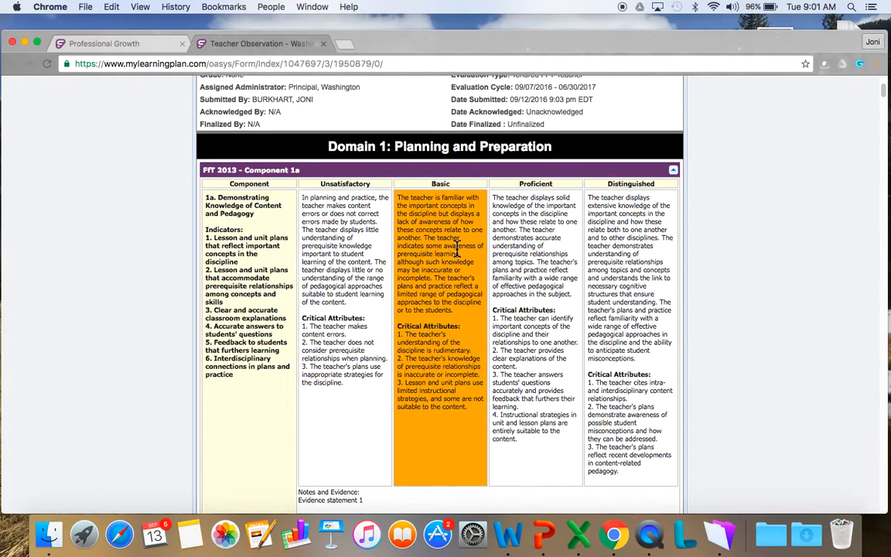
mouse_move(445, 294)
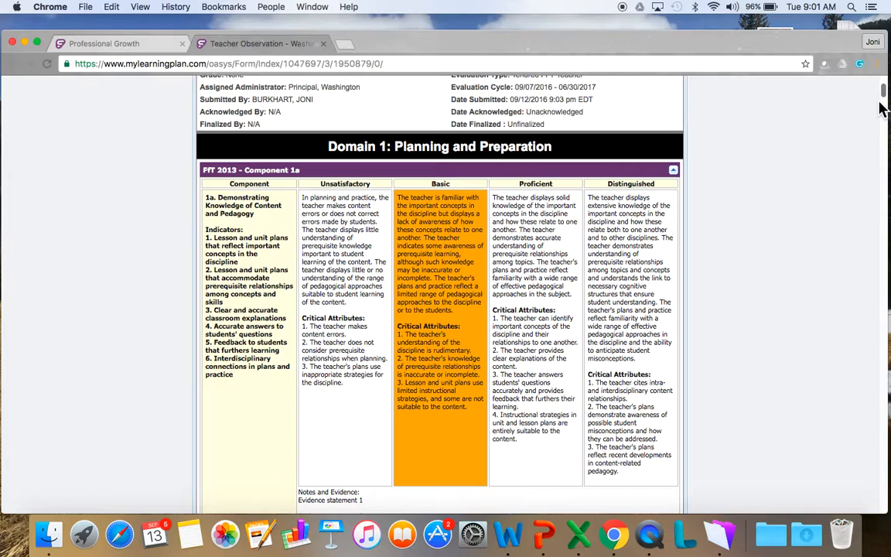
scroll("down", 3)
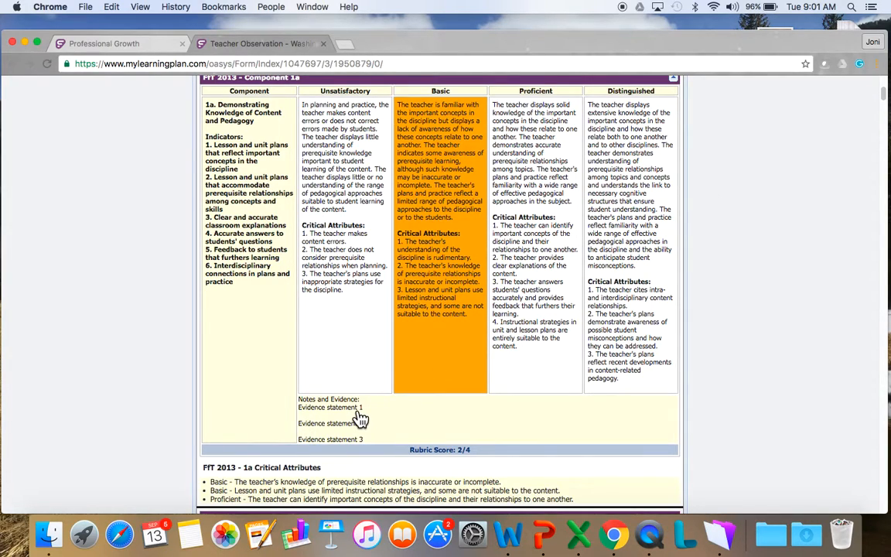
mouse_move(362, 443)
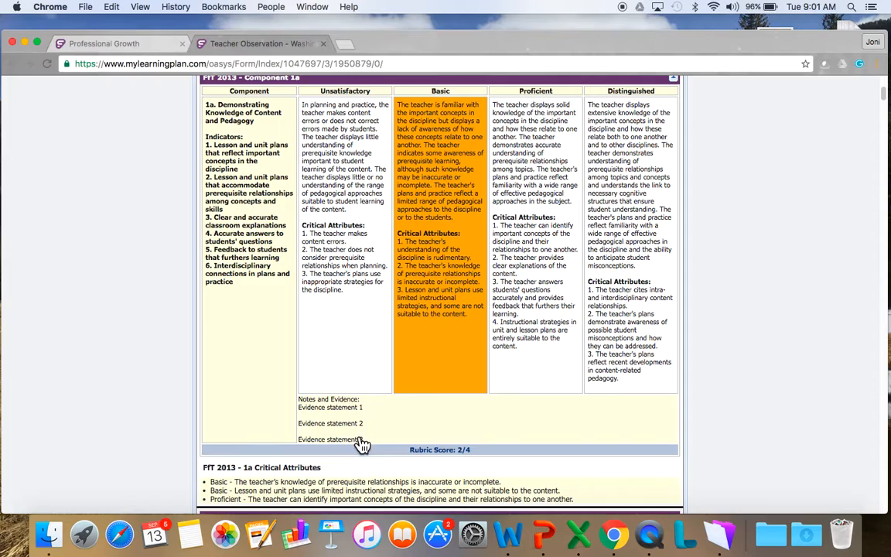
mouse_move(316, 421)
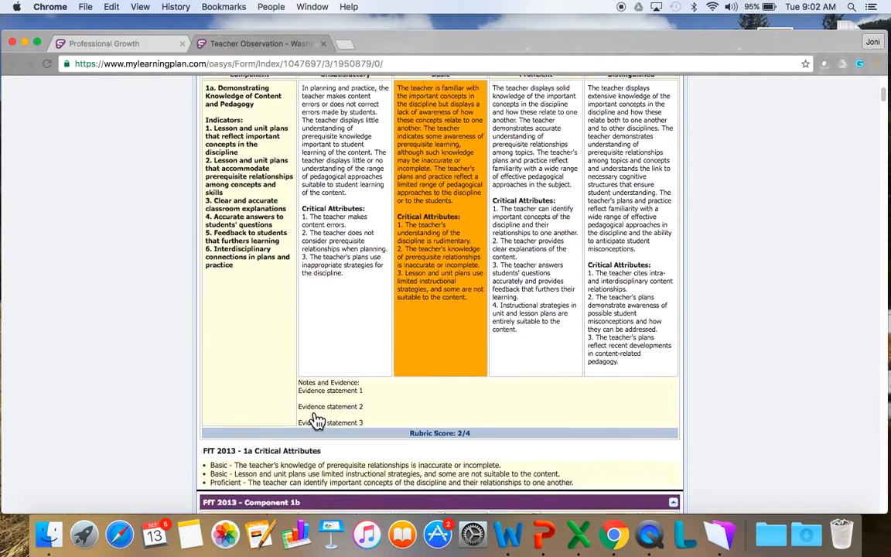
scroll("down", 3)
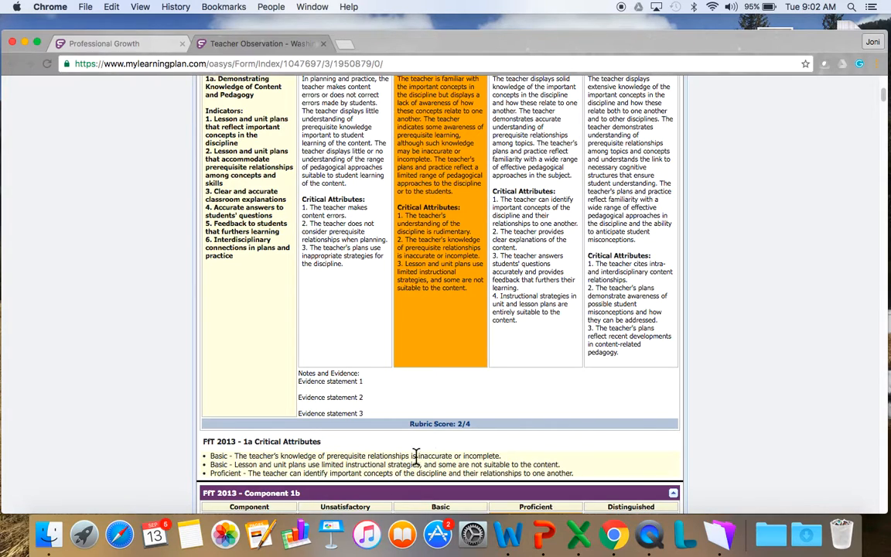
mouse_move(229, 455)
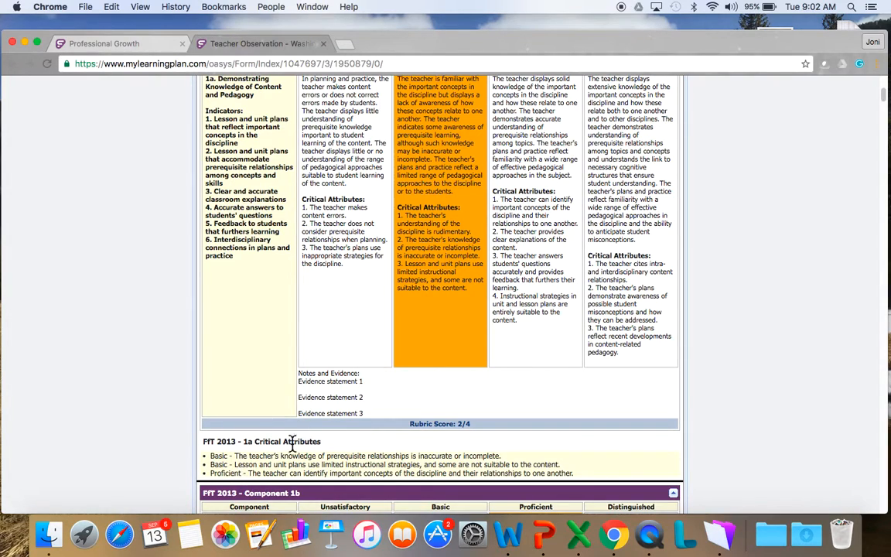
mouse_move(430, 255)
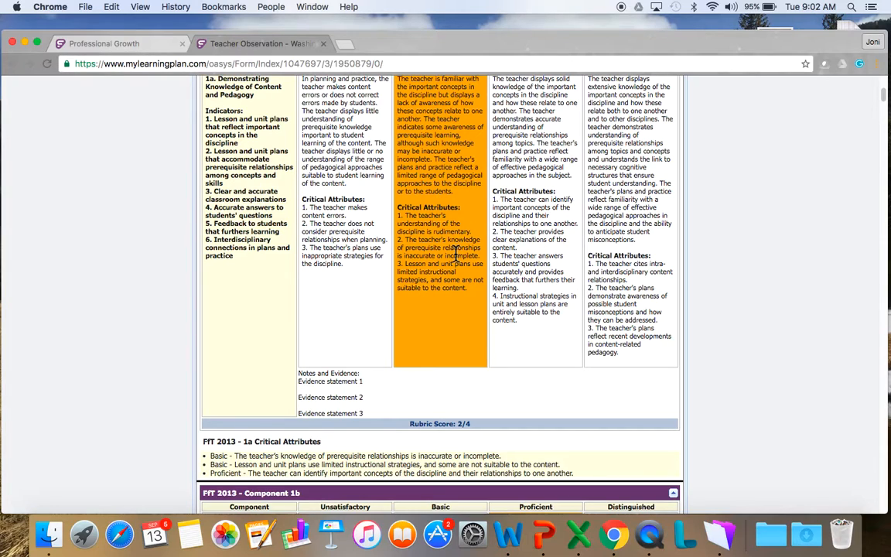
mouse_move(619, 263)
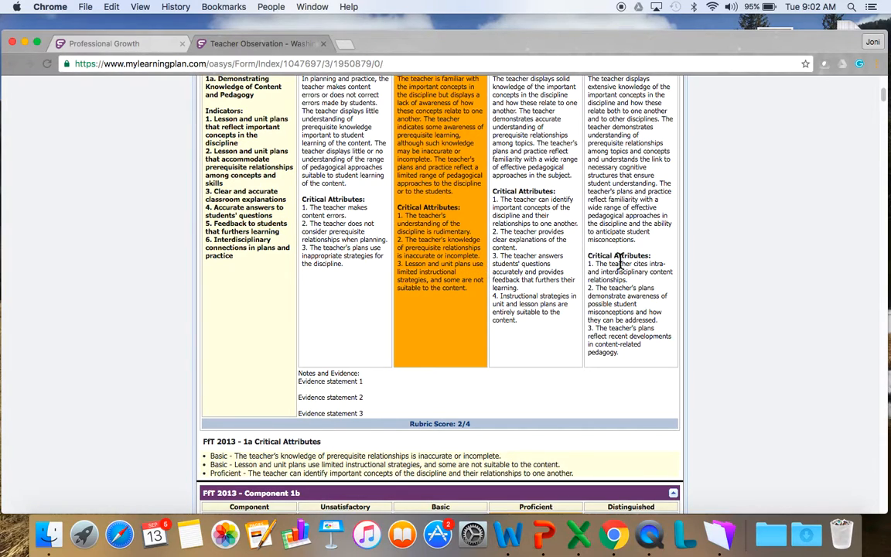
mouse_move(551, 235)
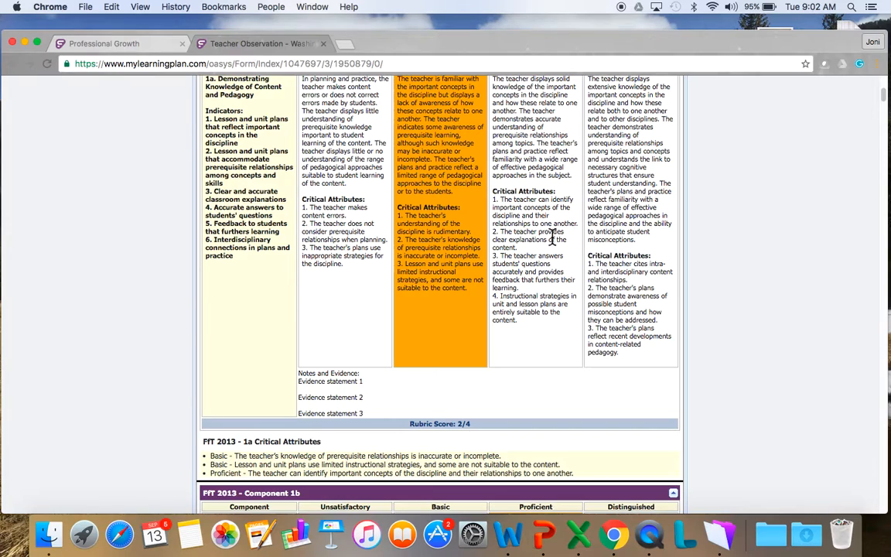
mouse_move(549, 262)
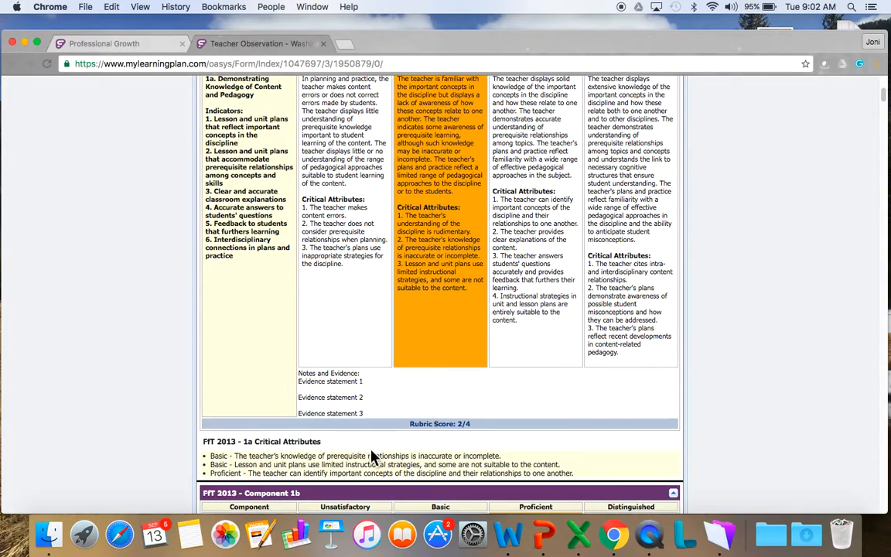
mouse_move(374, 456)
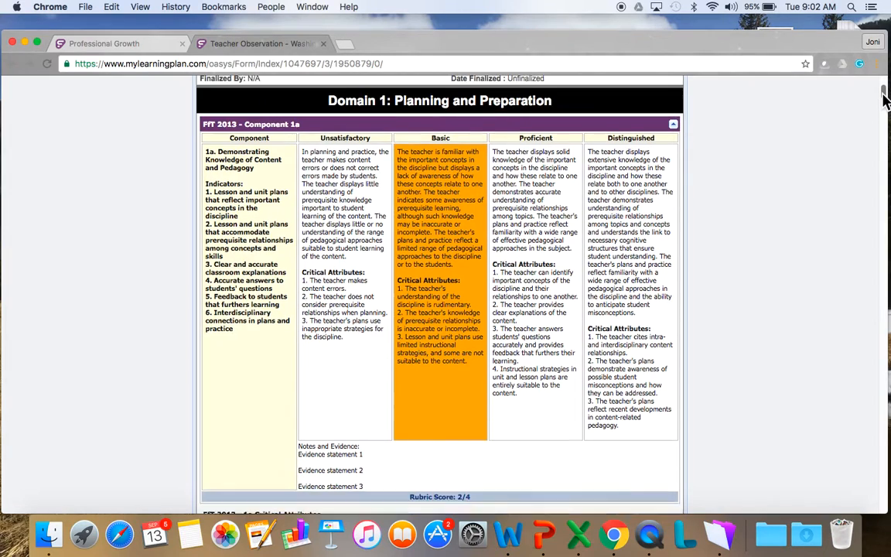
scroll("down", 3)
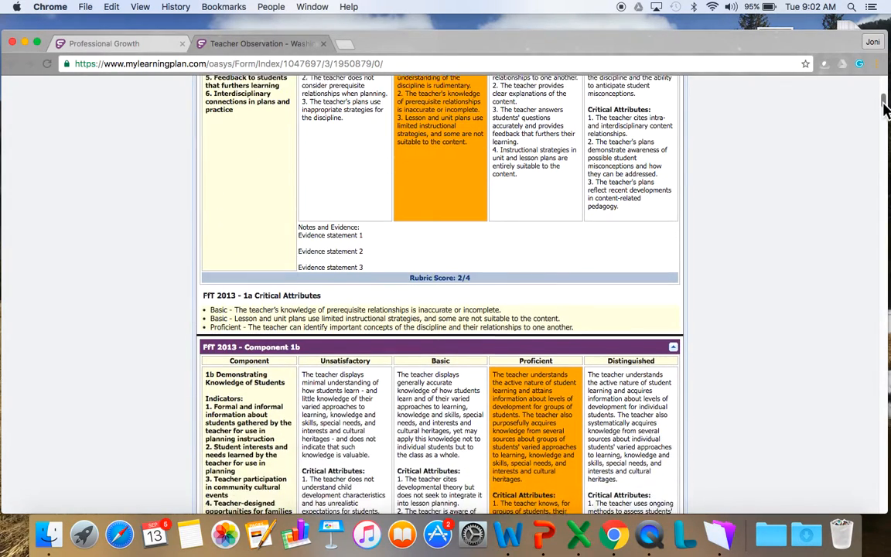
scroll("down", 3)
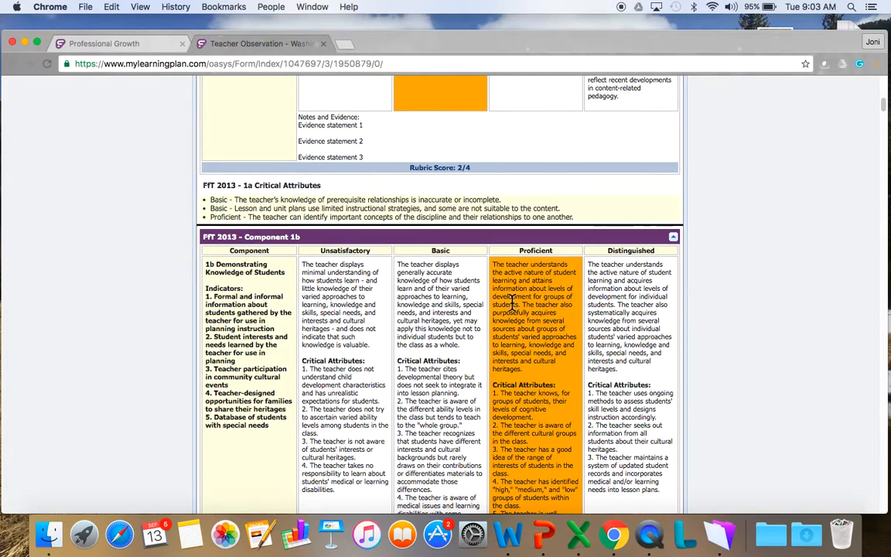
mouse_move(879, 122)
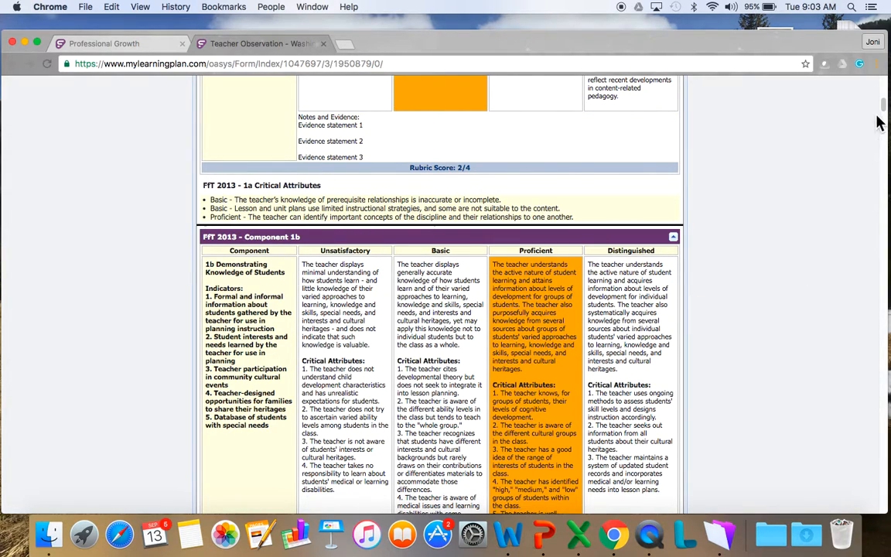
scroll("down", 3)
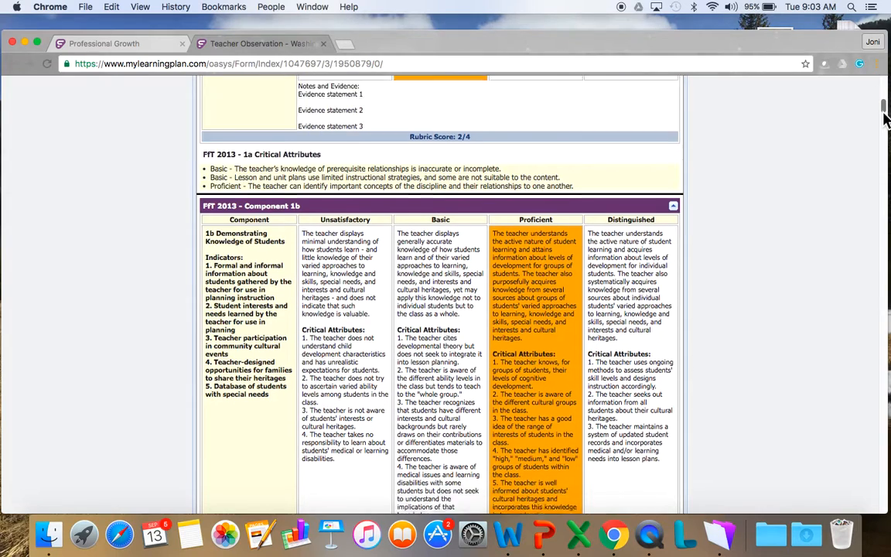
scroll("down", 3)
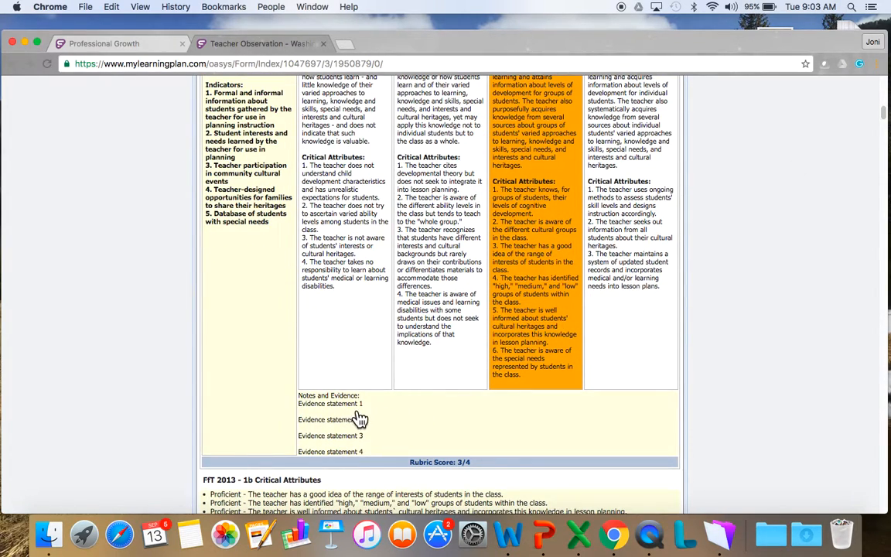
mouse_move(359, 419)
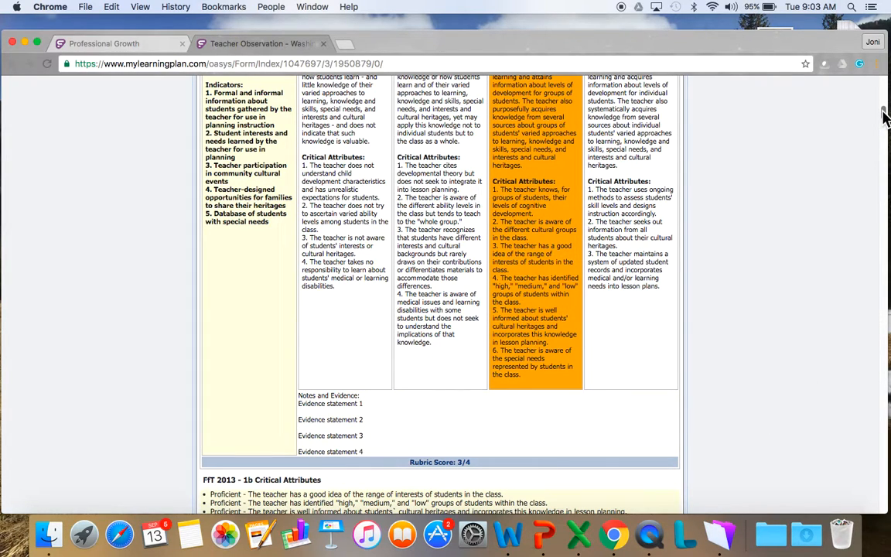
scroll("down", 3)
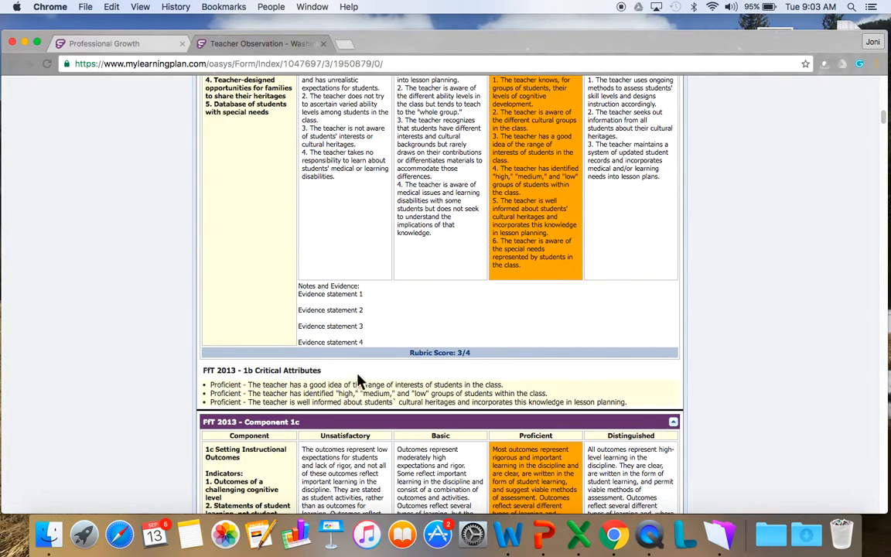
mouse_move(523, 96)
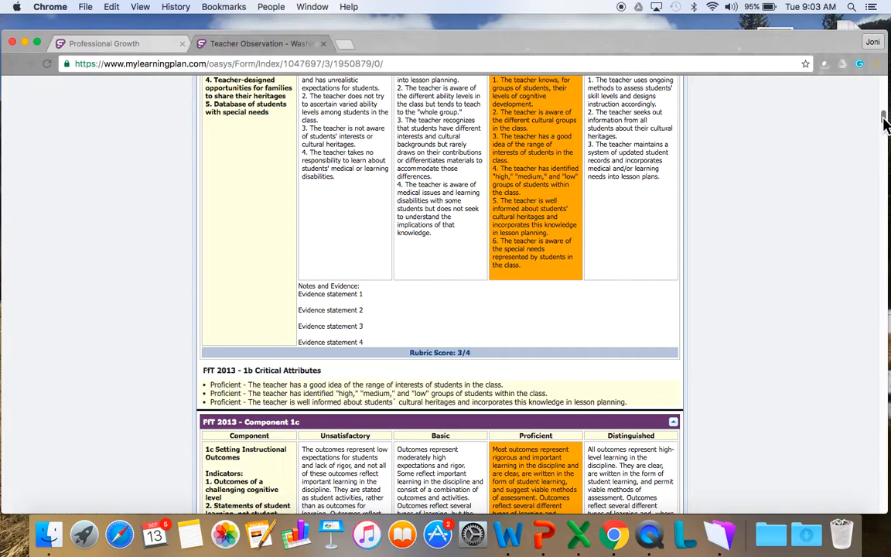
scroll("down", 3)
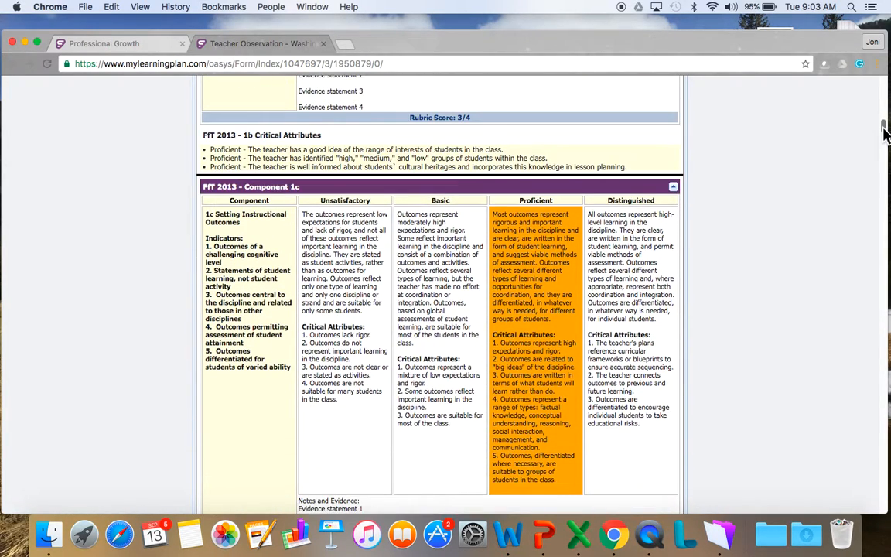
mouse_move(495, 185)
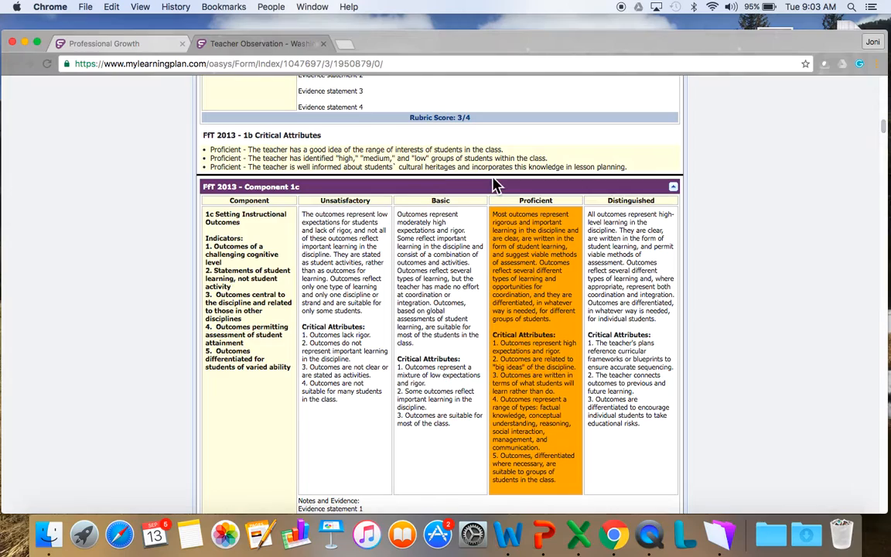
mouse_move(246, 217)
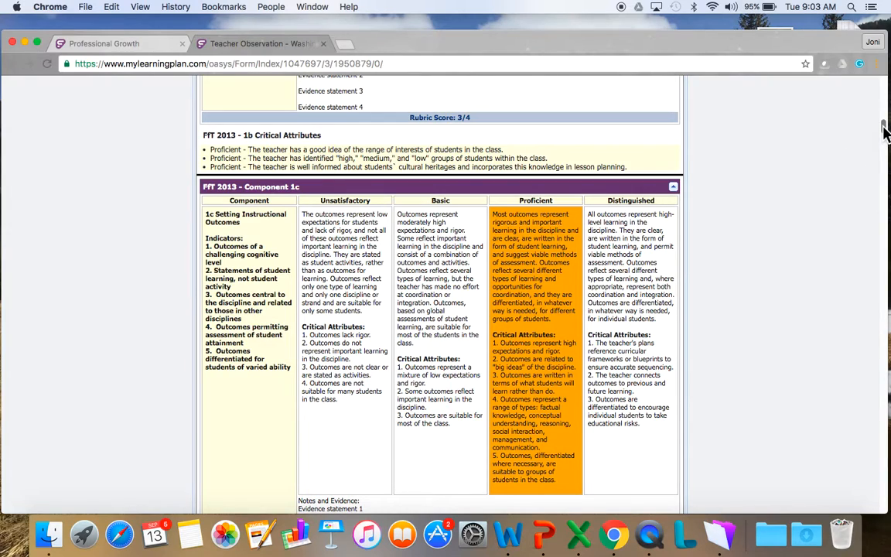
scroll("down", 3)
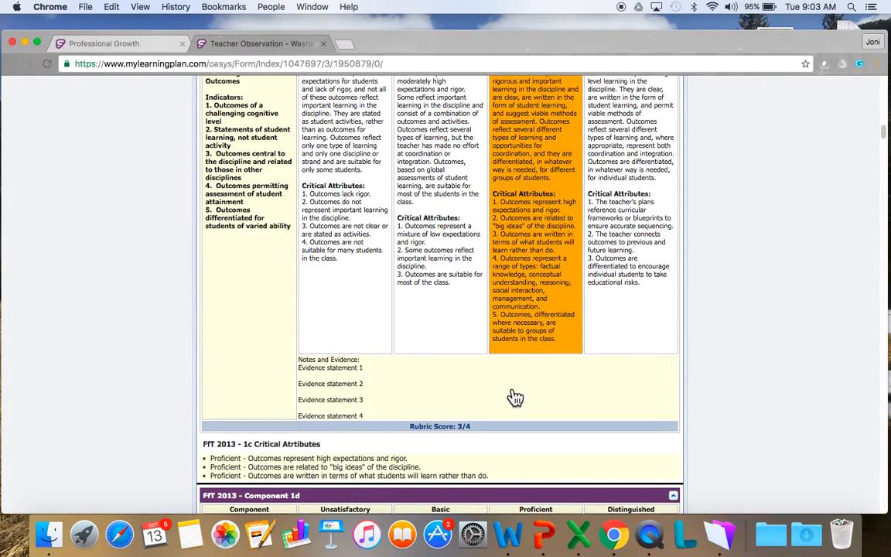
mouse_move(452, 477)
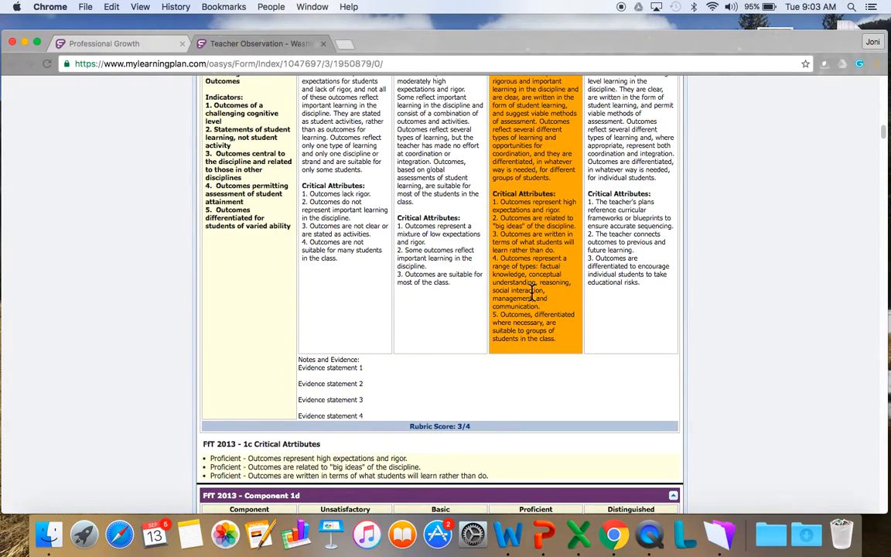
mouse_move(867, 195)
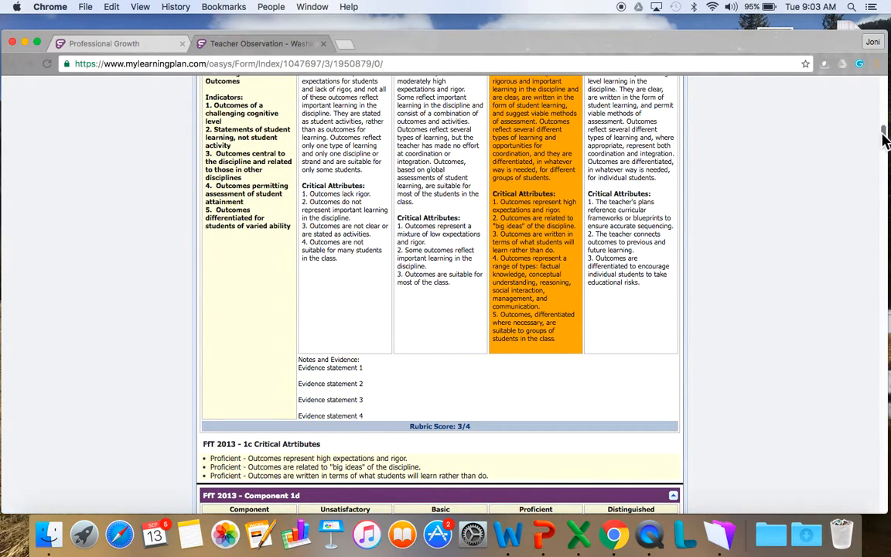
- Read Components 1d (Proficient 3/4), 1e (Basic 2/4) and the 1f rubric marked Basic
scroll("down", 3)
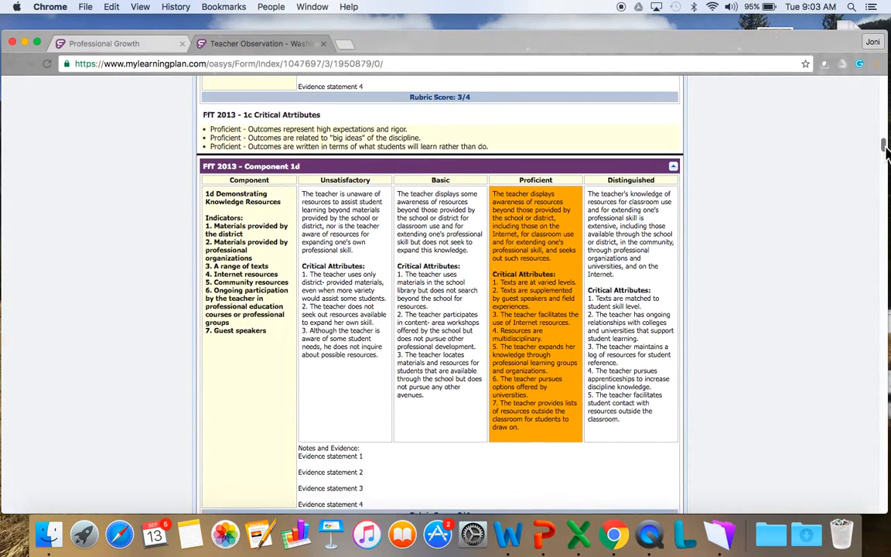
scroll("down", 3)
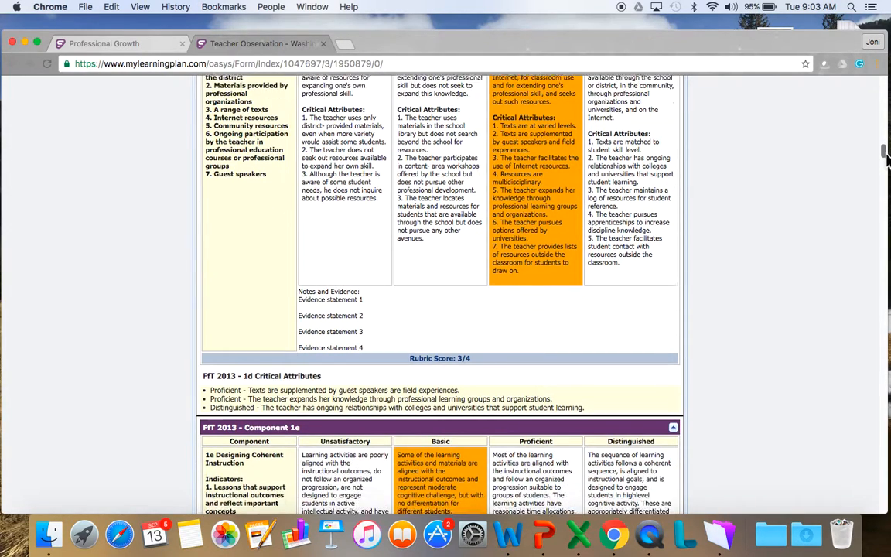
scroll("down", 3)
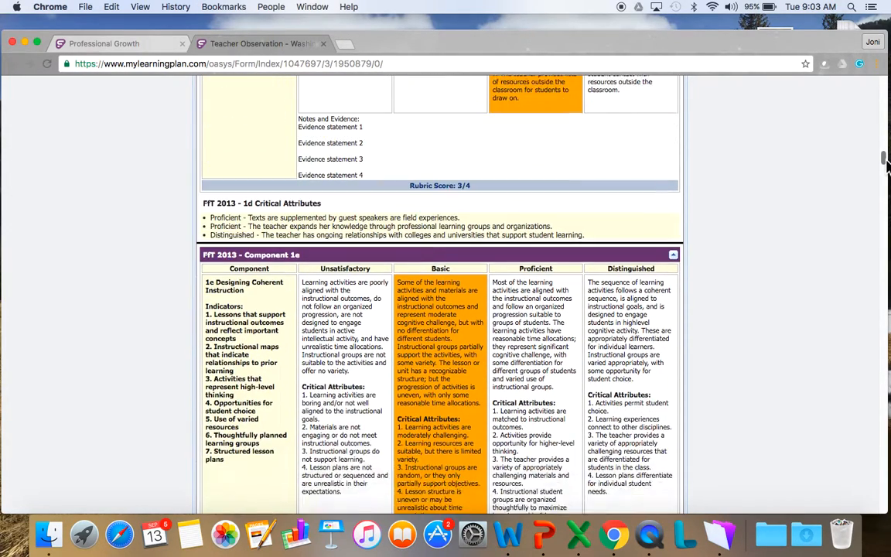
scroll("down", 3)
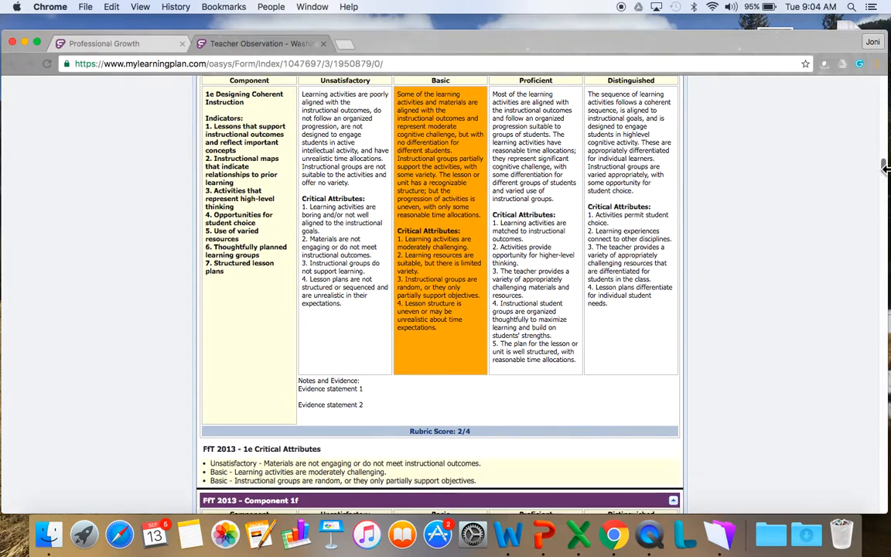
scroll("down", 3)
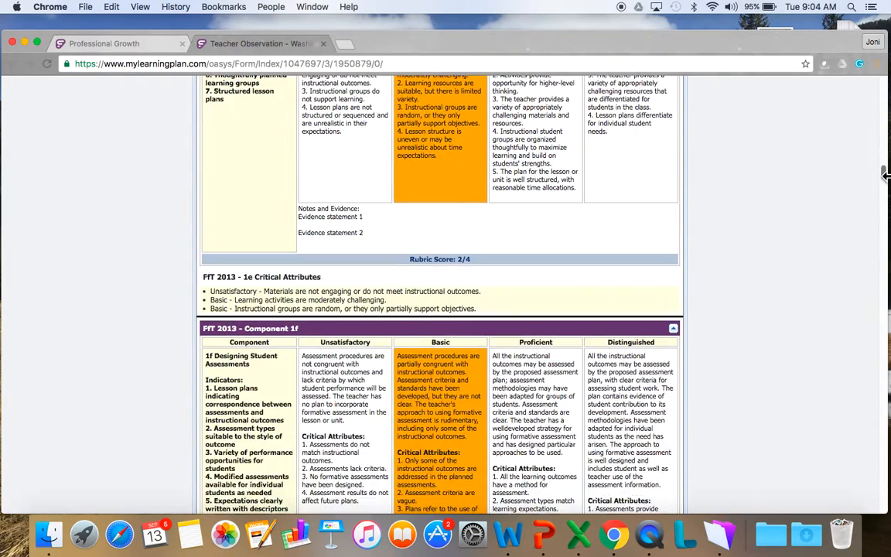
scroll("down", 3)
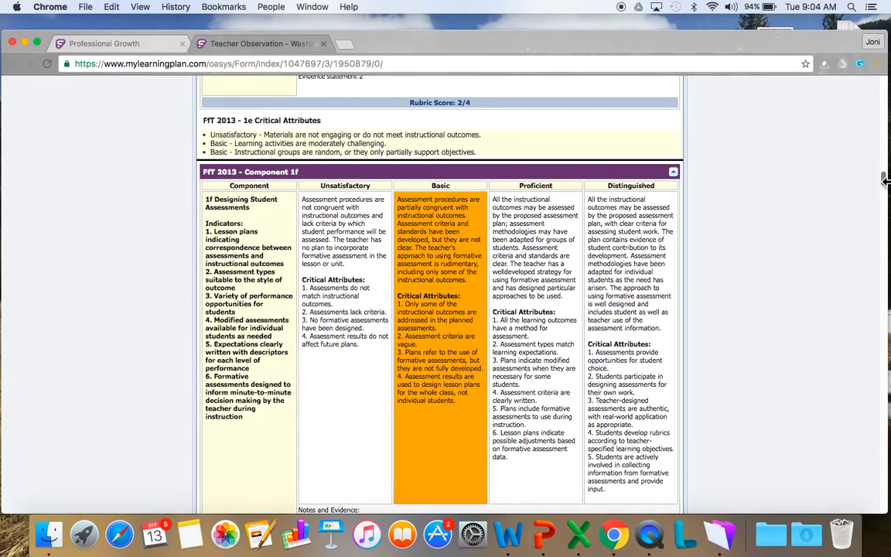
scroll("down", 3)
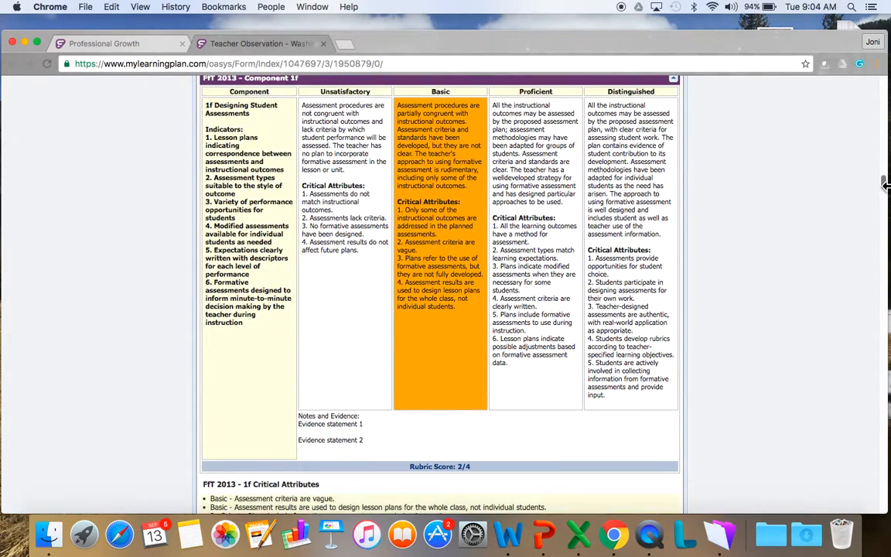
scroll("down", 3)
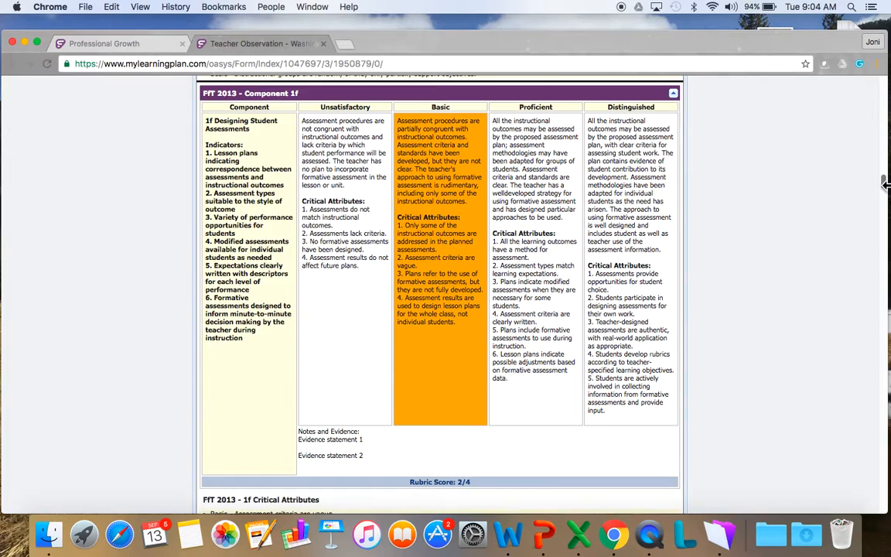
scroll("down", 3)
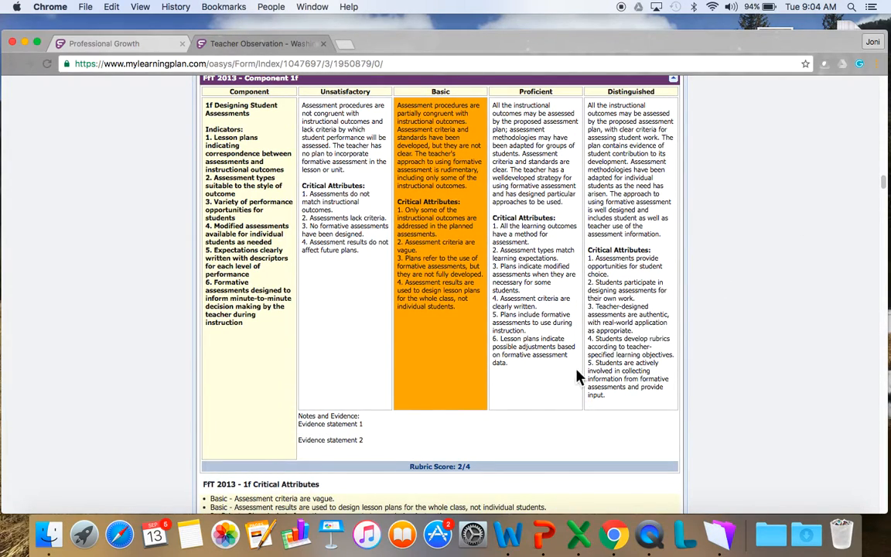
mouse_move(885, 183)
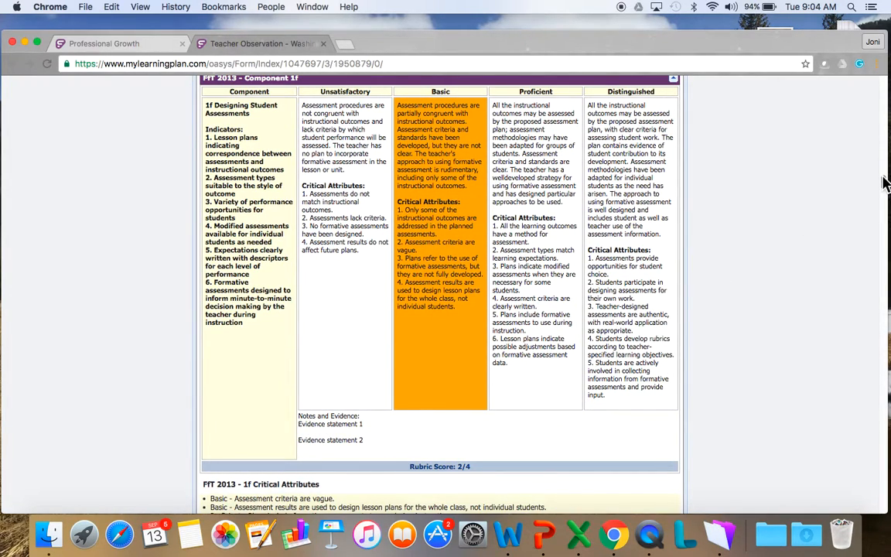
scroll("down", 3)
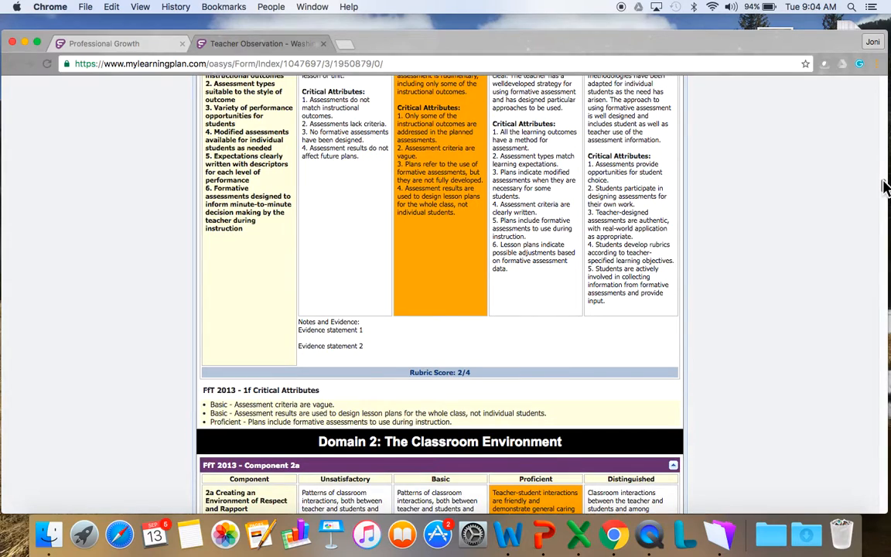
scroll("down", 3)
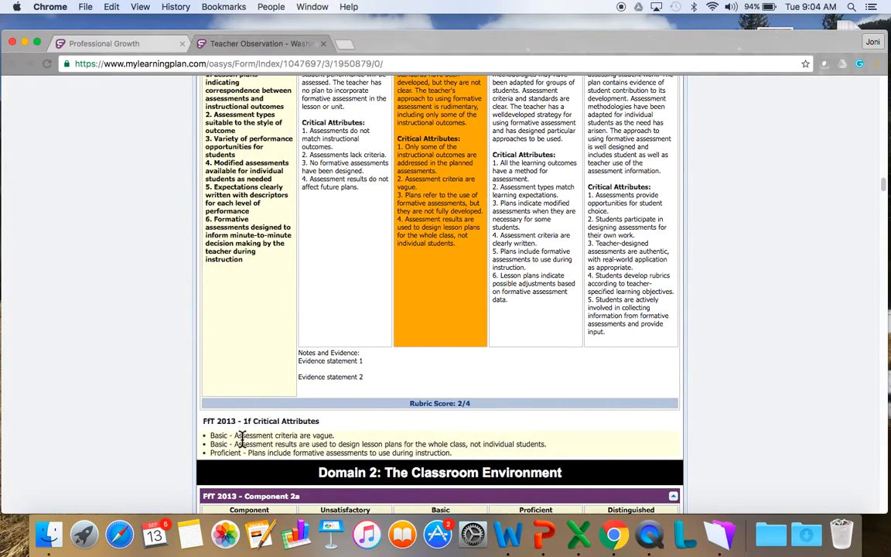
mouse_move(260, 452)
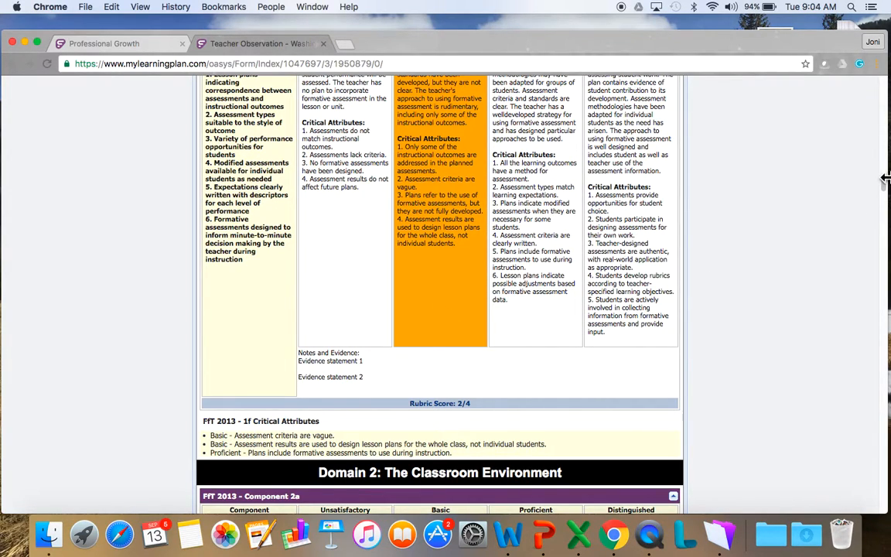
scroll("down", 3)
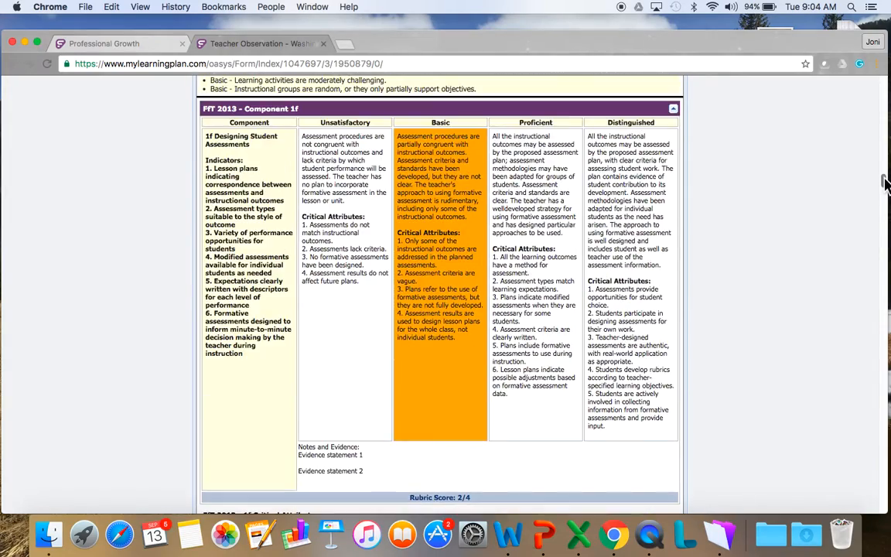
scroll("down", 3)
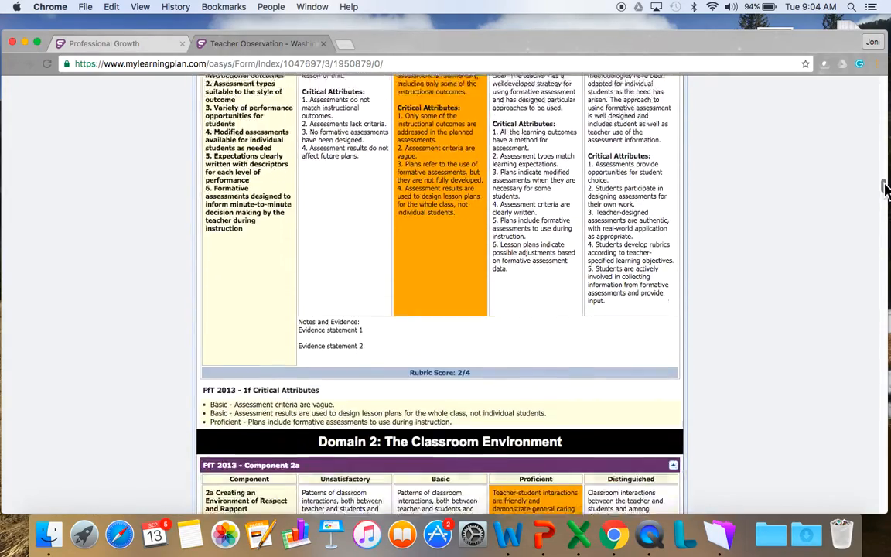
- Read Domain 2 components 2a–2e, each Proficient at 3/4, down to the Domain 3 heading
scroll("down", 3)
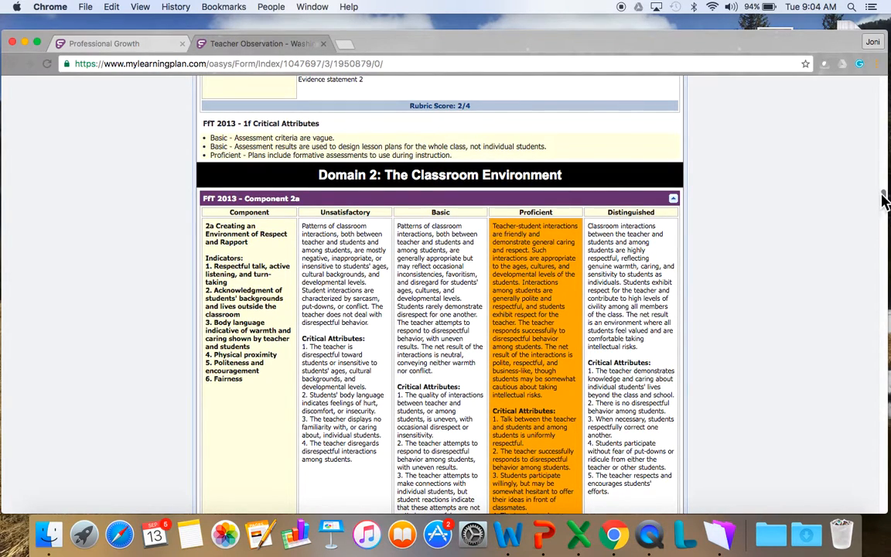
scroll("down", 3)
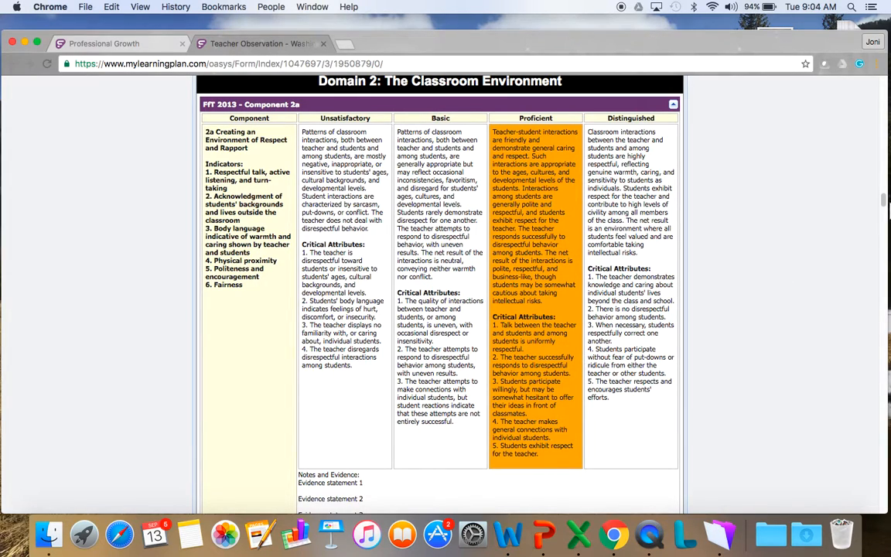
scroll("down", 3)
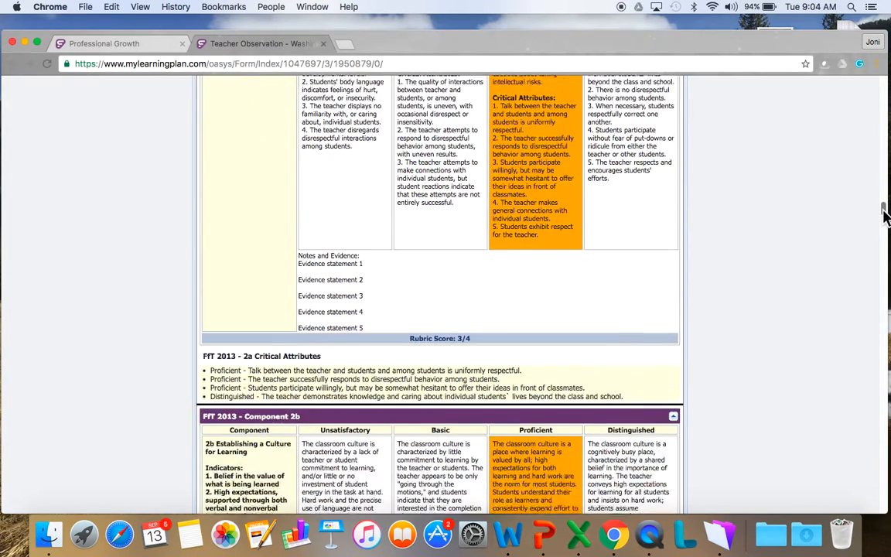
scroll("down", 3)
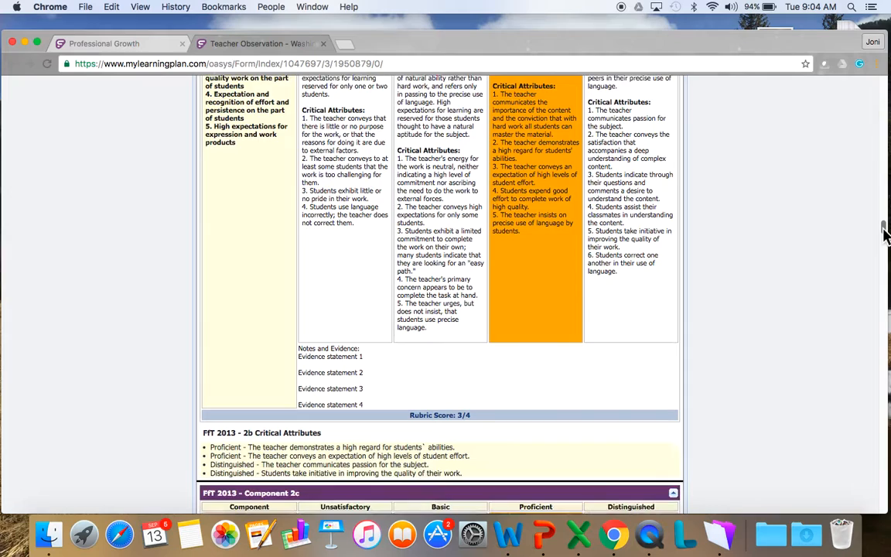
scroll("down", 3)
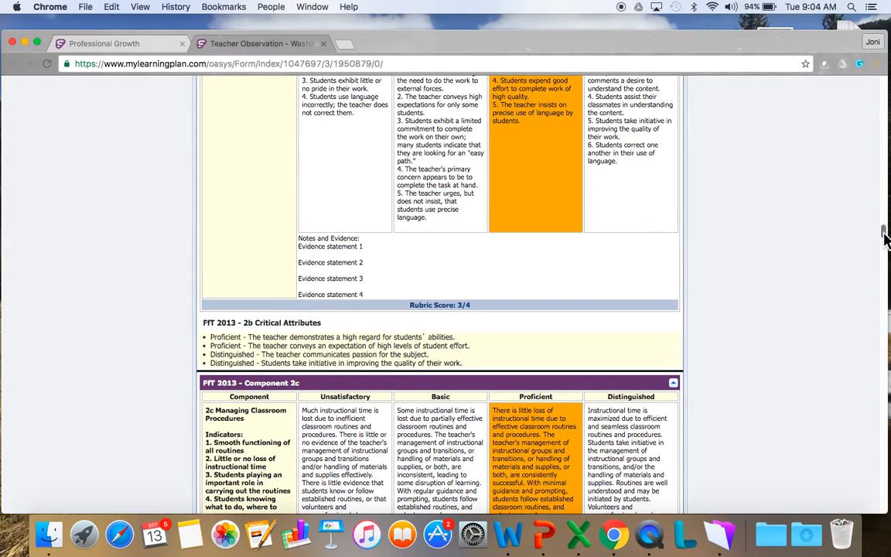
scroll("down", 3)
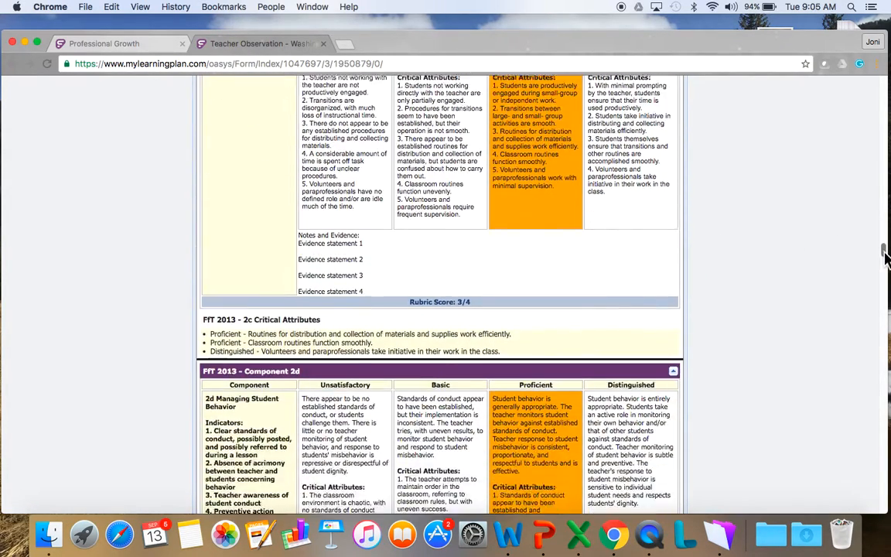
scroll("down", 3)
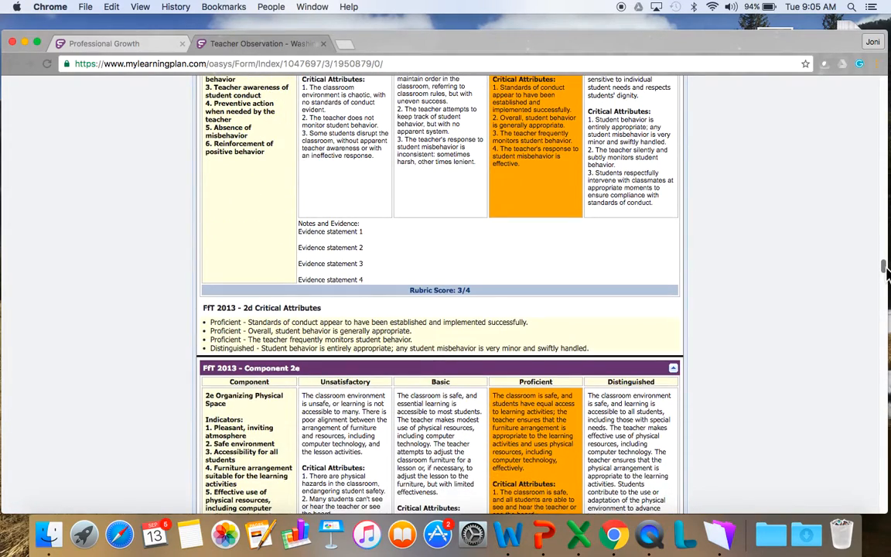
scroll("down", 3)
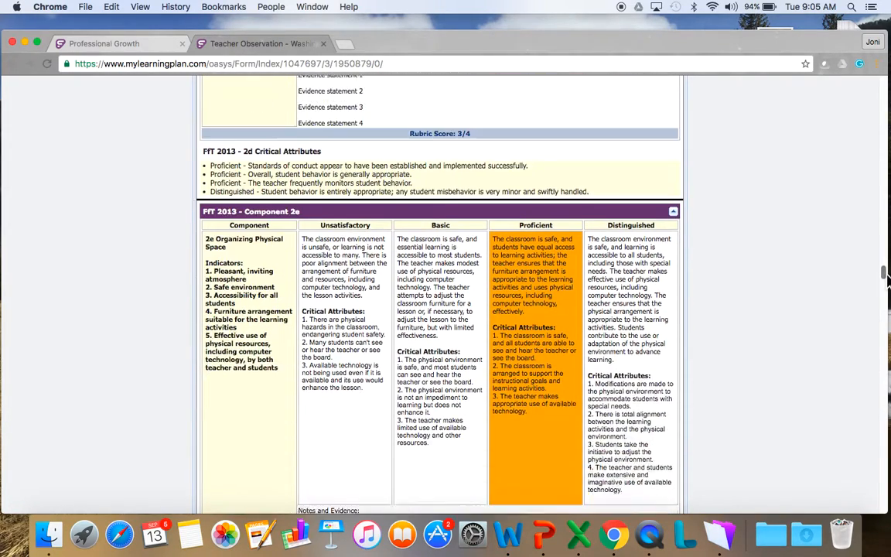
scroll("down", 3)
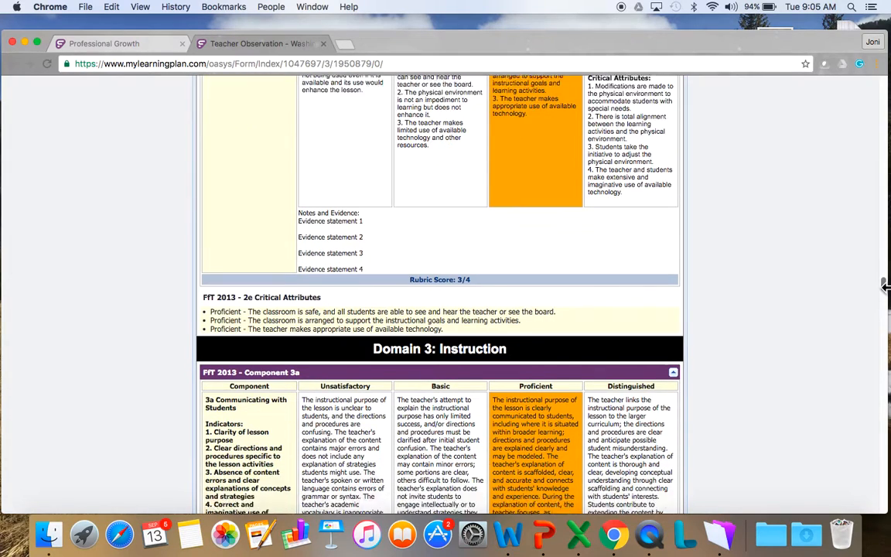
scroll("down", 3)
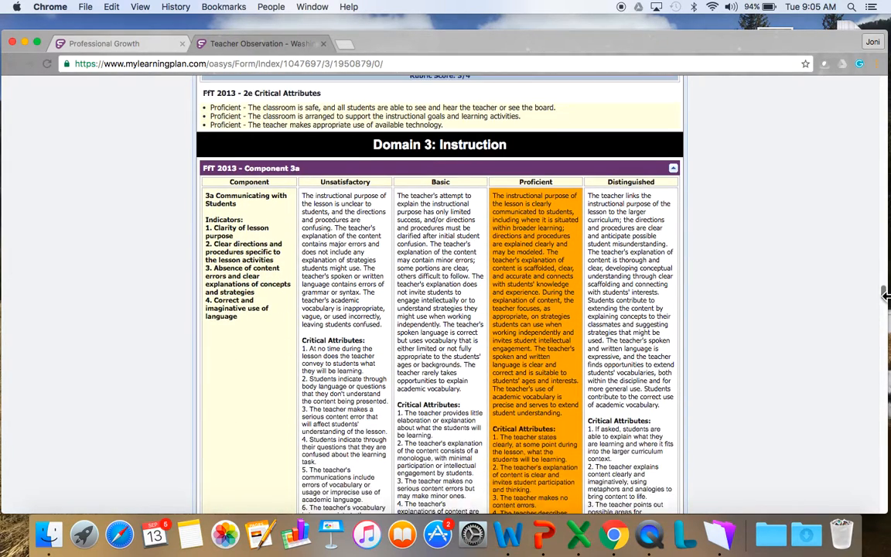
scroll("down", 3)
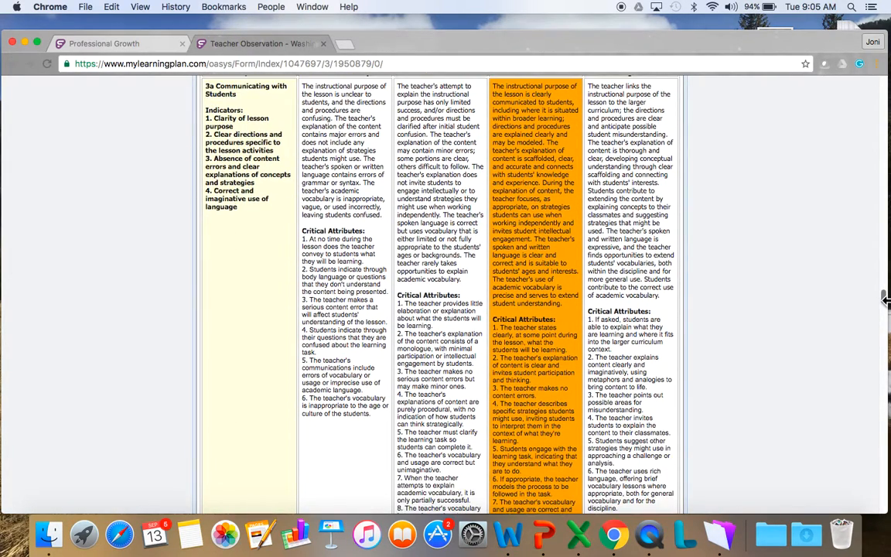
scroll("down", 3)
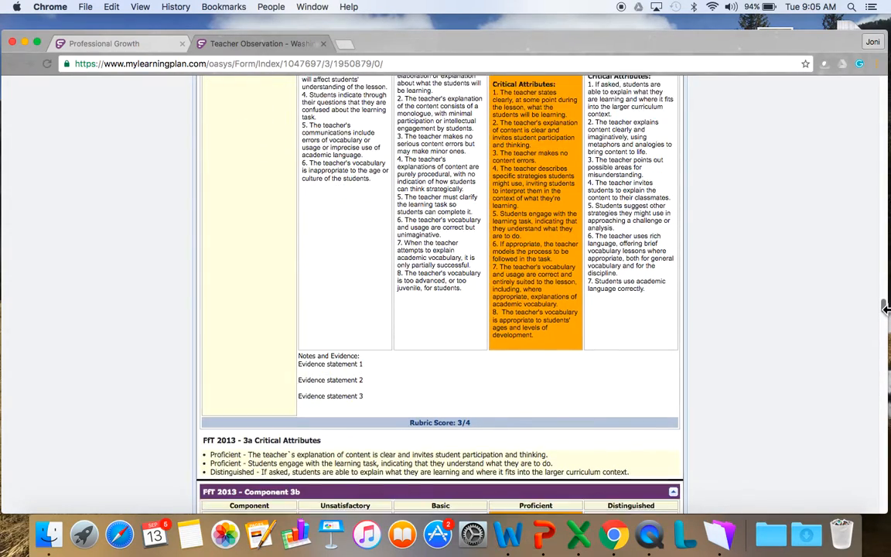
scroll("down", 3)
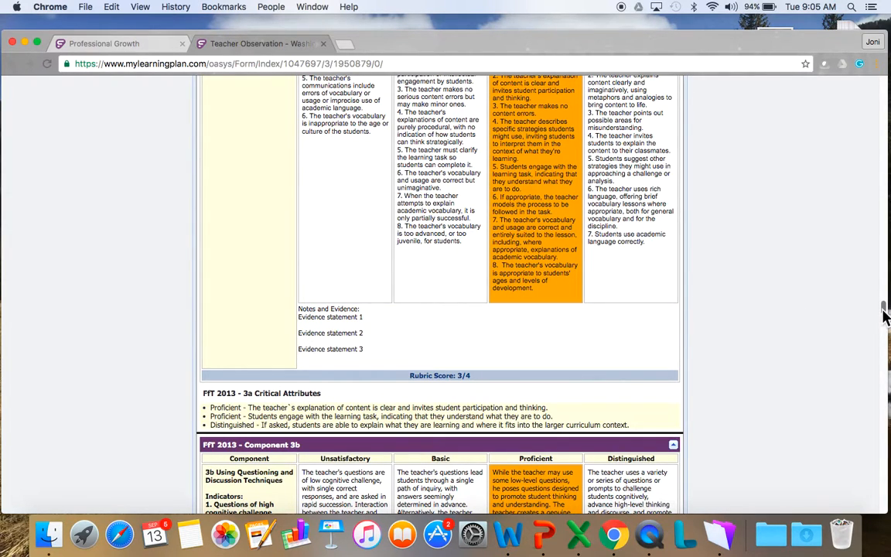
scroll("down", 3)
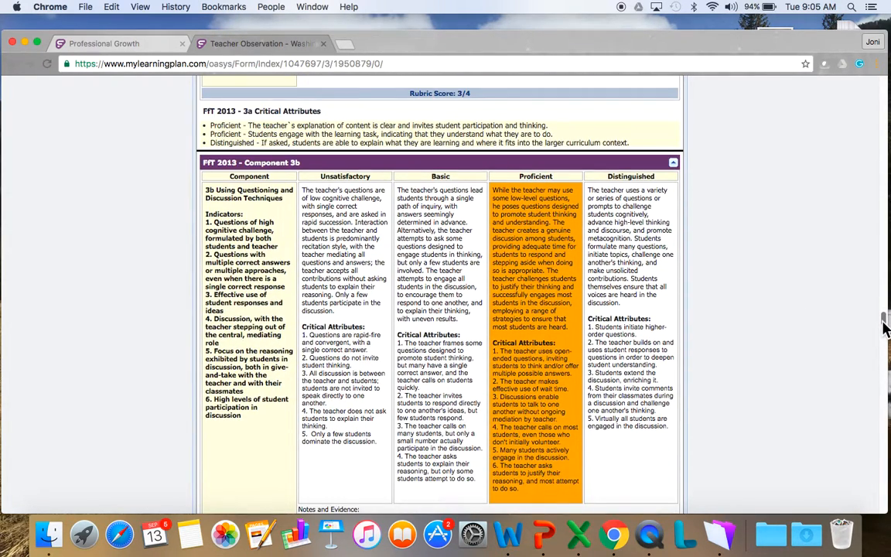
scroll("down", 3)
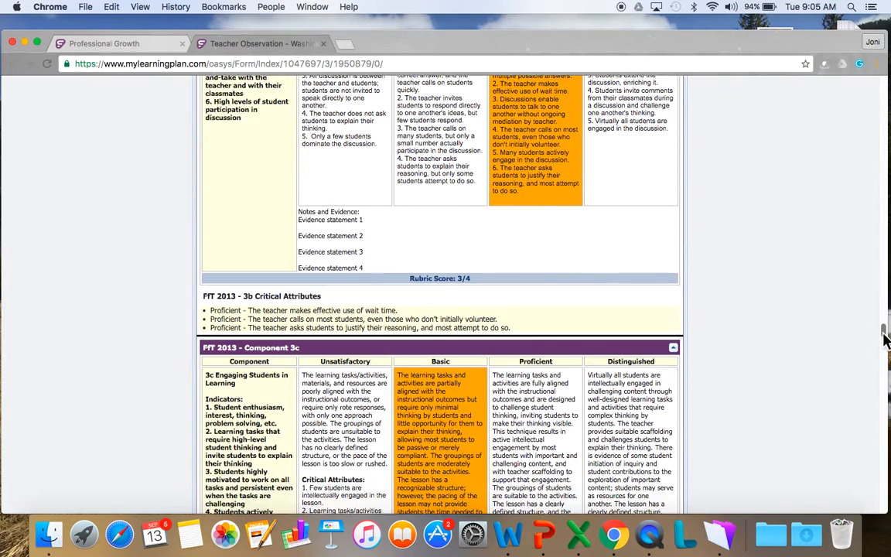
scroll("down", 3)
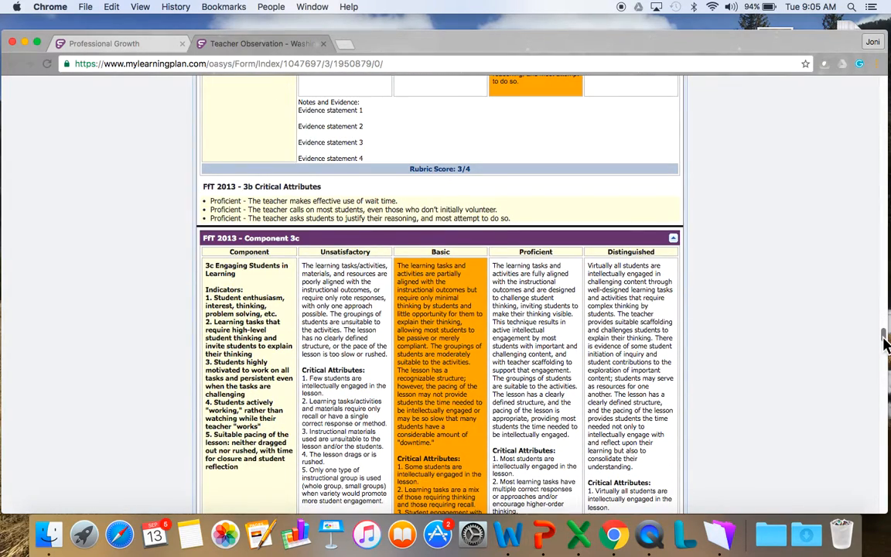
scroll("down", 3)
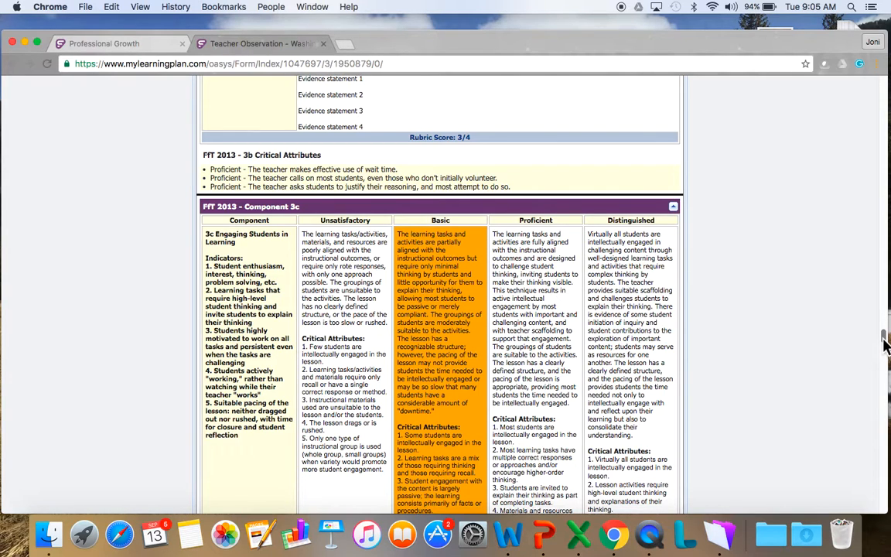
scroll("down", 3)
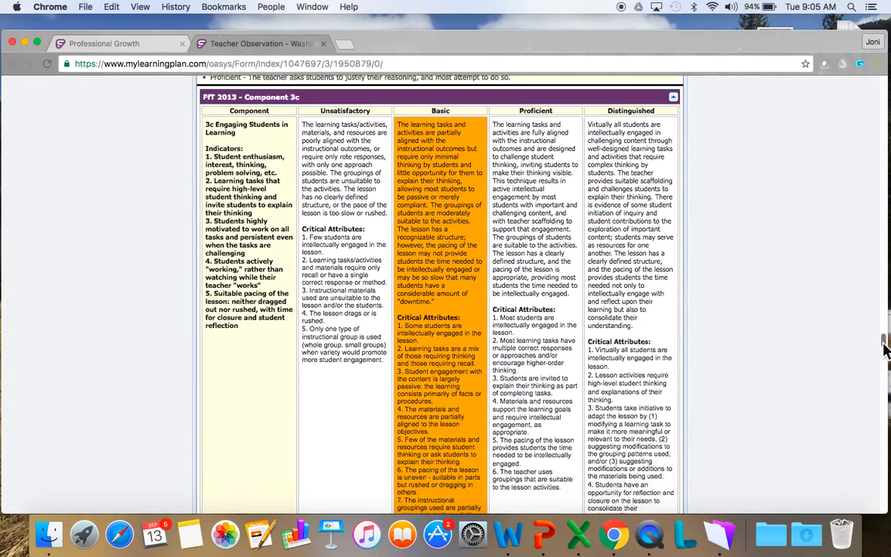
scroll("down", 3)
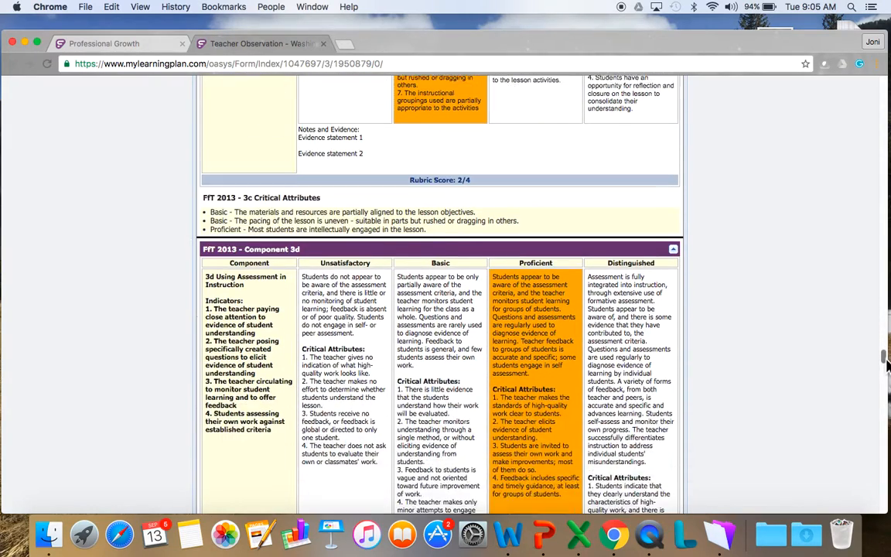
scroll("down", 3)
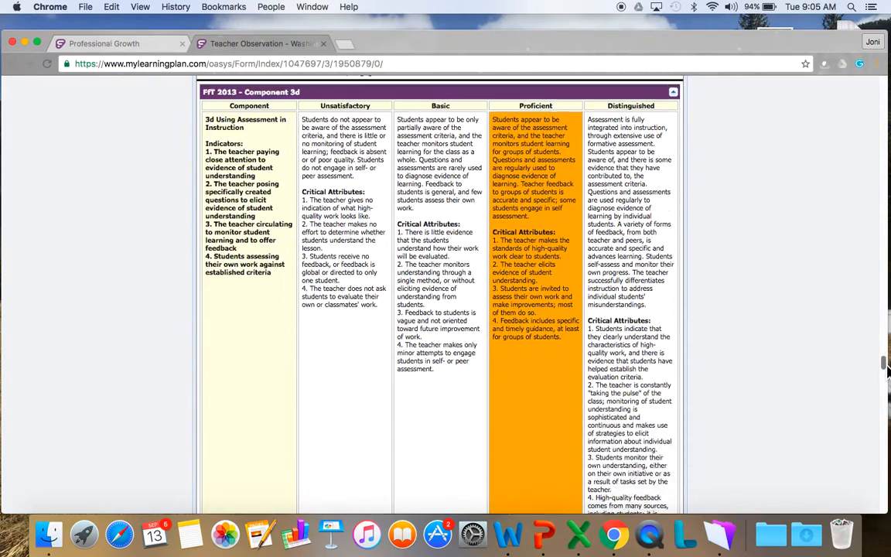
scroll("down", 3)
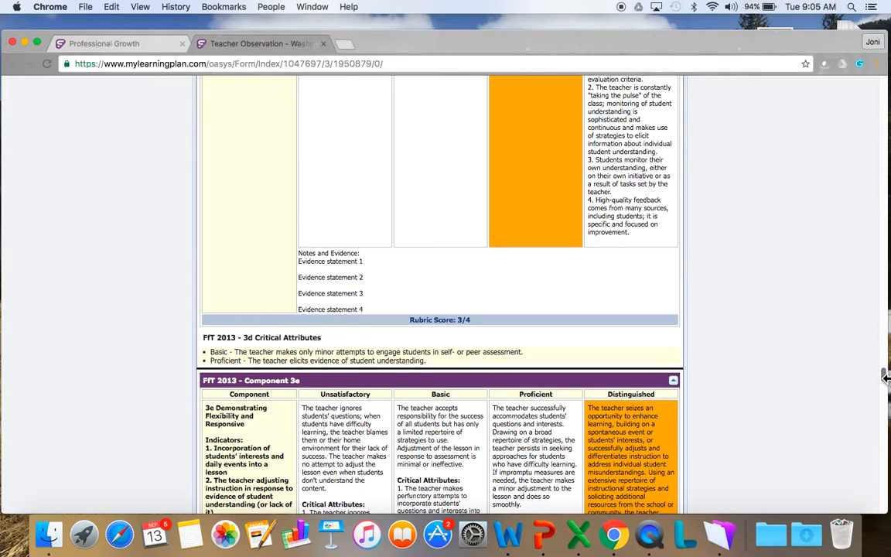
scroll("down", 3)
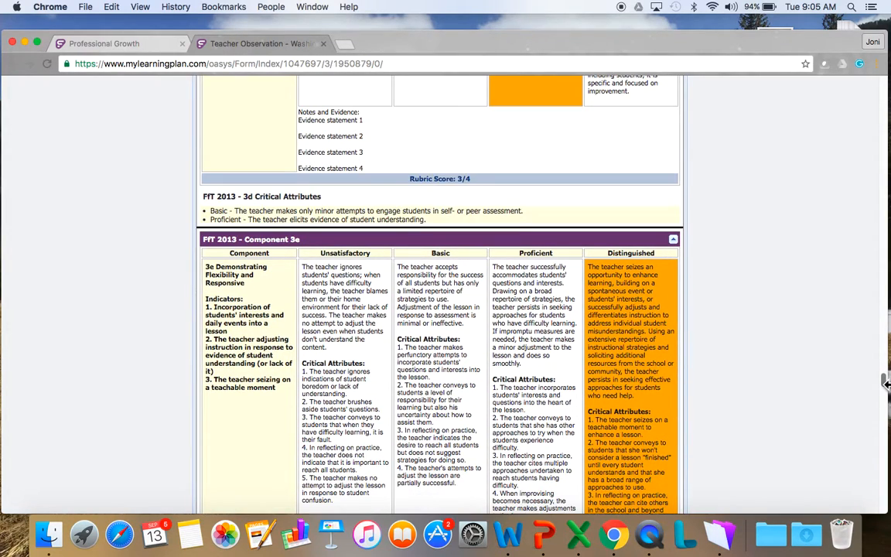
scroll("down", 3)
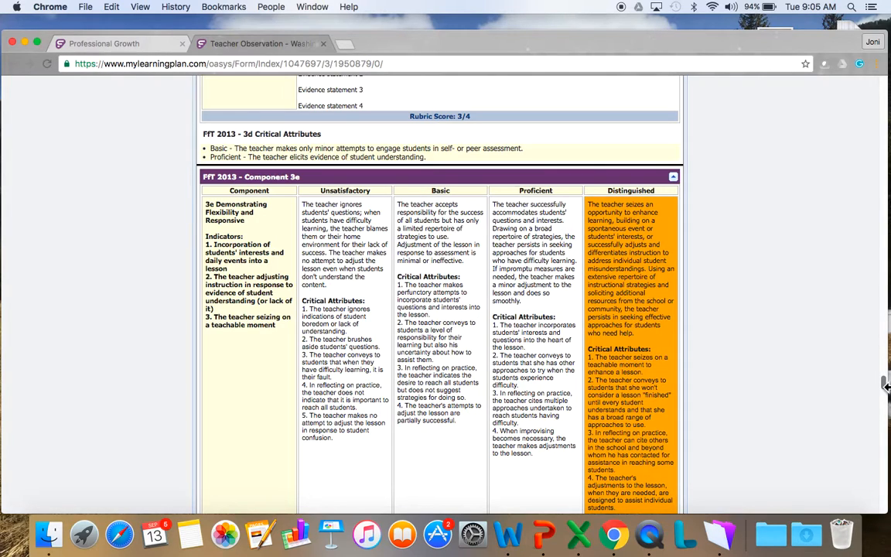
scroll("down", 3)
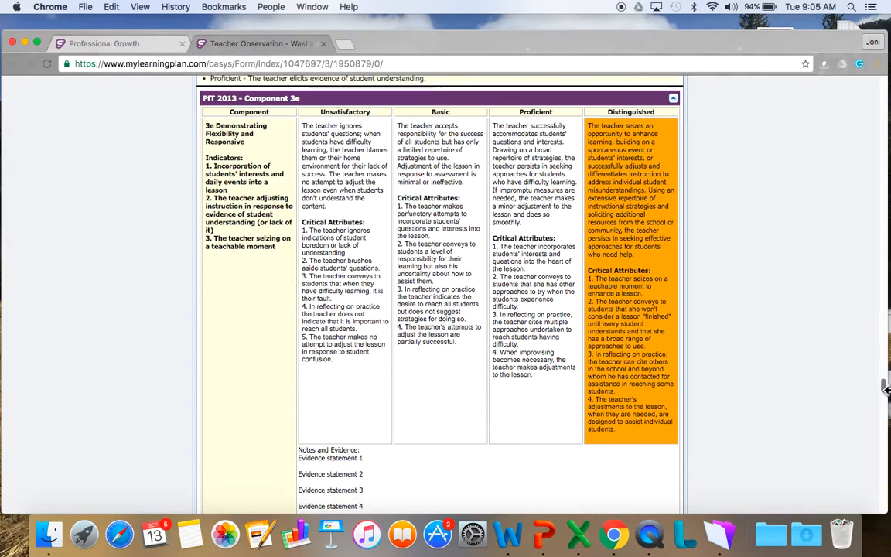
scroll("down", 3)
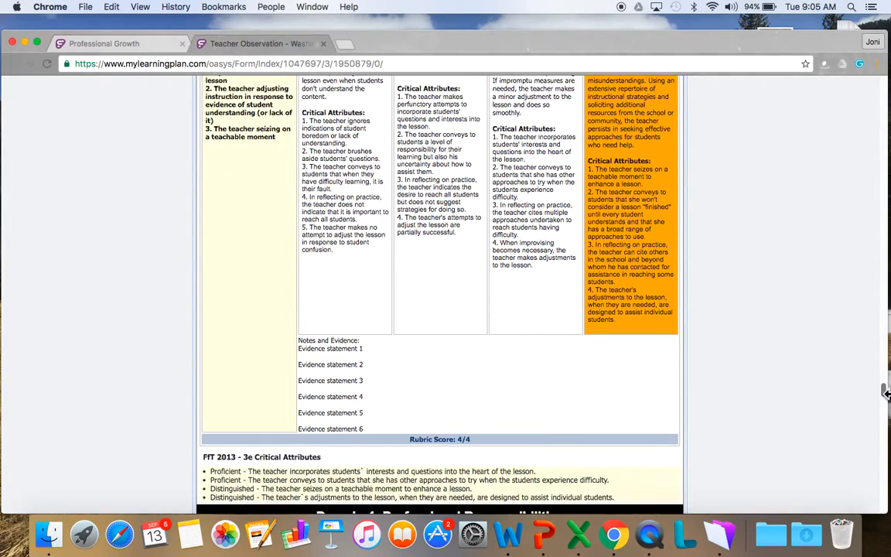
scroll("down", 3)
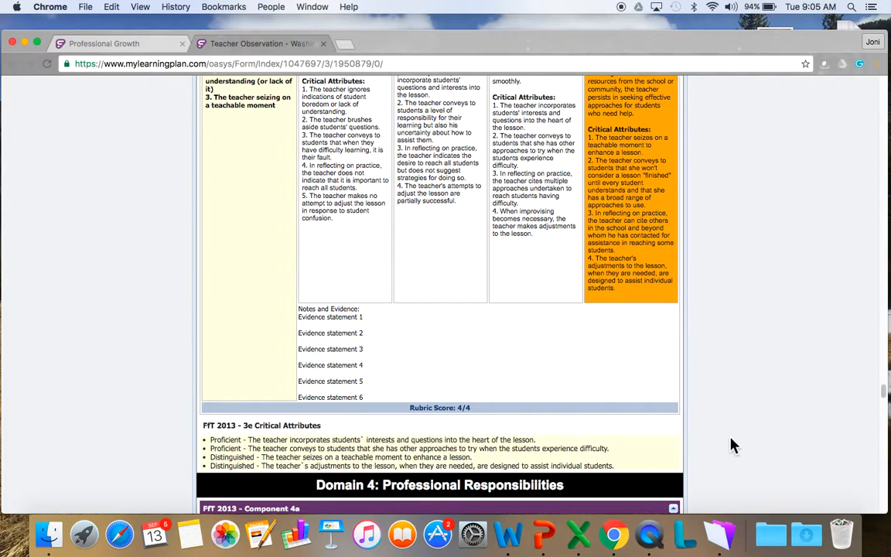
mouse_move(359, 453)
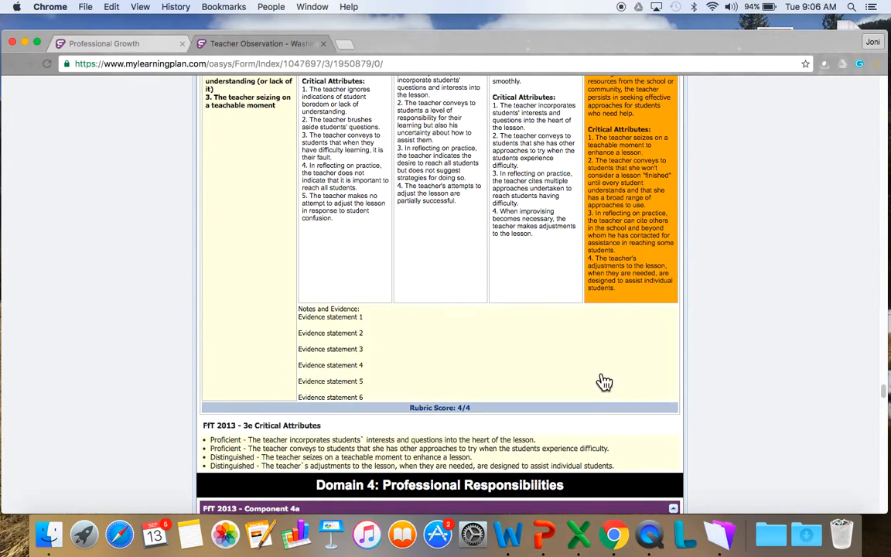
mouse_move(421, 406)
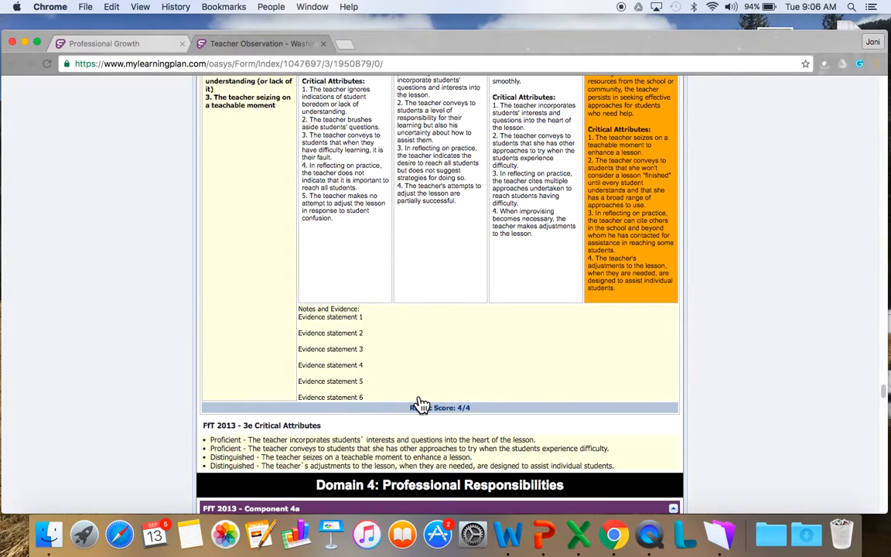
mouse_move(397, 362)
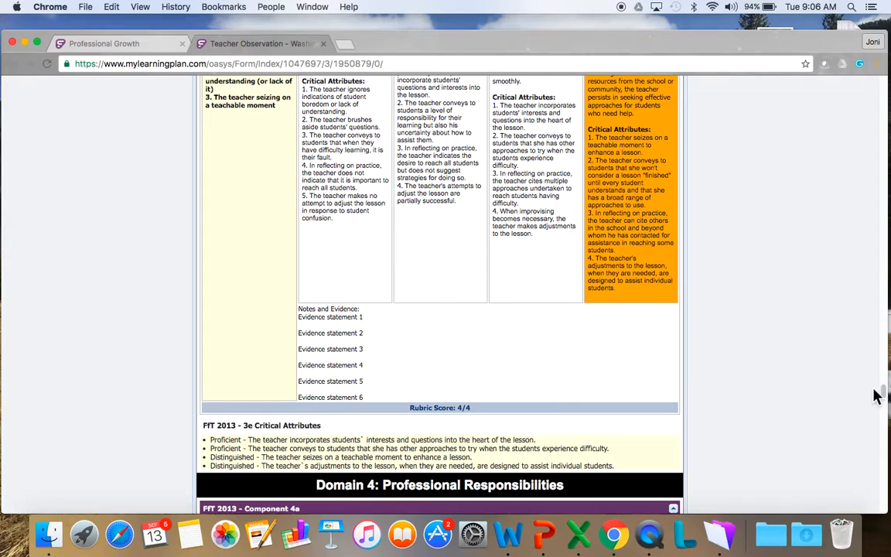
scroll("down", 3)
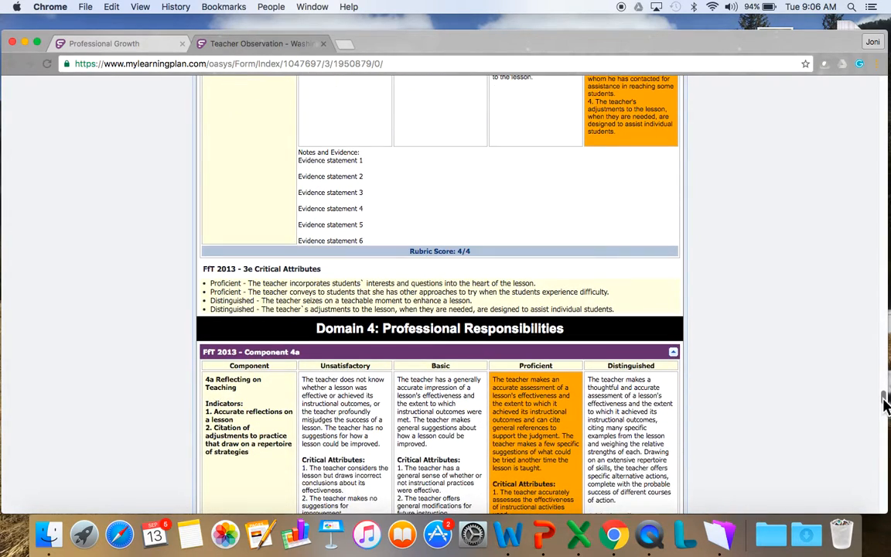
scroll("down", 3)
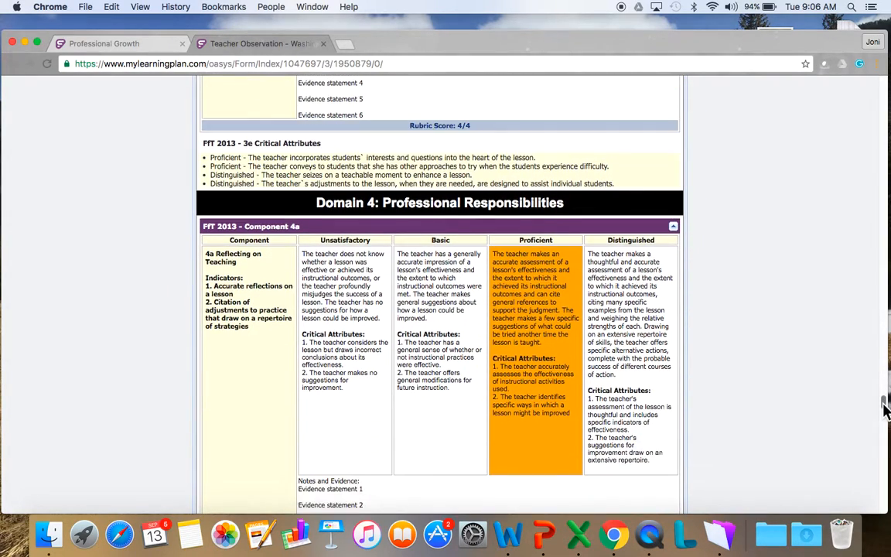
scroll("down", 3)
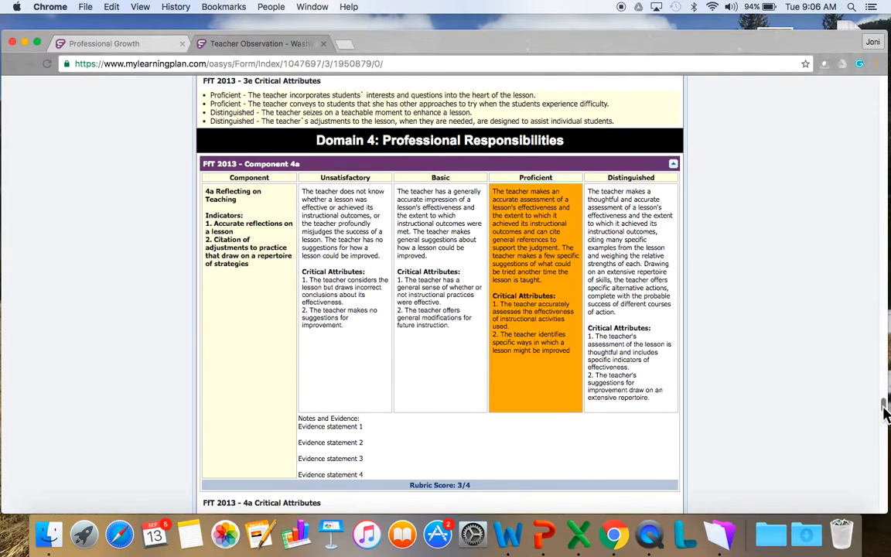
scroll("down", 3)
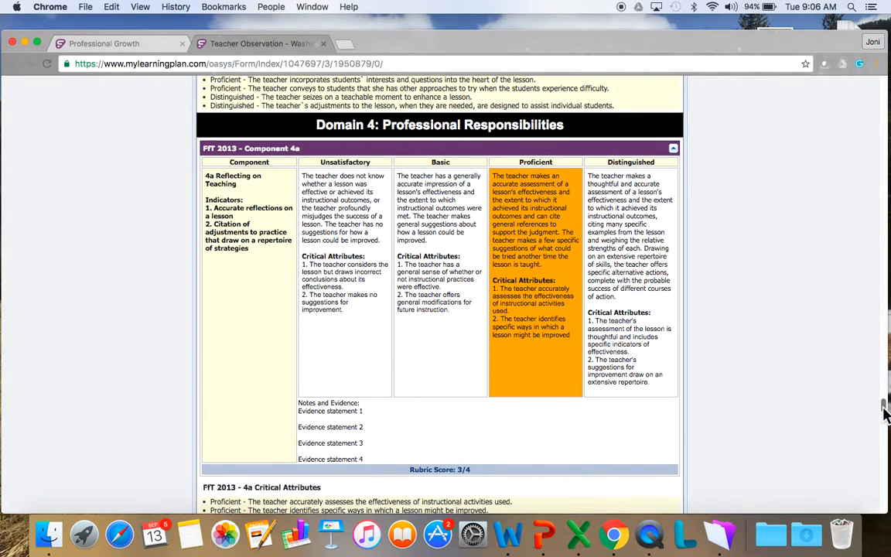
scroll("down", 3)
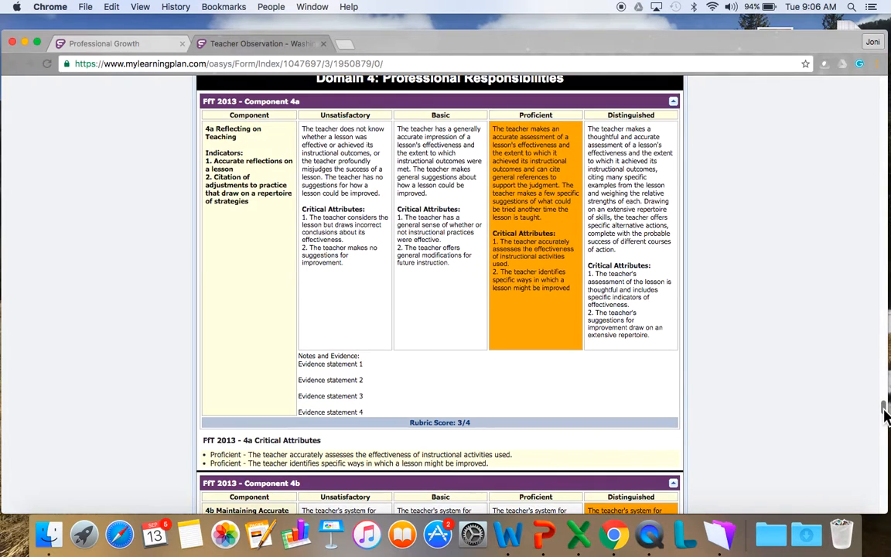
scroll("down", 3)
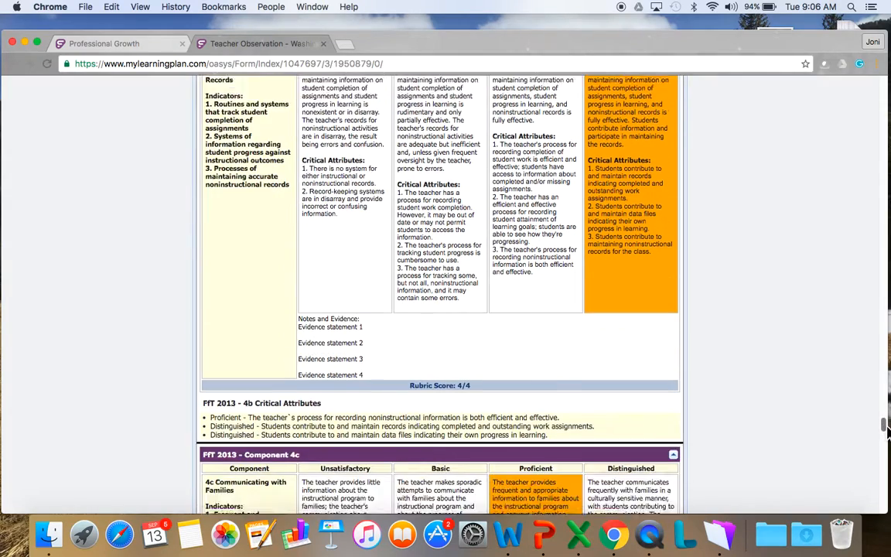
scroll("down", 3)
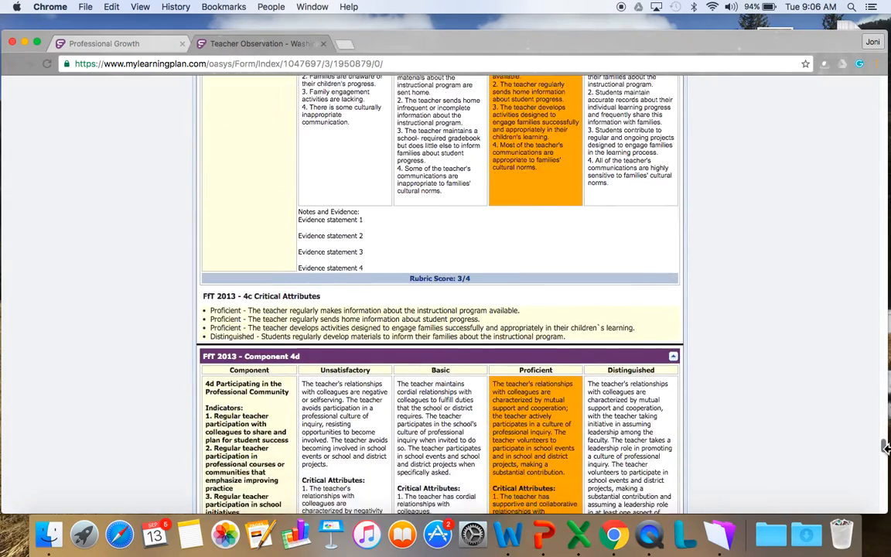
scroll("down", 3)
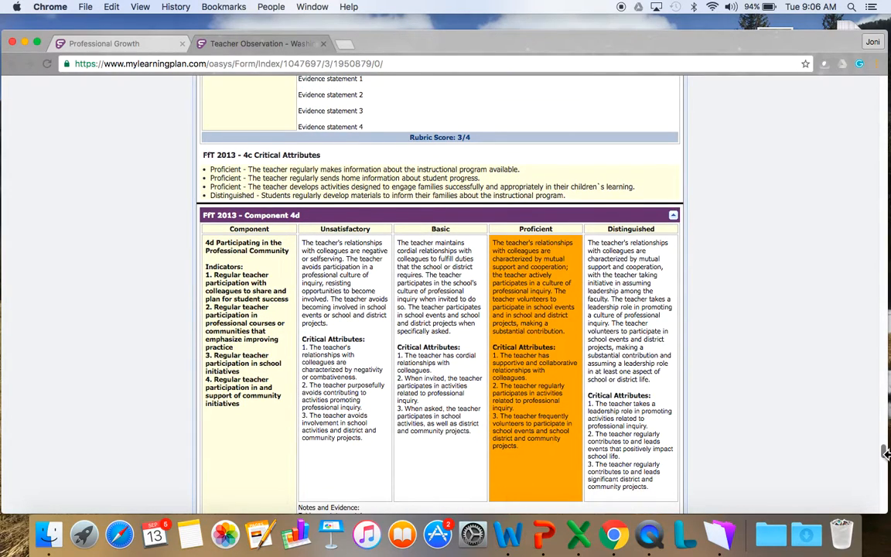
scroll("down", 3)
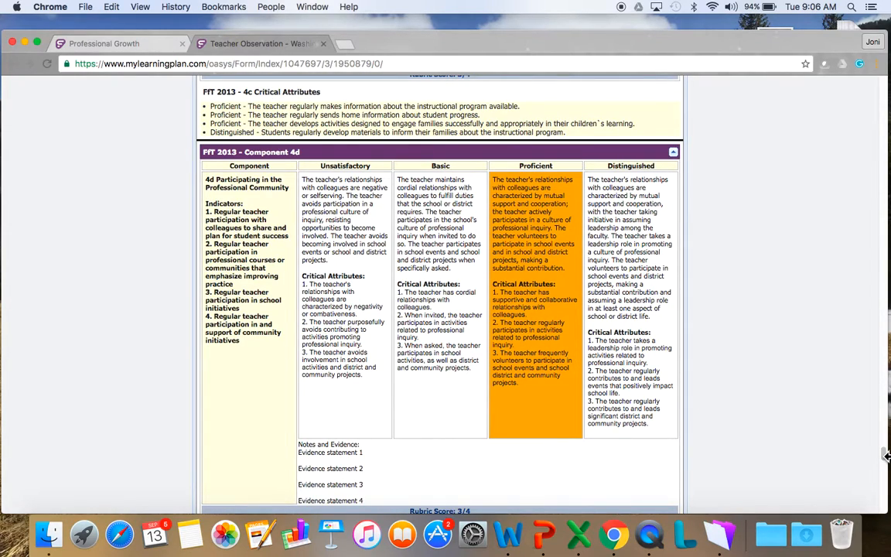
mouse_move(678, 380)
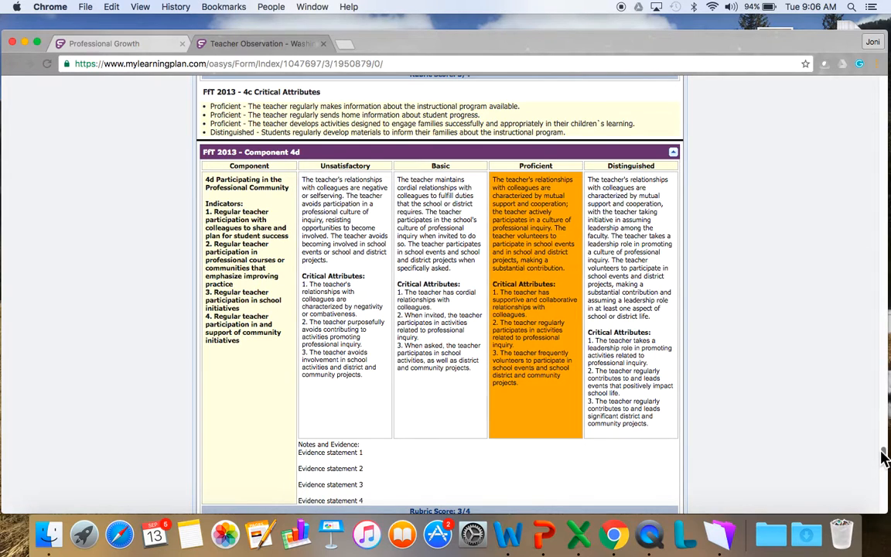
scroll("down", 3)
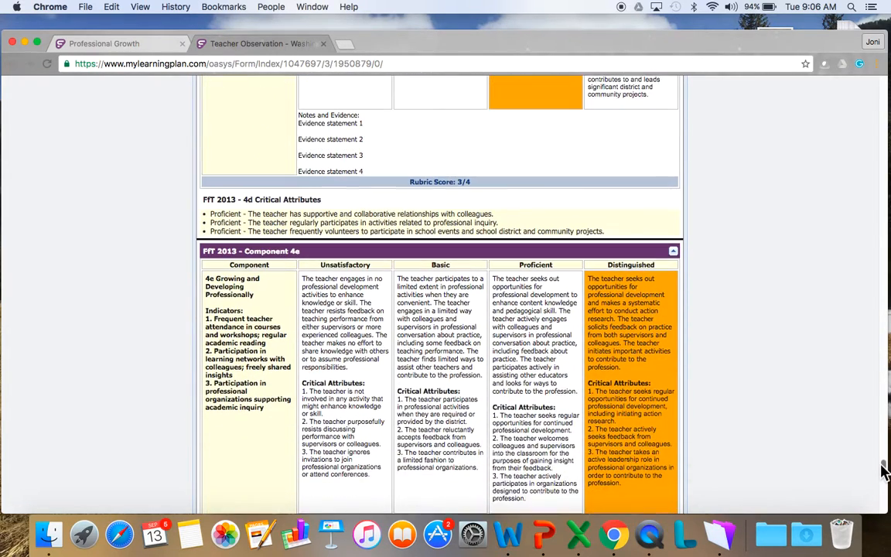
scroll("down", 3)
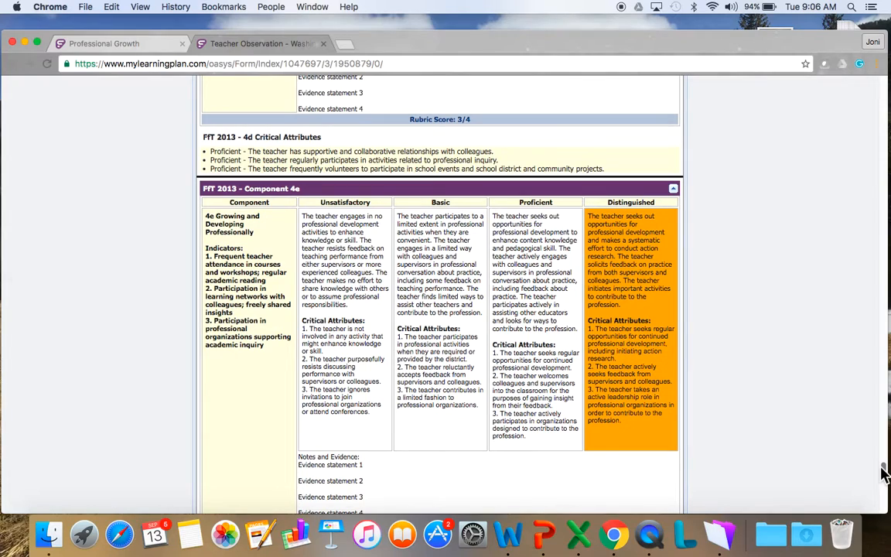
scroll("down", 3)
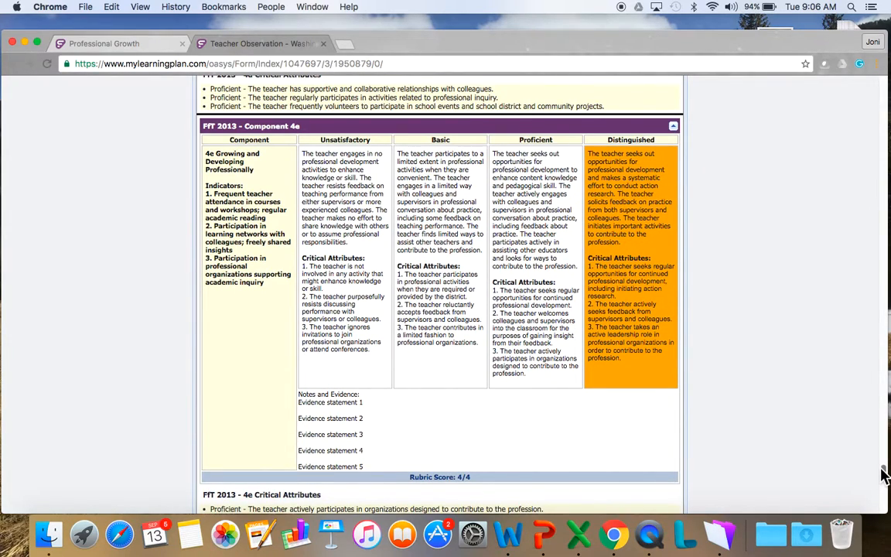
mouse_move(642, 384)
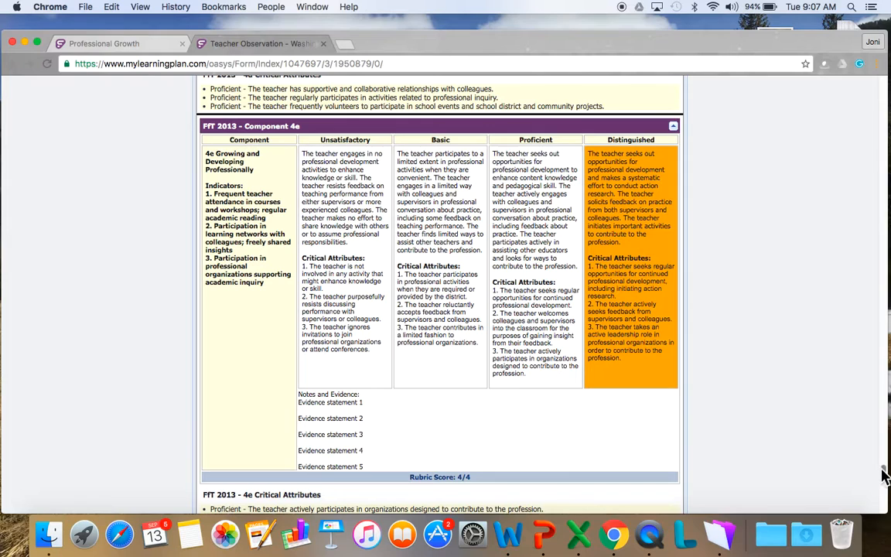
scroll("down", 3)
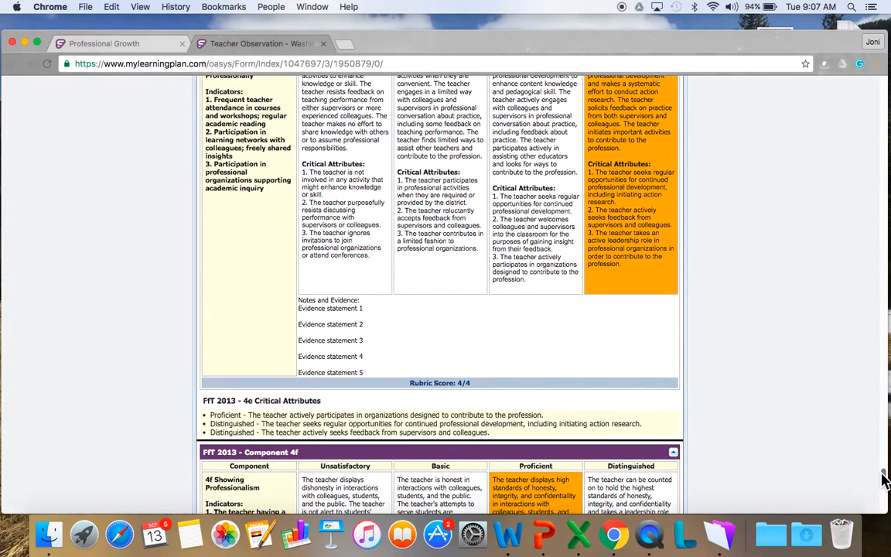
scroll("down", 3)
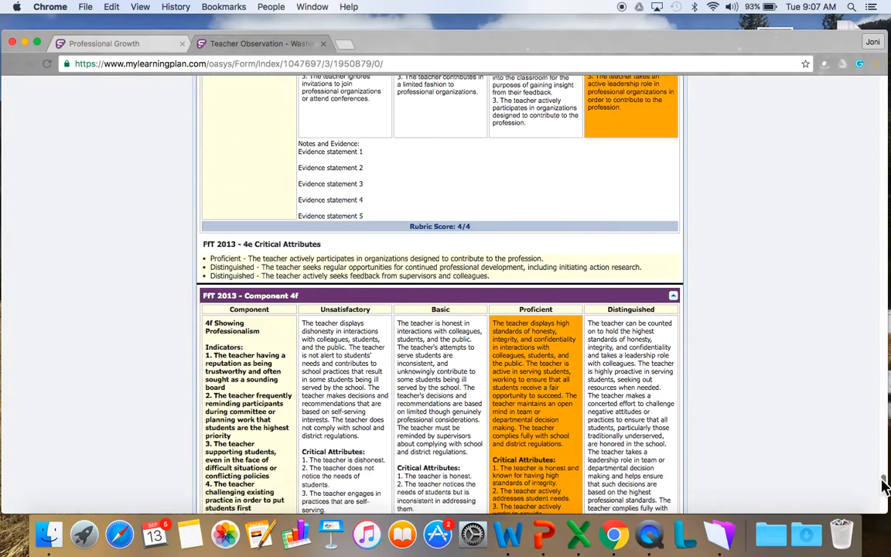
scroll("down", 3)
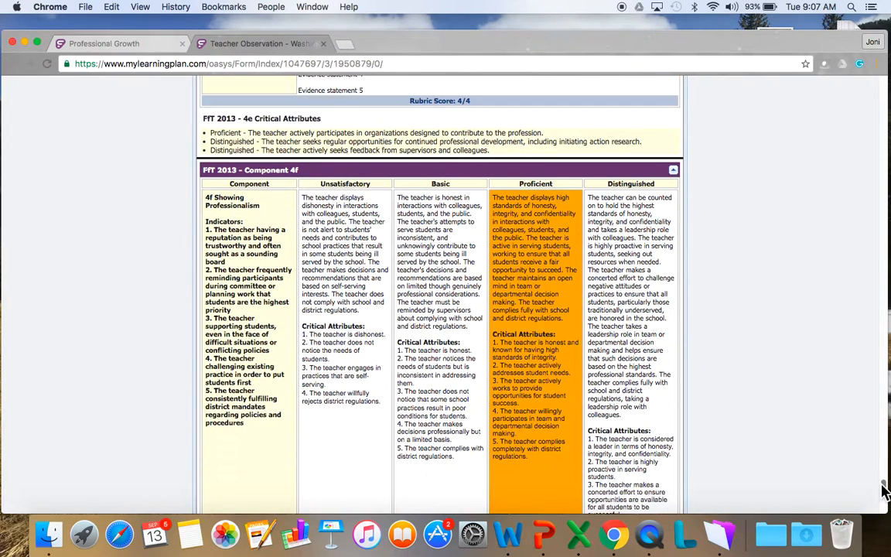
scroll("down", 3)
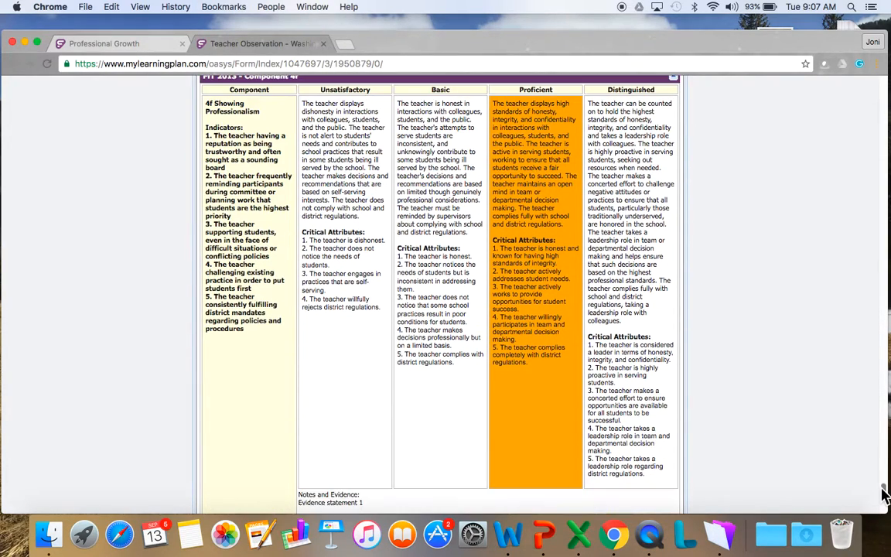
mouse_move(755, 467)
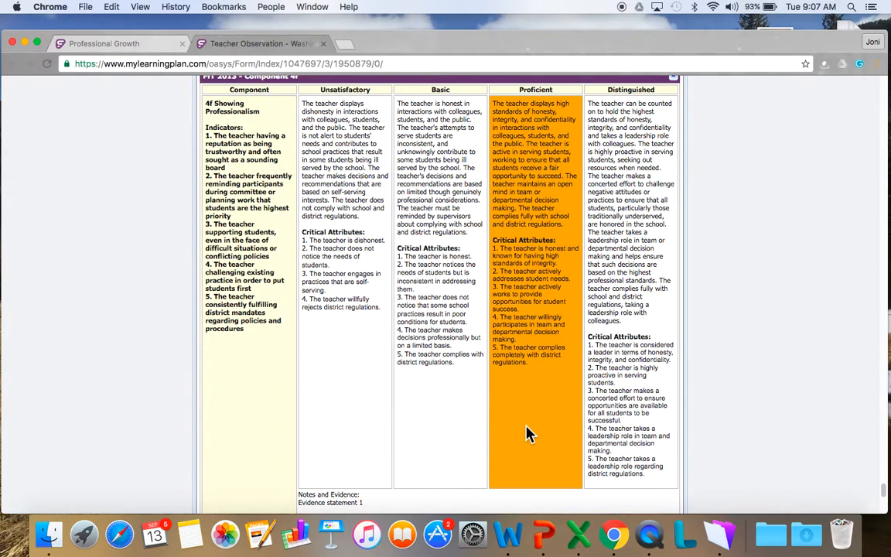
left_click(534, 434)
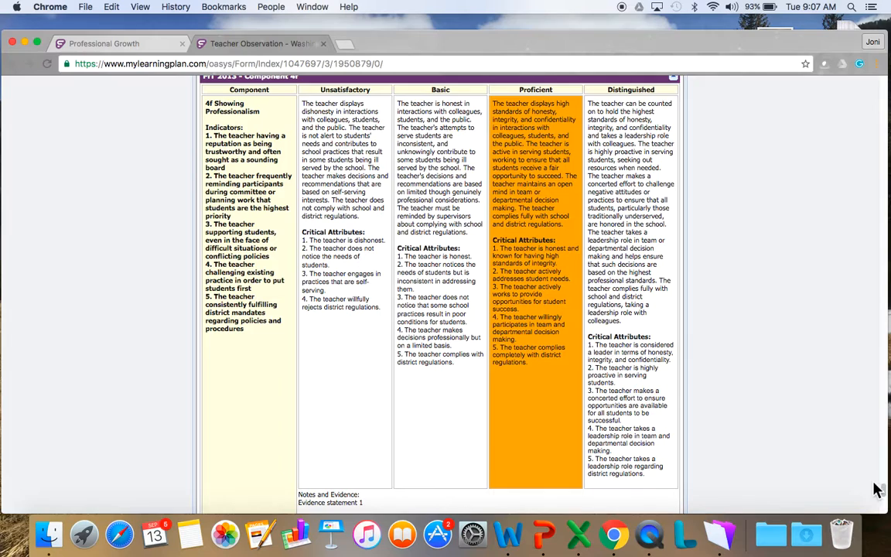
scroll("down", 3)
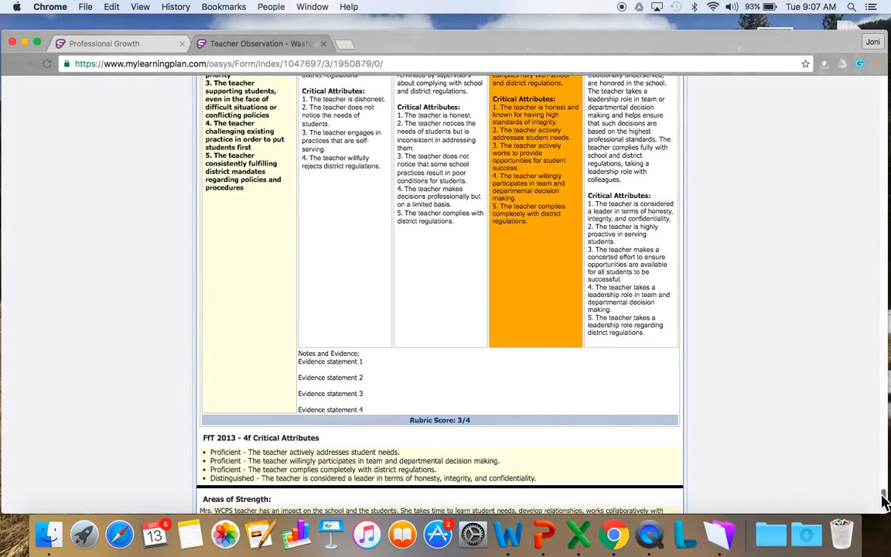
scroll("down", 3)
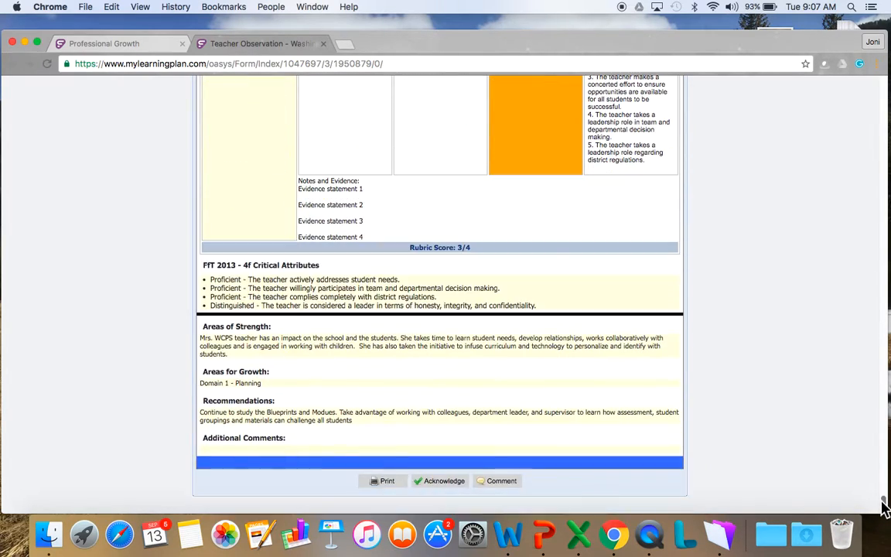
scroll("down", 3)
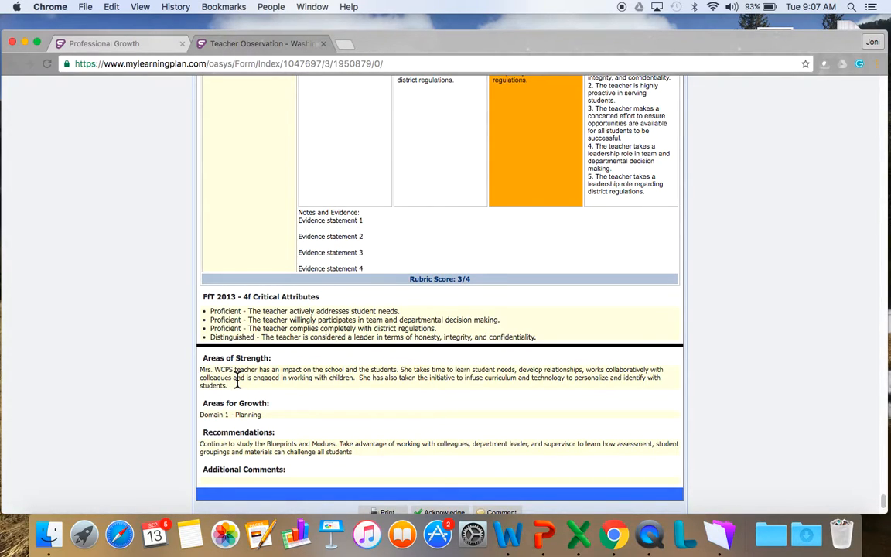
mouse_move(249, 403)
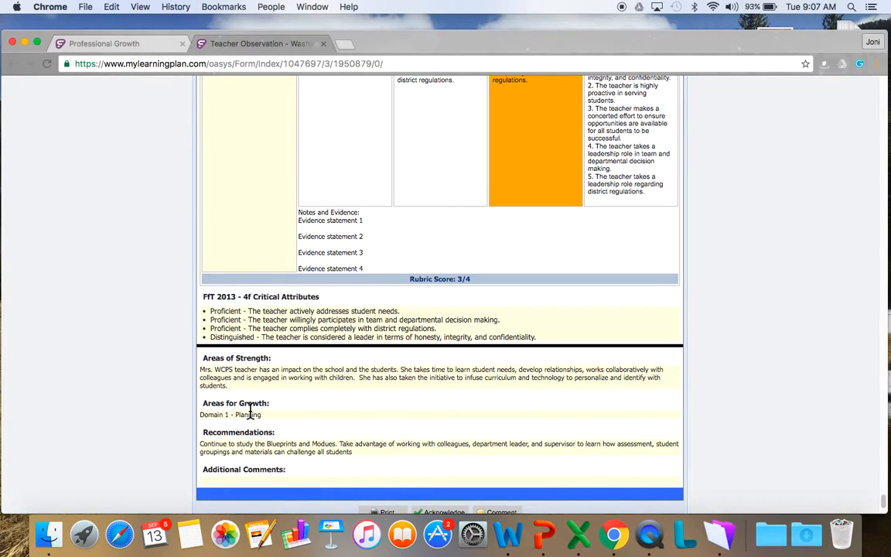
mouse_move(254, 452)
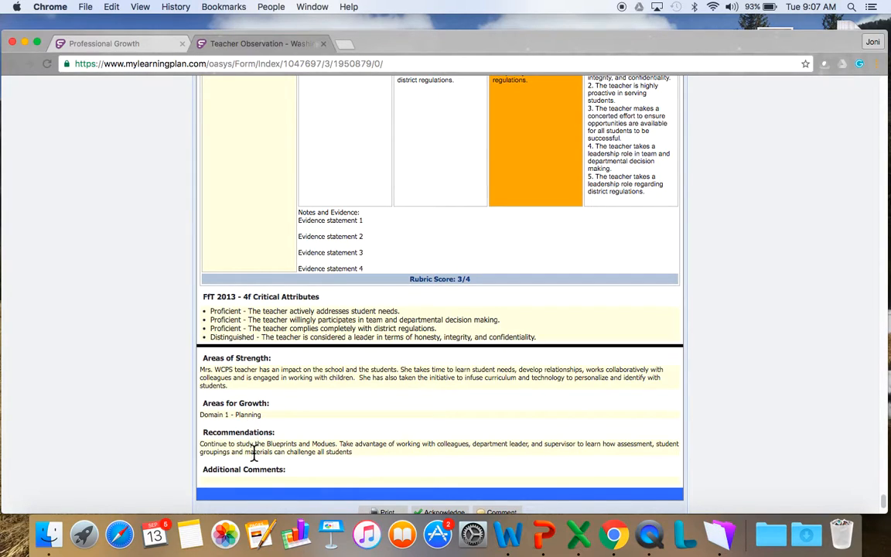
mouse_move(255, 492)
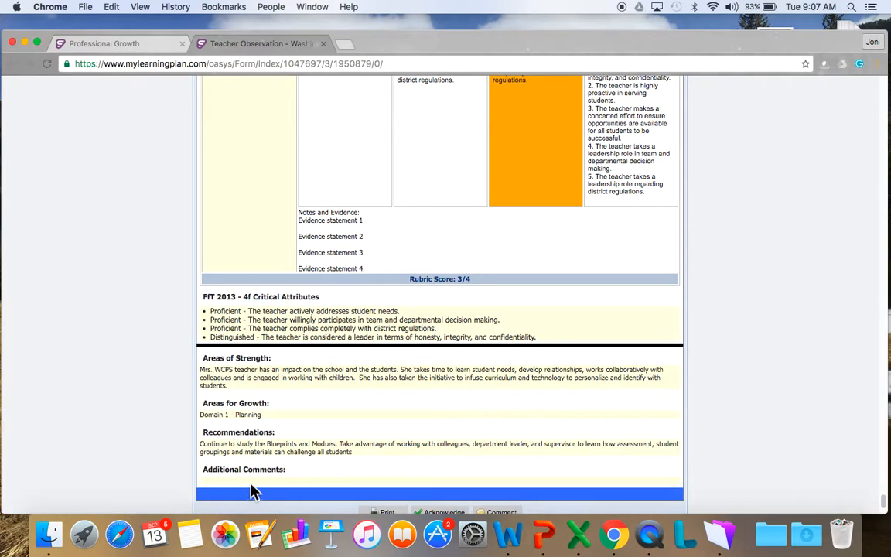
mouse_move(249, 488)
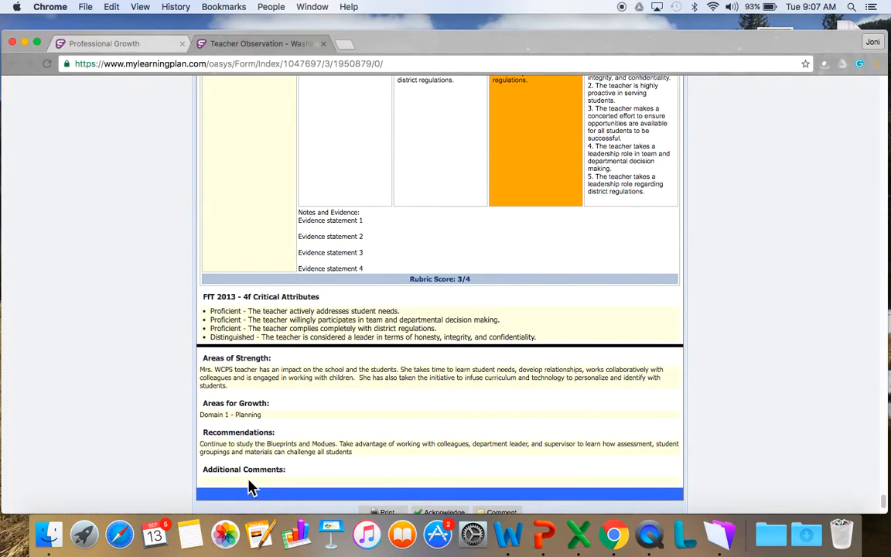
mouse_move(255, 415)
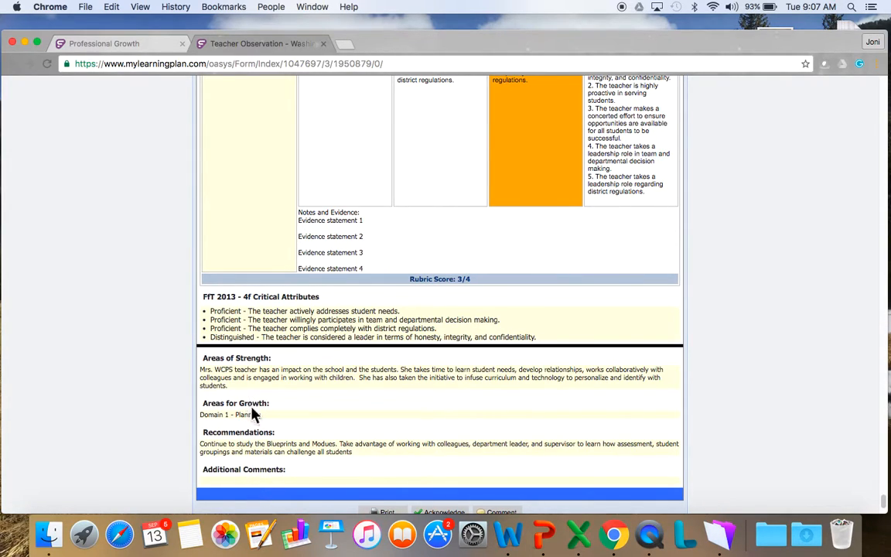
mouse_move(455, 461)
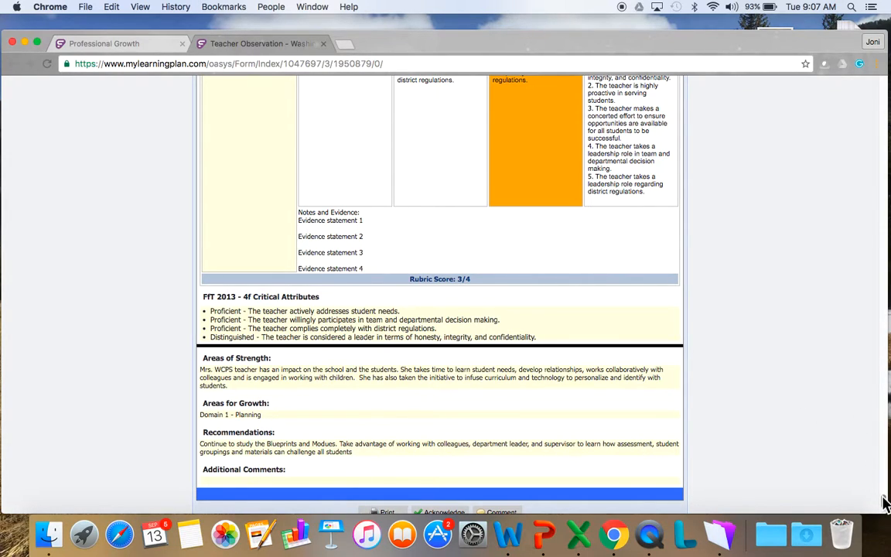
scroll("down", 3)
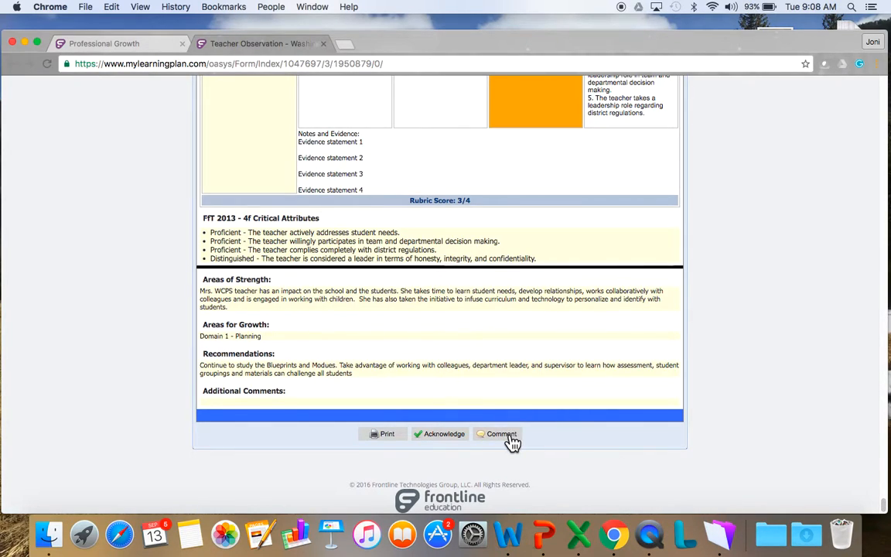
mouse_move(502, 433)
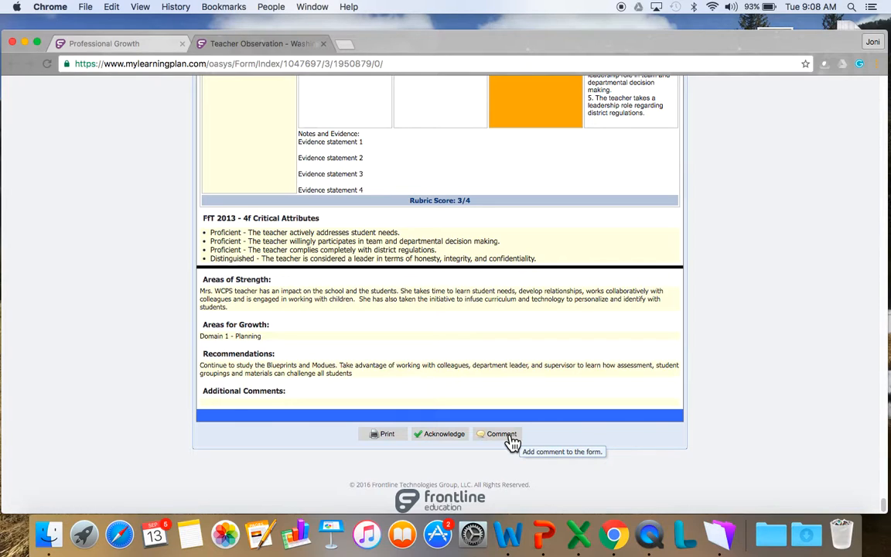
- Submit the comment "Could we discuss how I can grow in Domain 1?" to the administrator
left_click(501, 433)
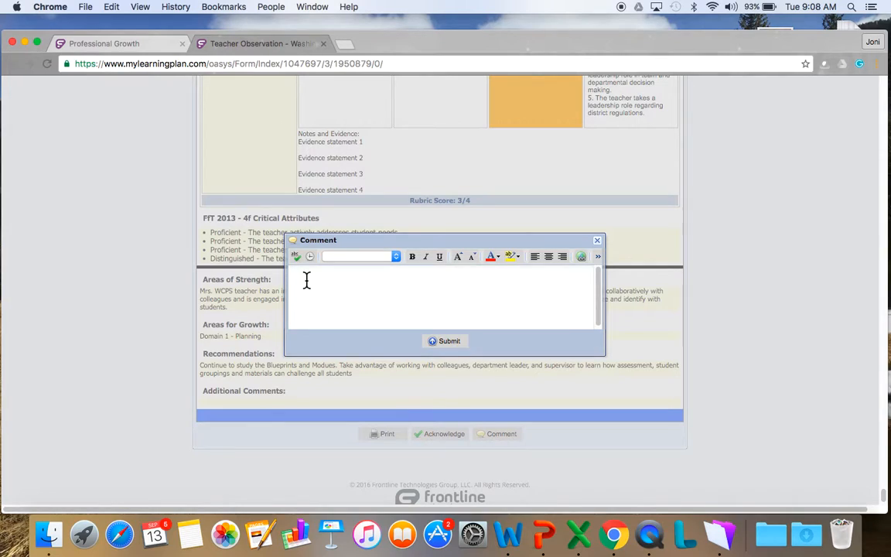
type("Could we")
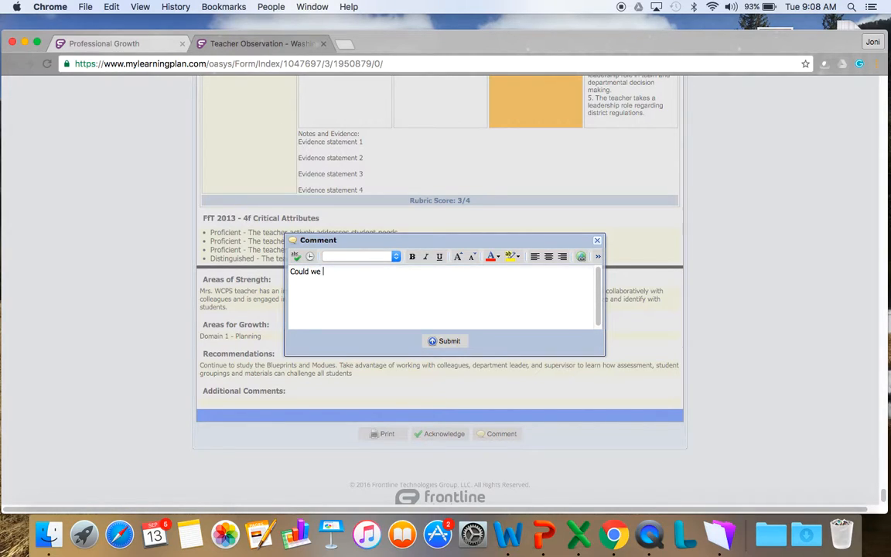
type("discuss how")
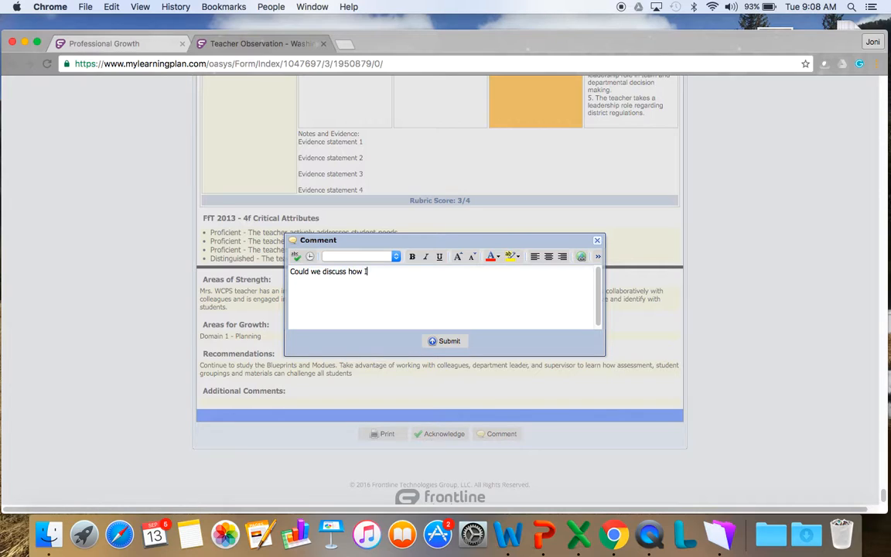
type("I can grow")
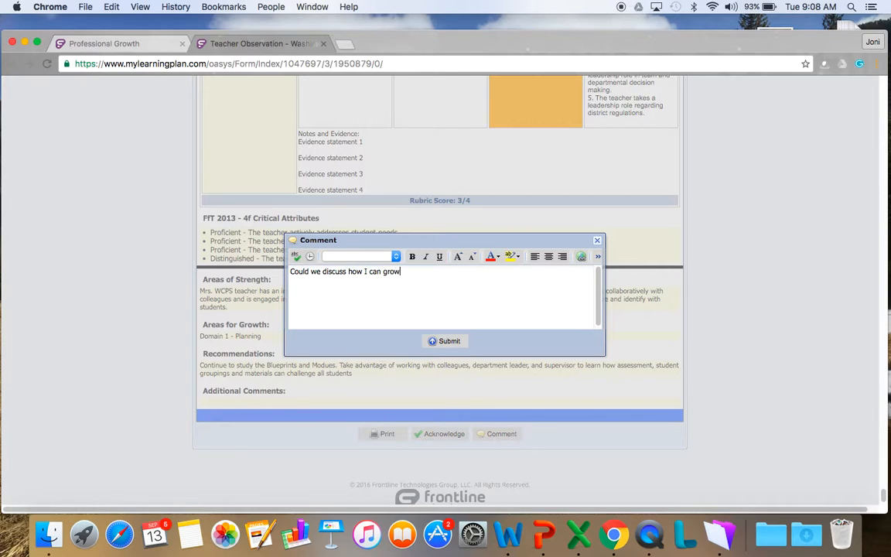
type("in Domain 1?")
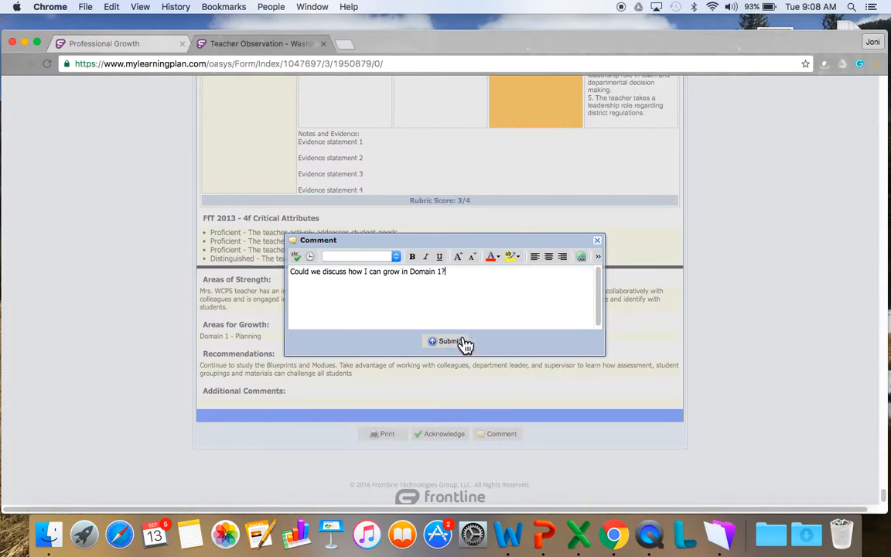
left_click(448, 342)
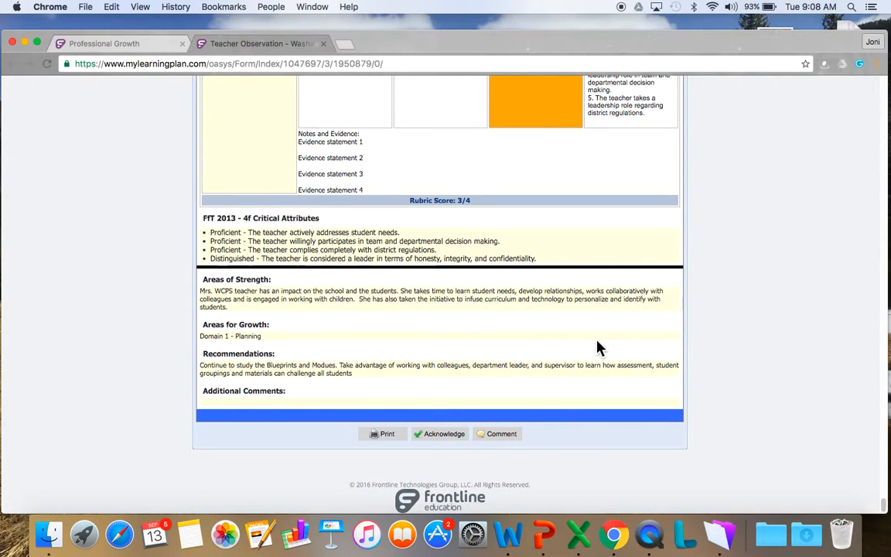
mouse_move(724, 355)
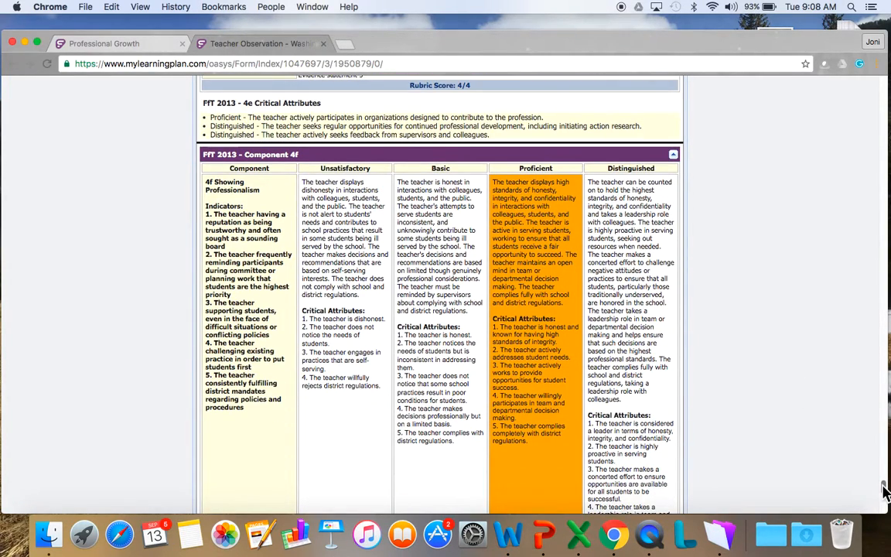
scroll("down", 3)
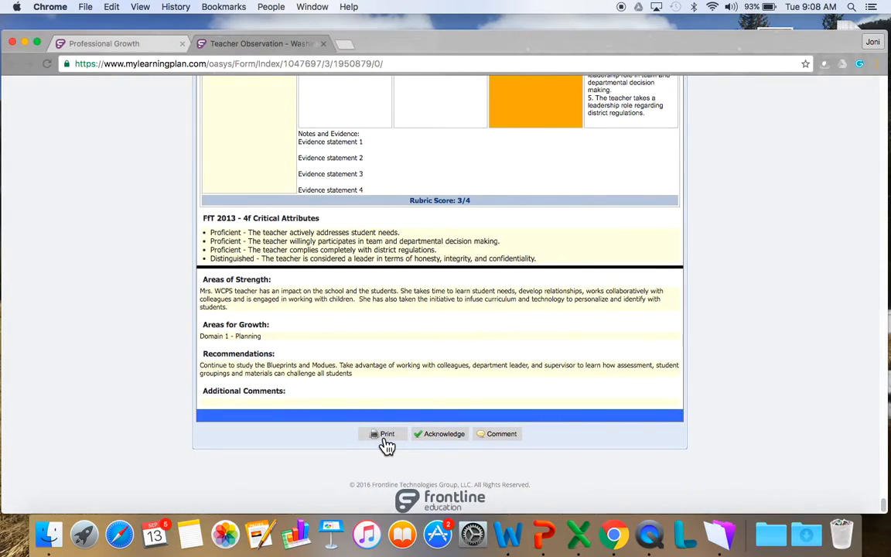
mouse_move(387, 433)
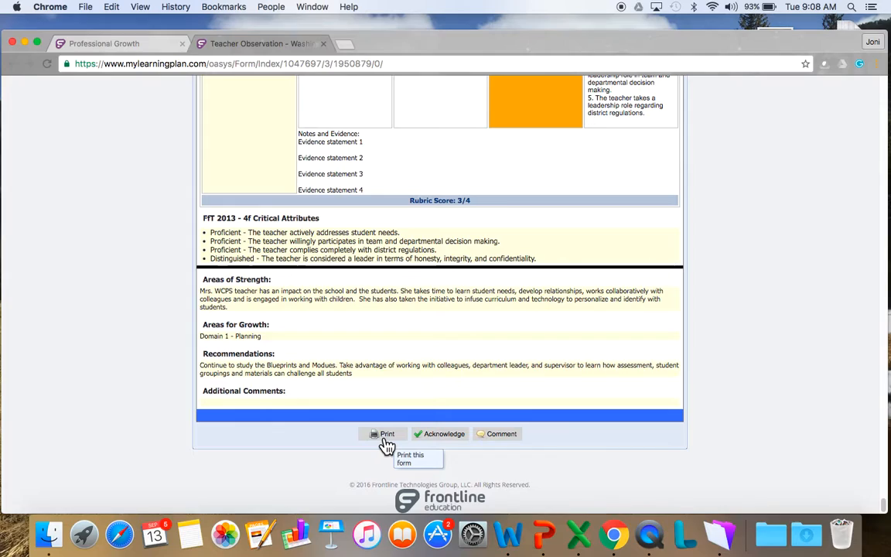
mouse_move(436, 433)
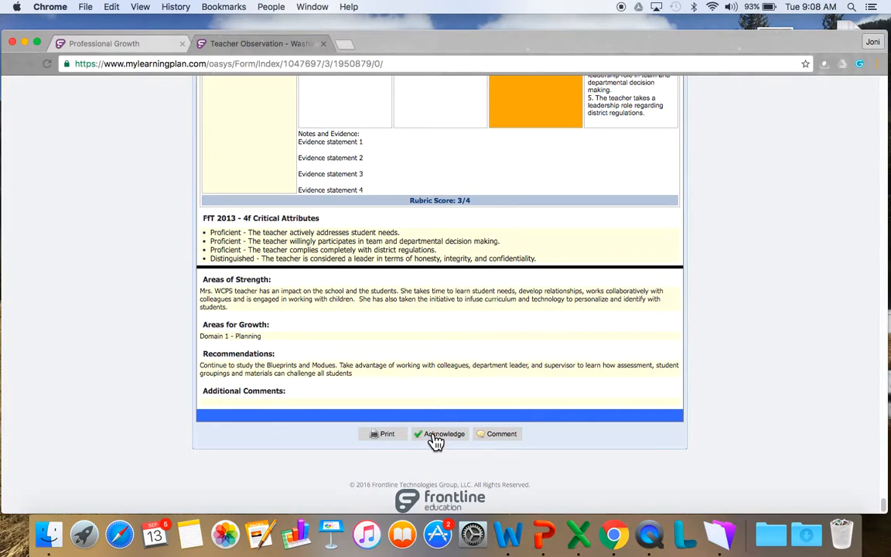
mouse_move(439, 433)
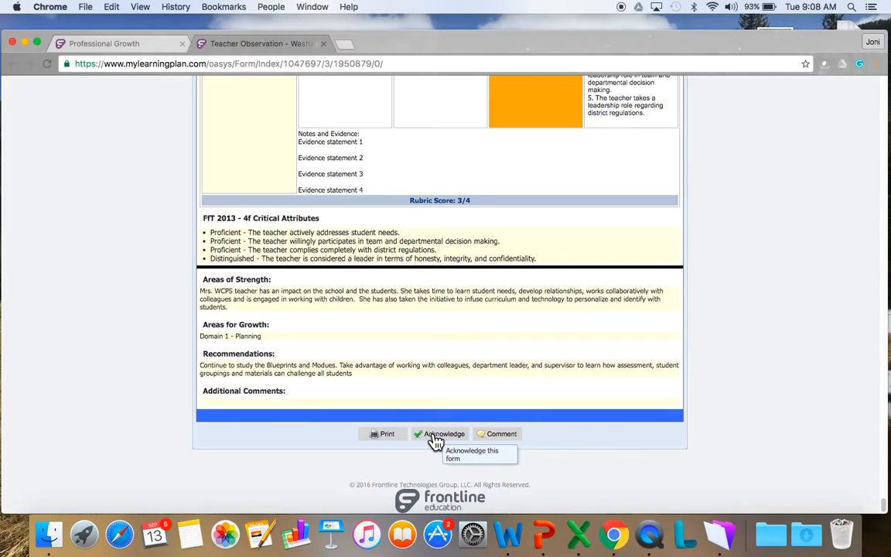
- Acknowledge the observation form, confirm Yes, and accept the Success message
left_click(440, 433)
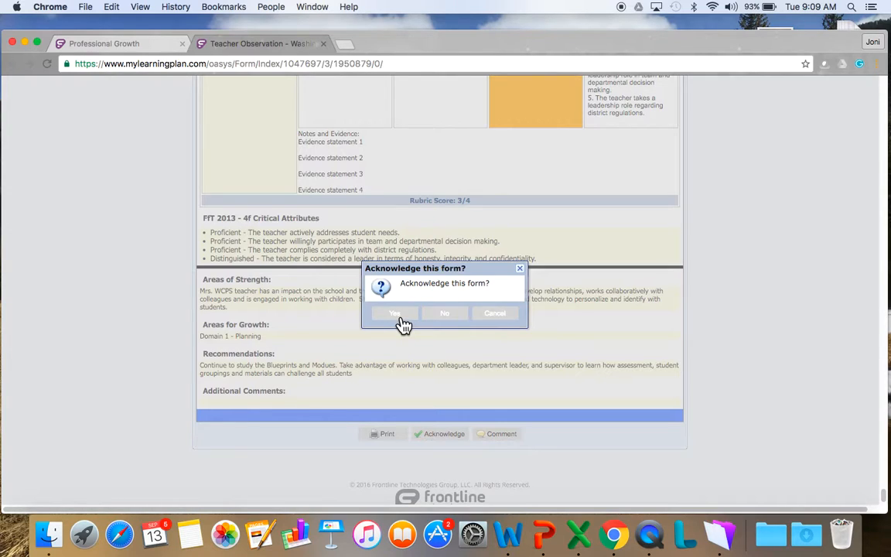
left_click(394, 313)
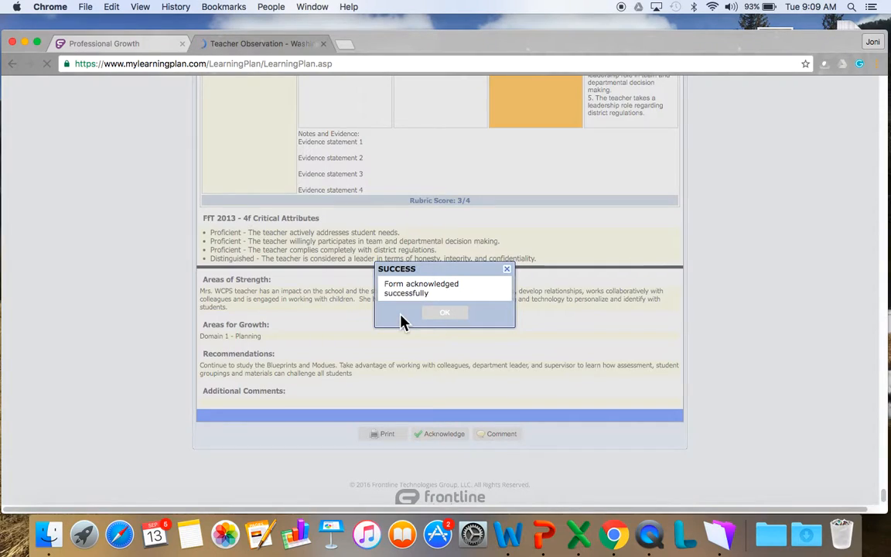
left_click(445, 312)
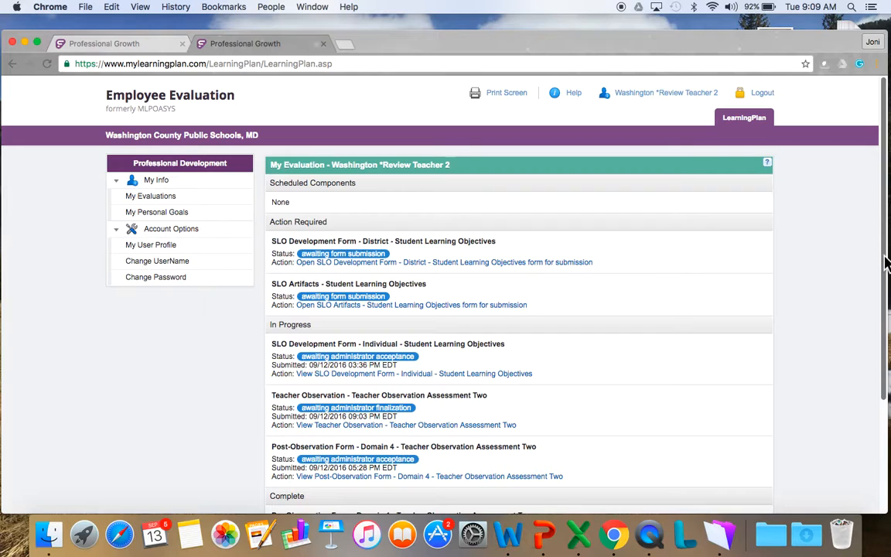
scroll("down", 3)
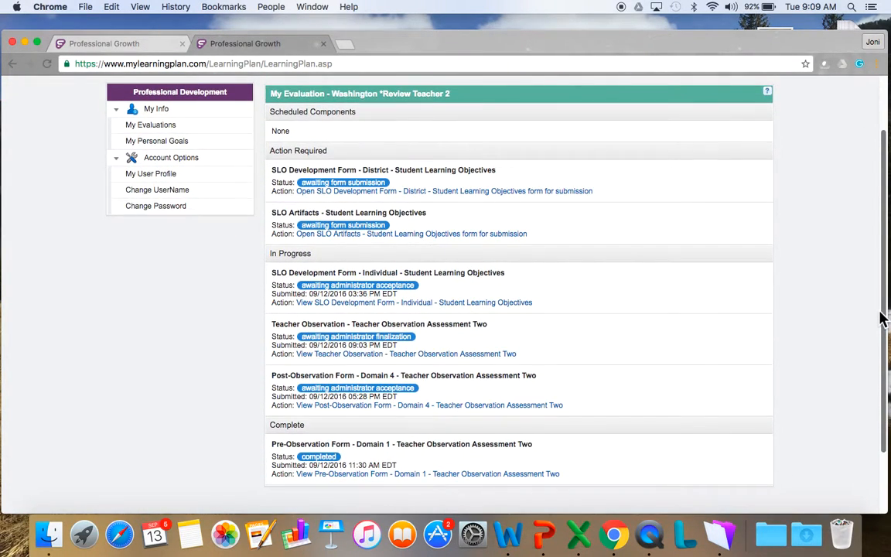
mouse_move(611, 377)
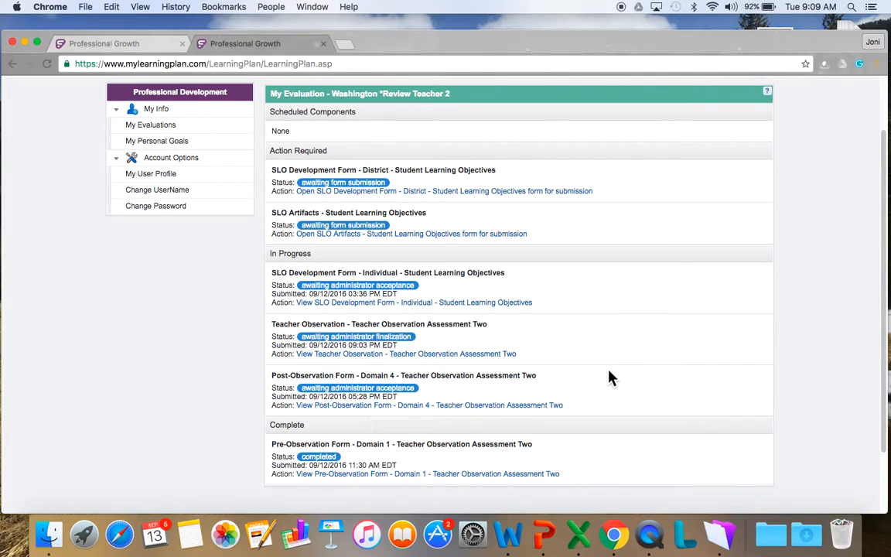
mouse_move(467, 345)
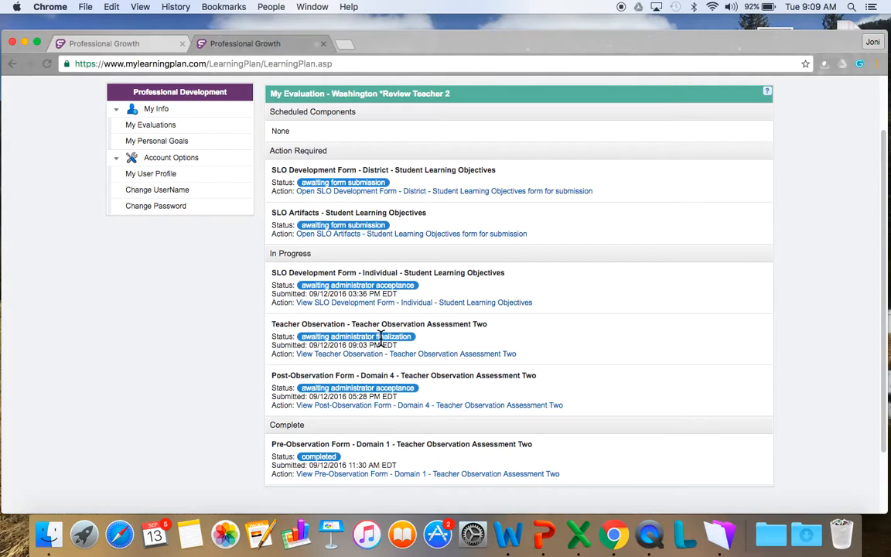
mouse_move(807, 276)
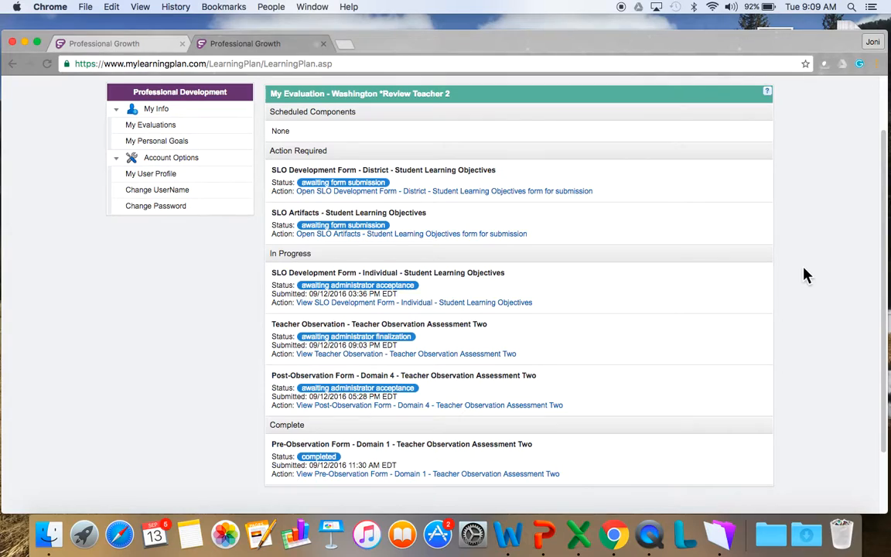